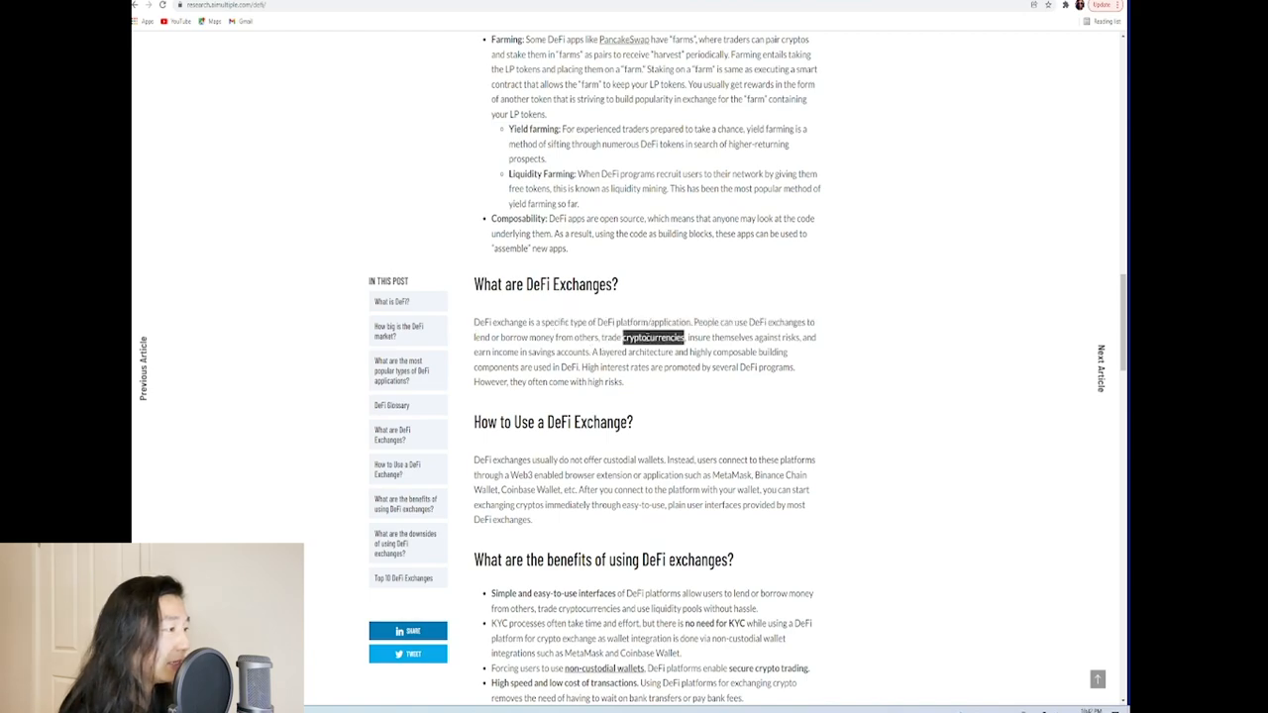
mouse_move(828, 311)
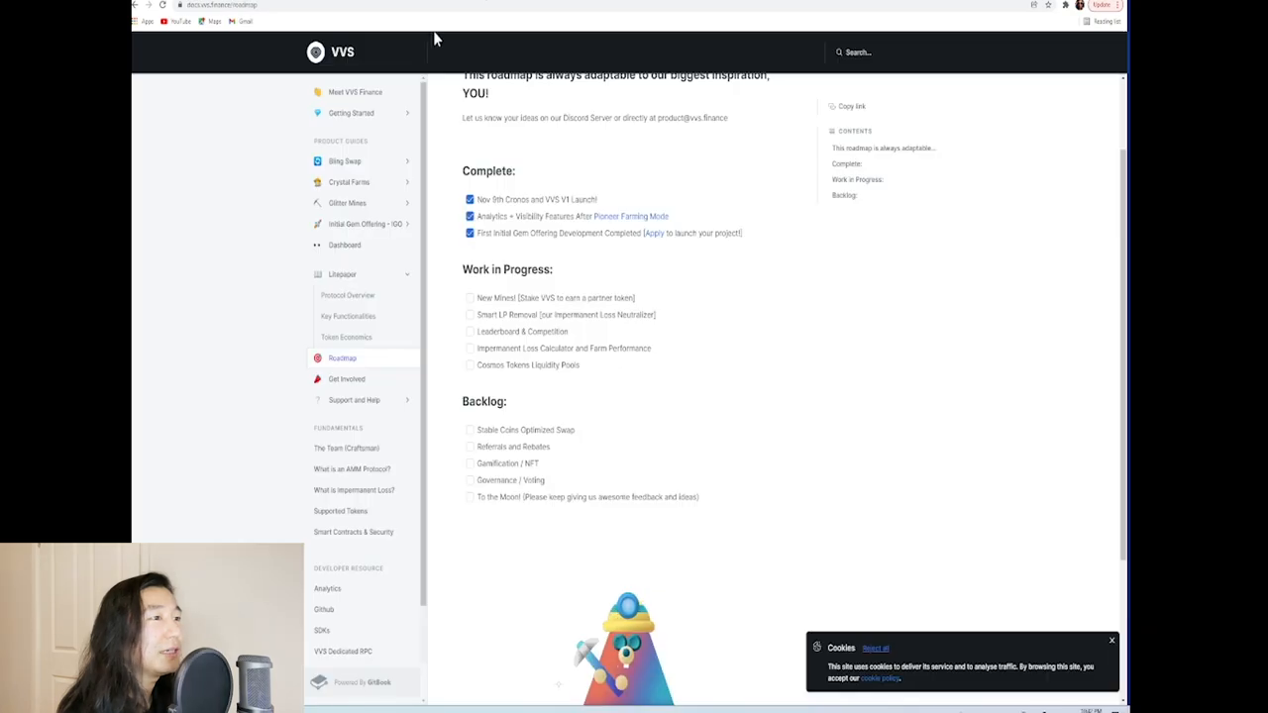
Step: Read the Litepaper introduction, highlighting the opening sentence and the VVS stakers bullet
click(341, 273)
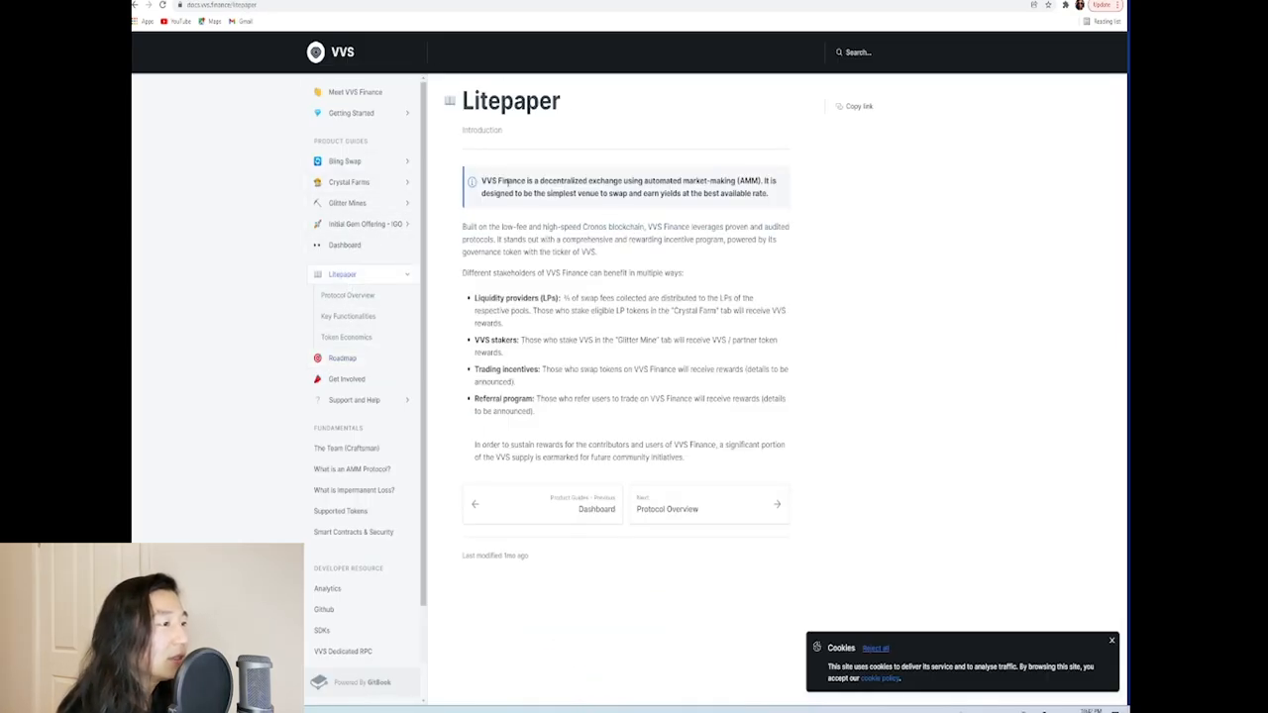
drag(531, 180, 769, 194)
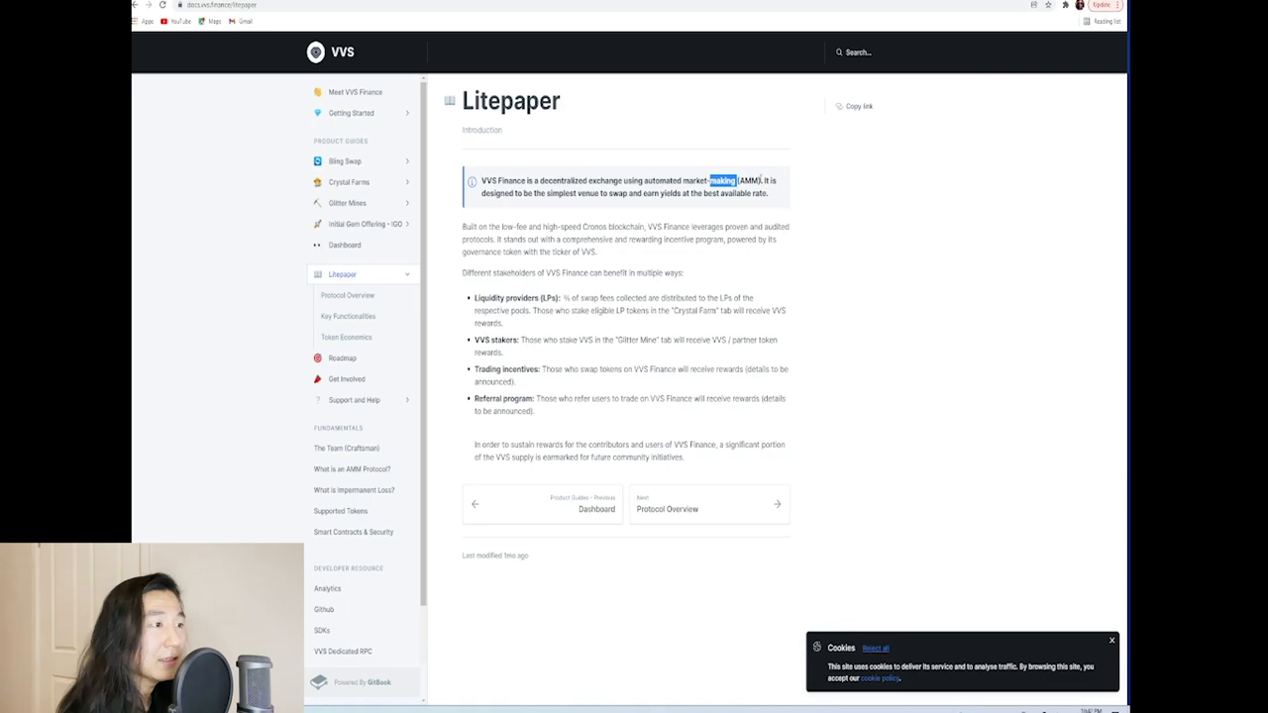
mouse_move(591, 206)
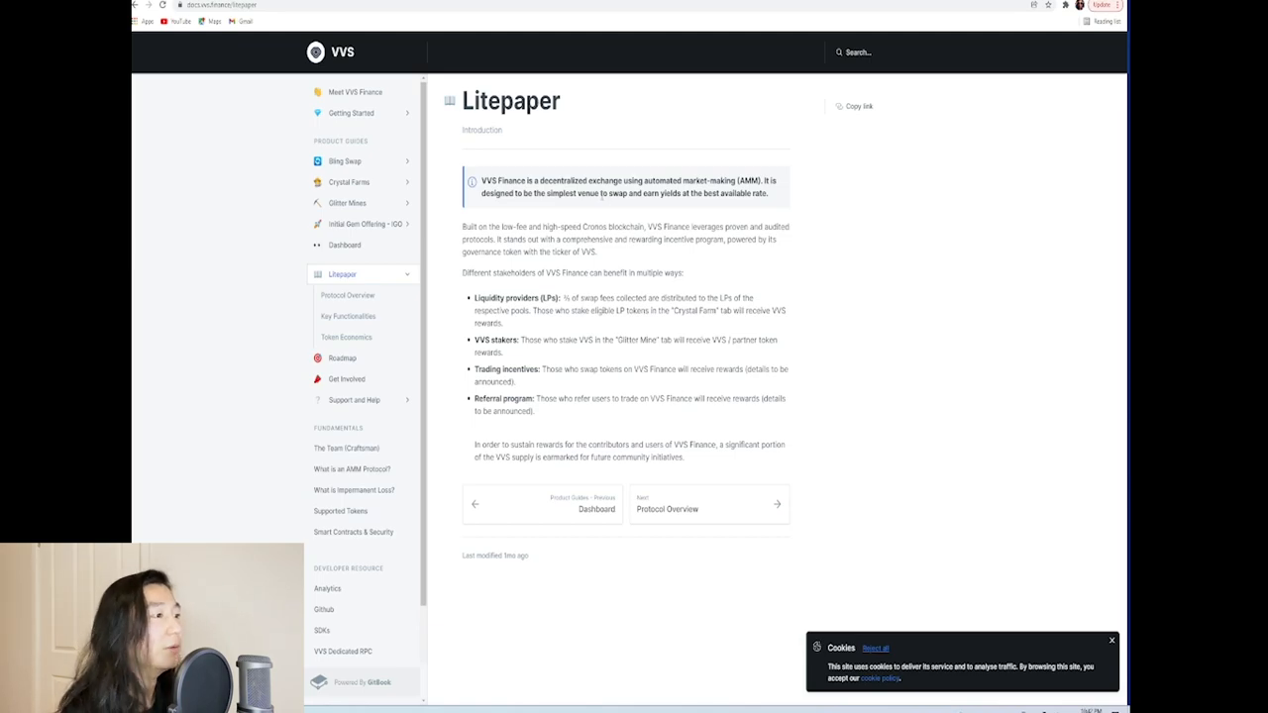
double_click(523, 297)
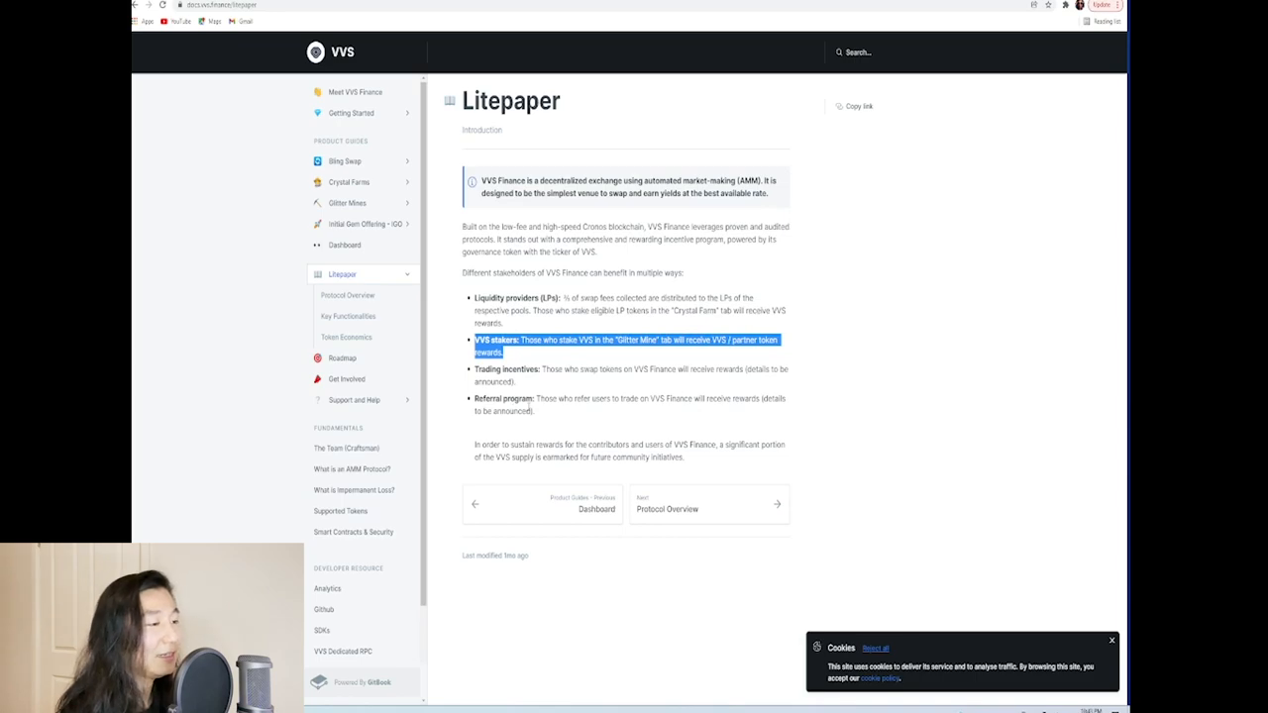
mouse_move(725, 371)
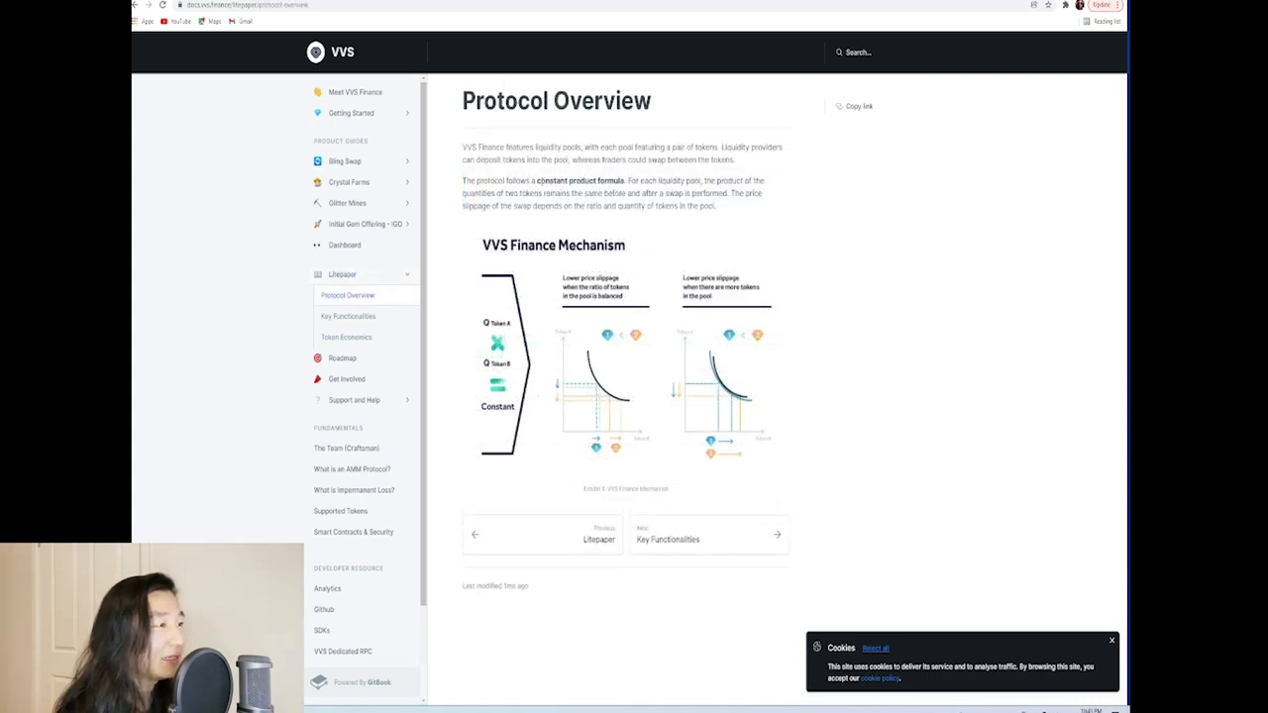
double_click(646, 194)
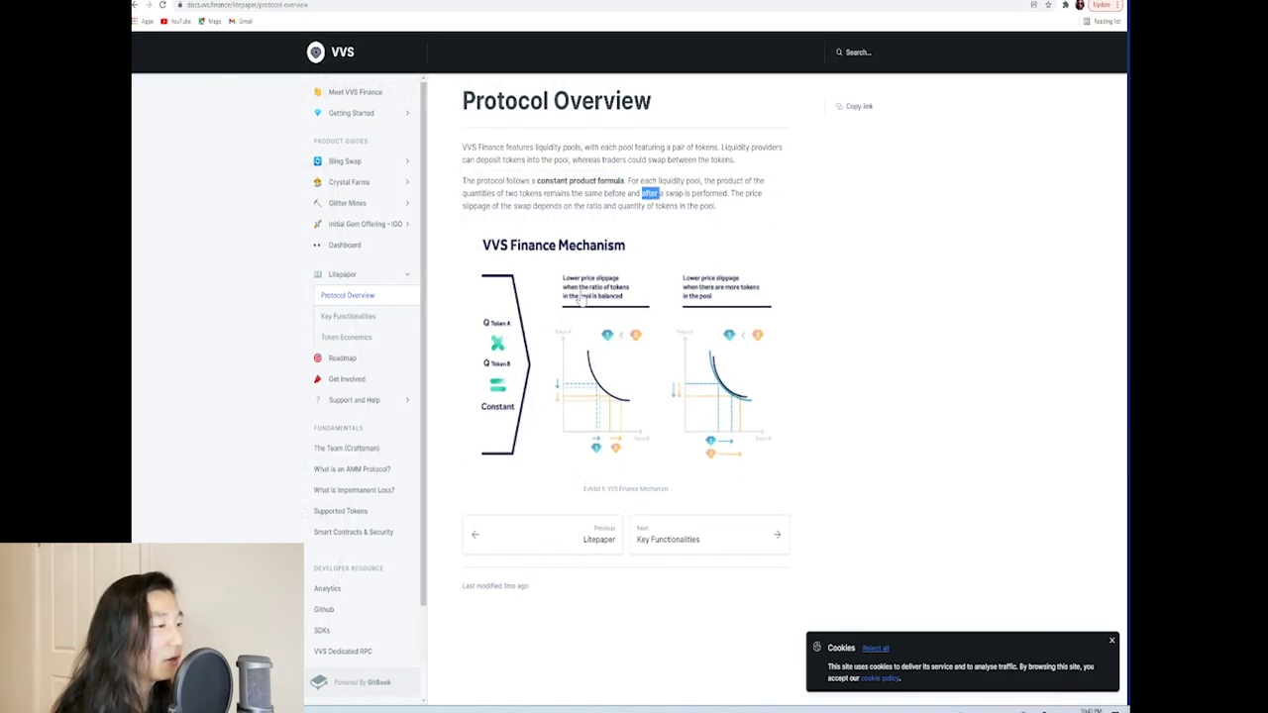
mouse_move(610, 393)
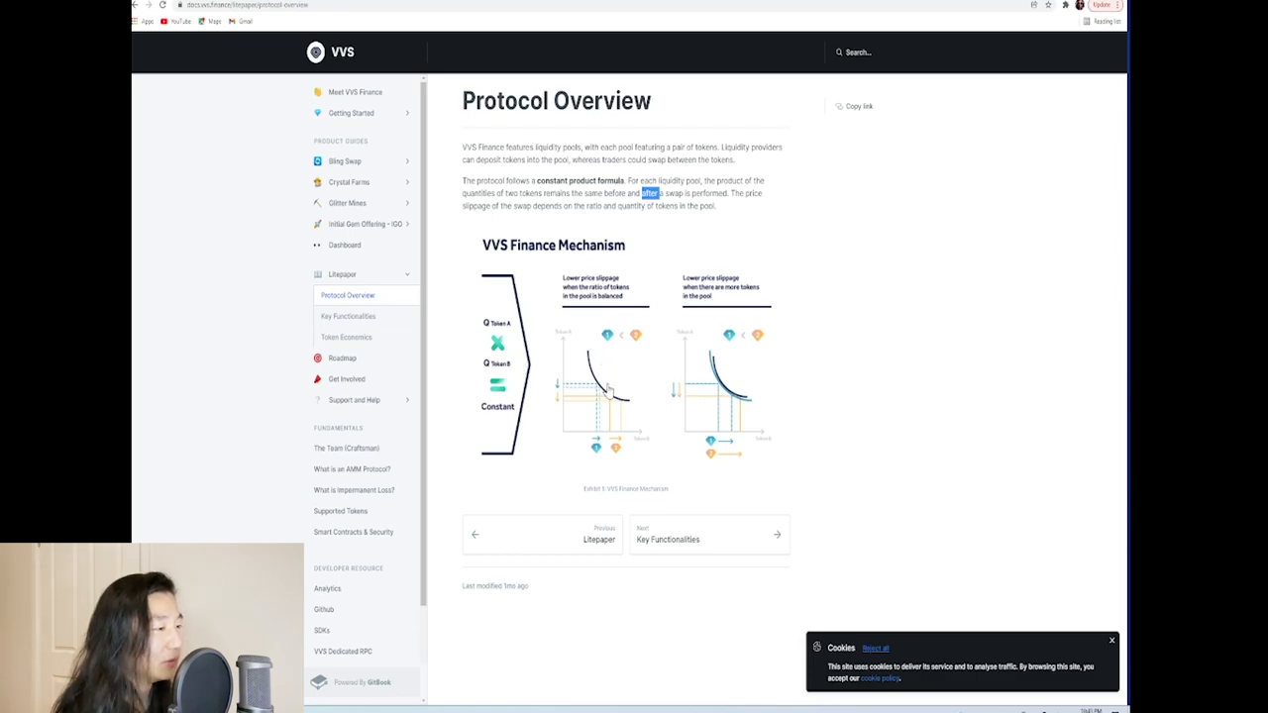
Step: Read Key Functionalities down through Swap, Liquidity Provision and CRYSTAL Farm
click(349, 317)
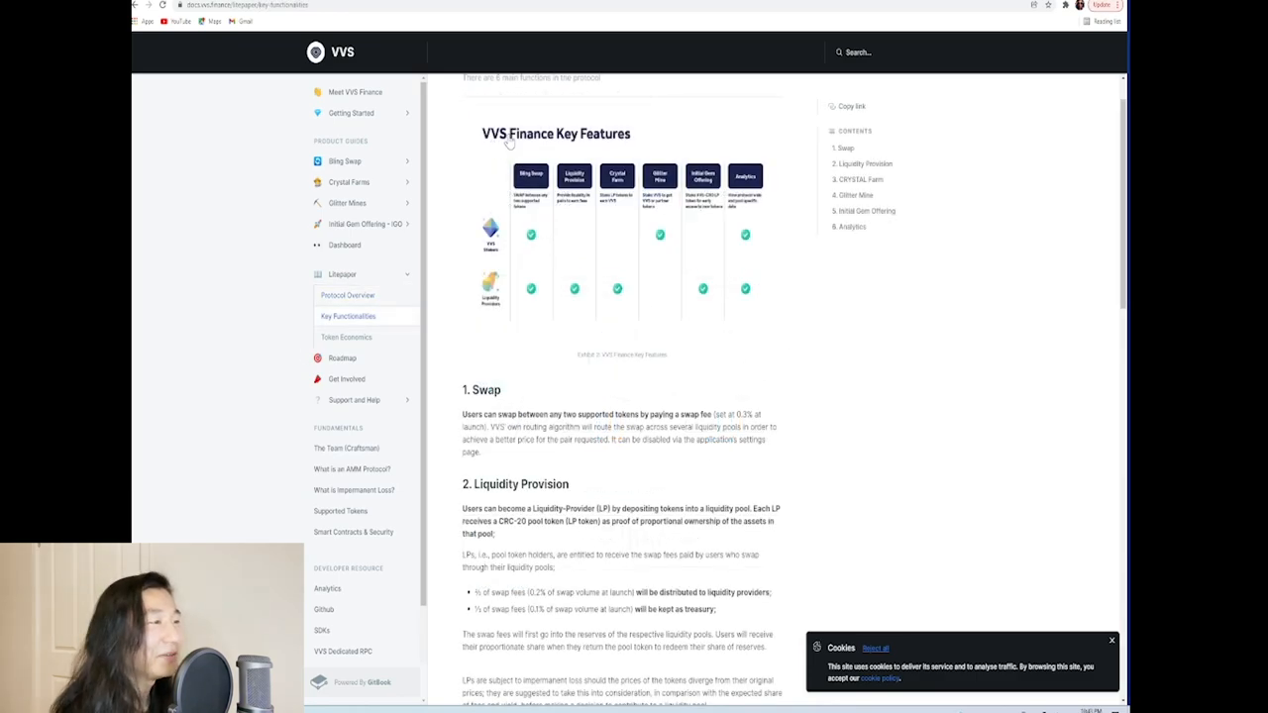
mouse_move(525, 345)
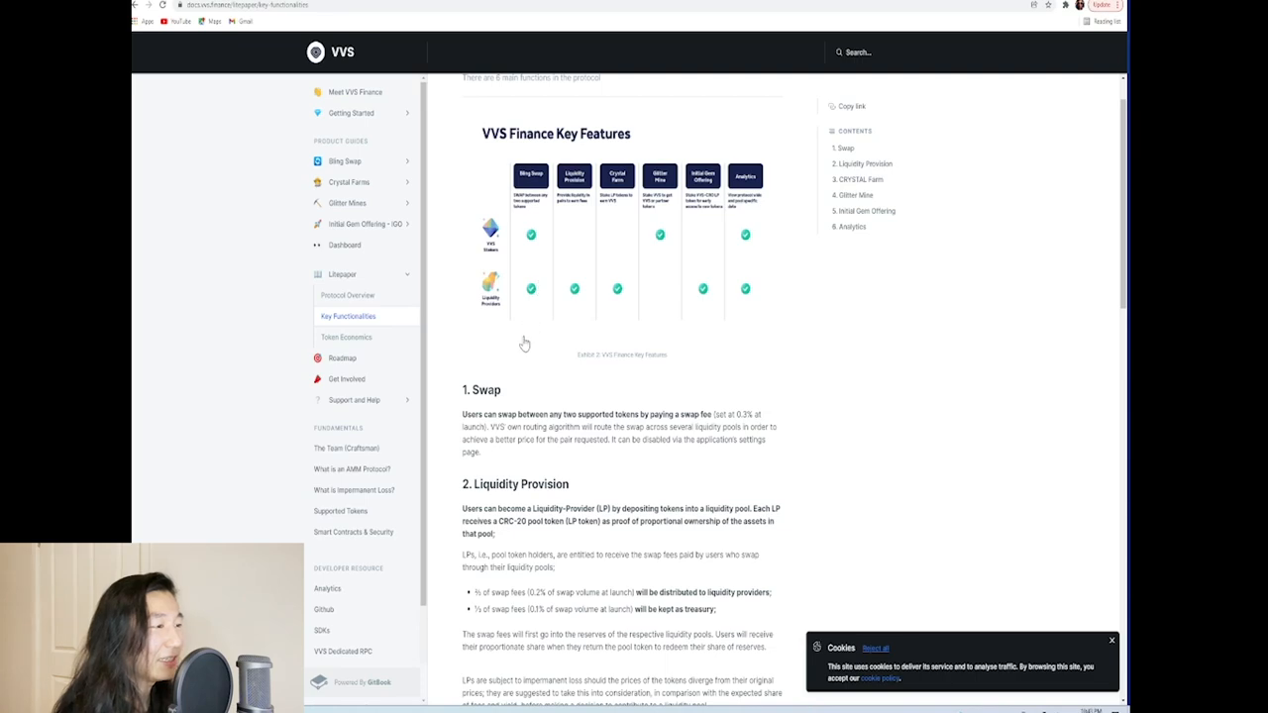
mouse_move(532, 234)
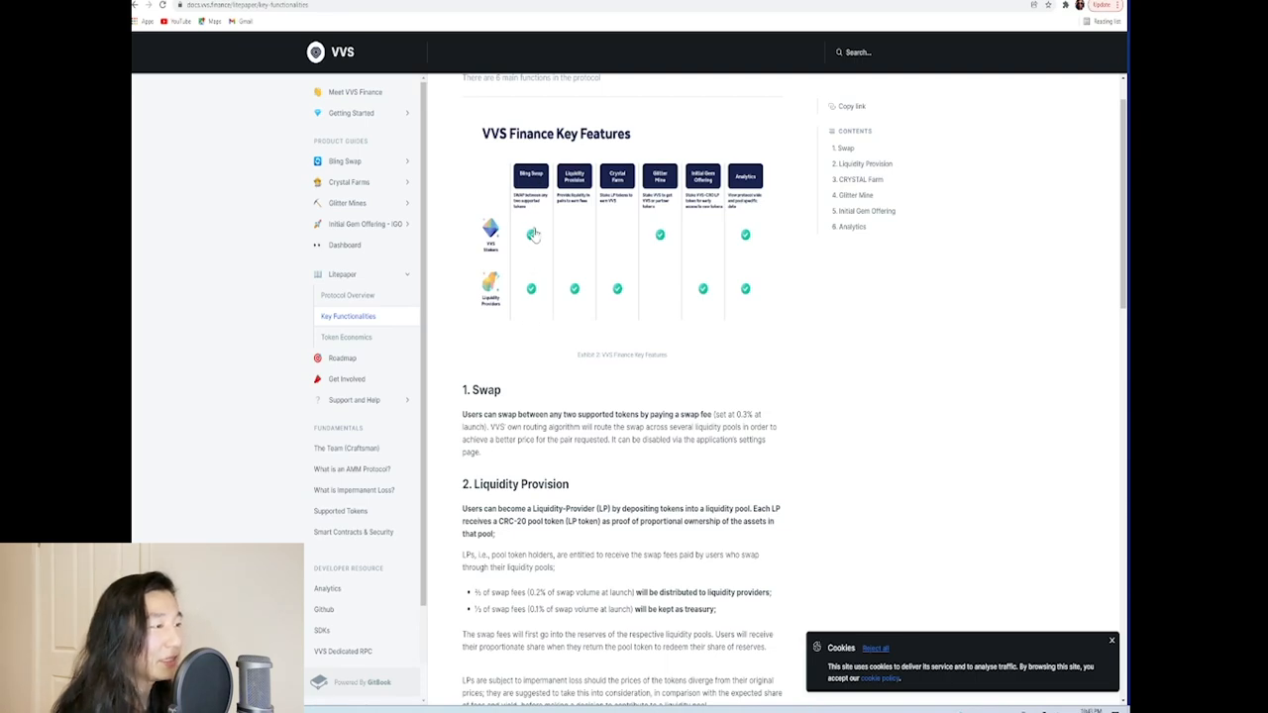
mouse_move(527, 226)
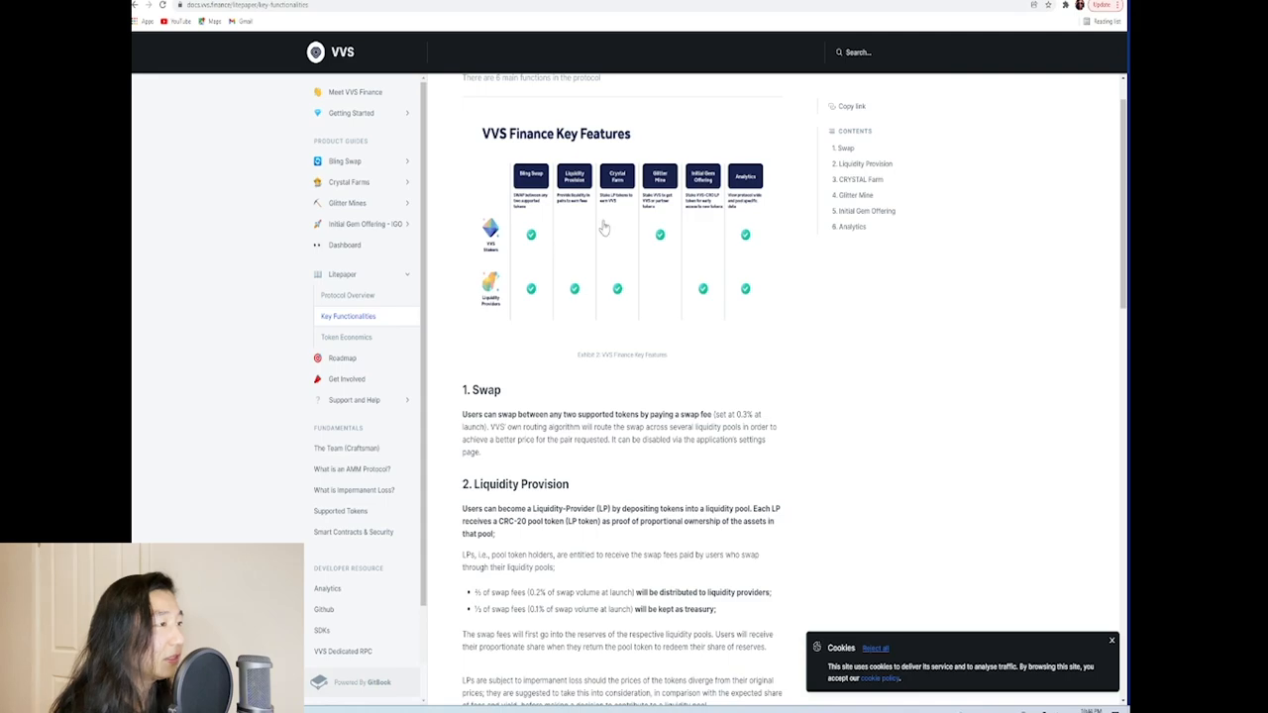
mouse_move(616, 295)
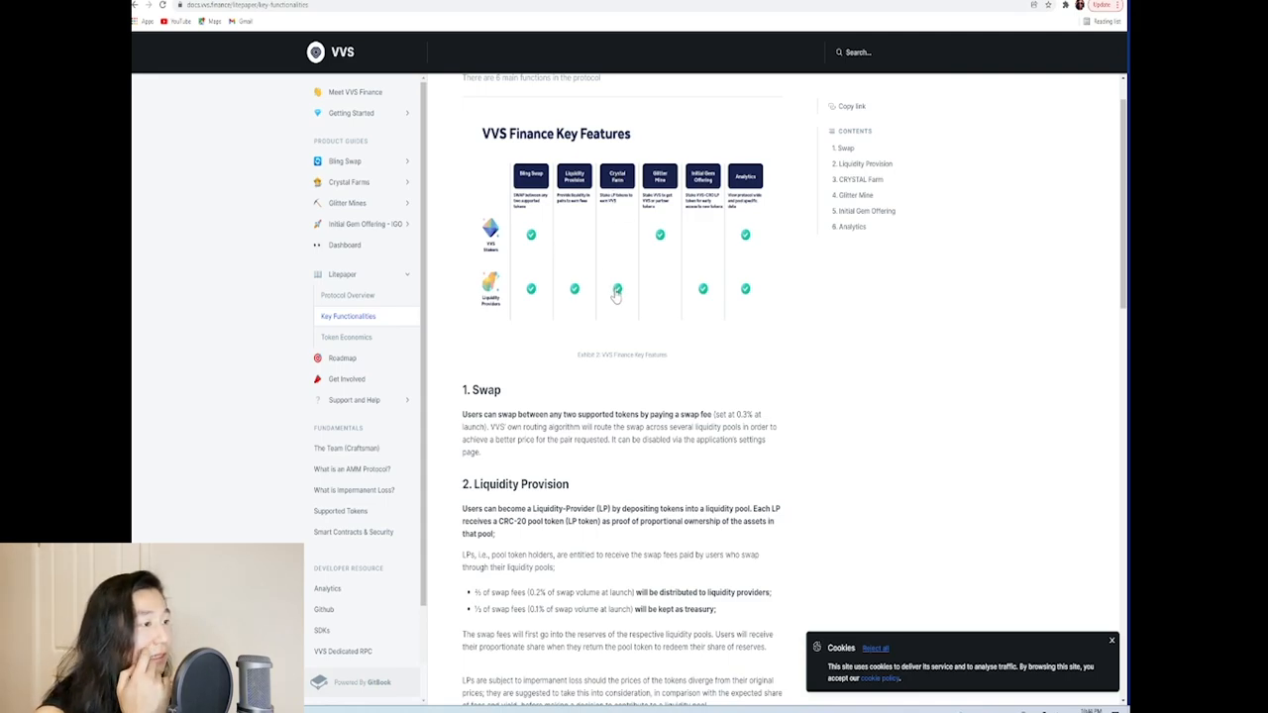
mouse_move(608, 296)
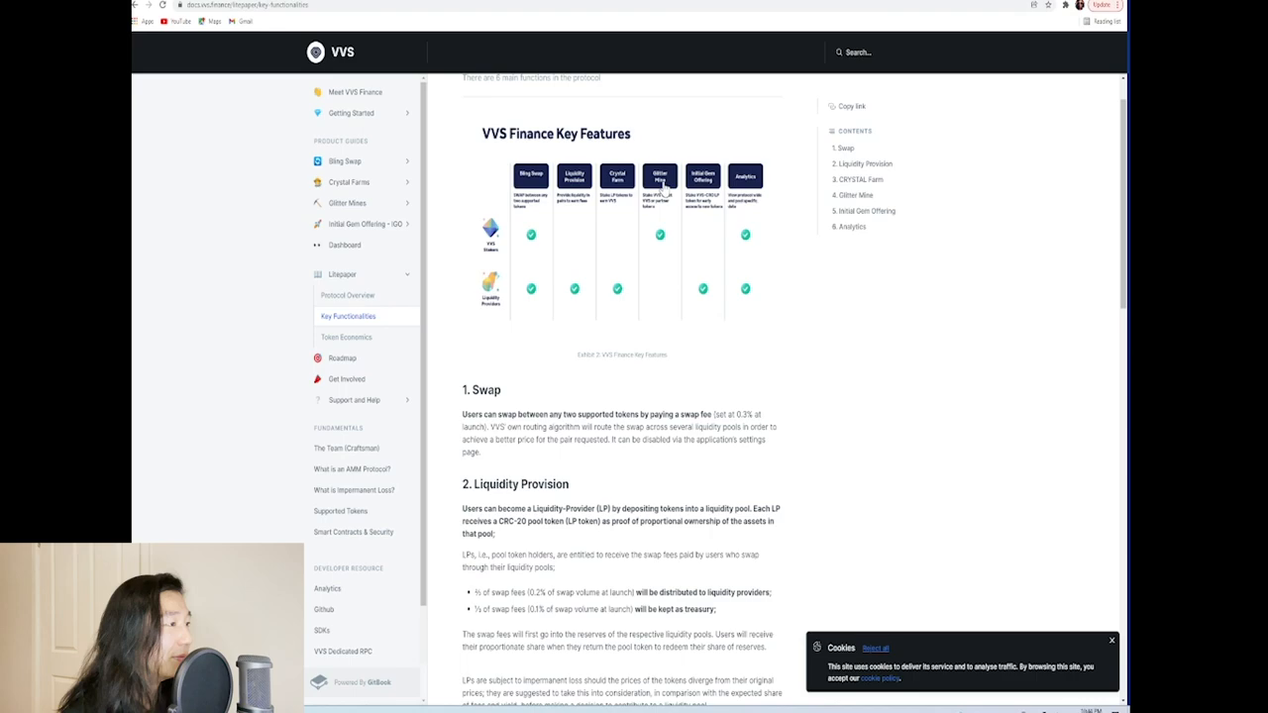
mouse_move(670, 208)
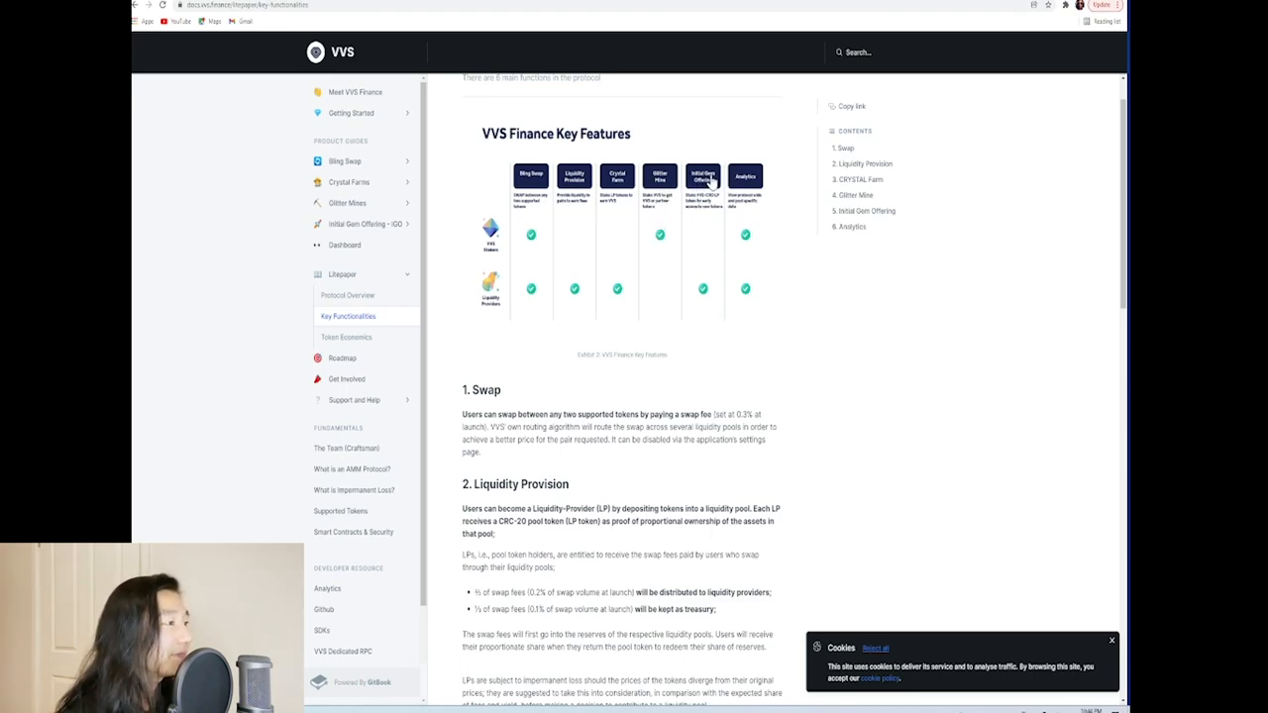
scroll(down, 3)
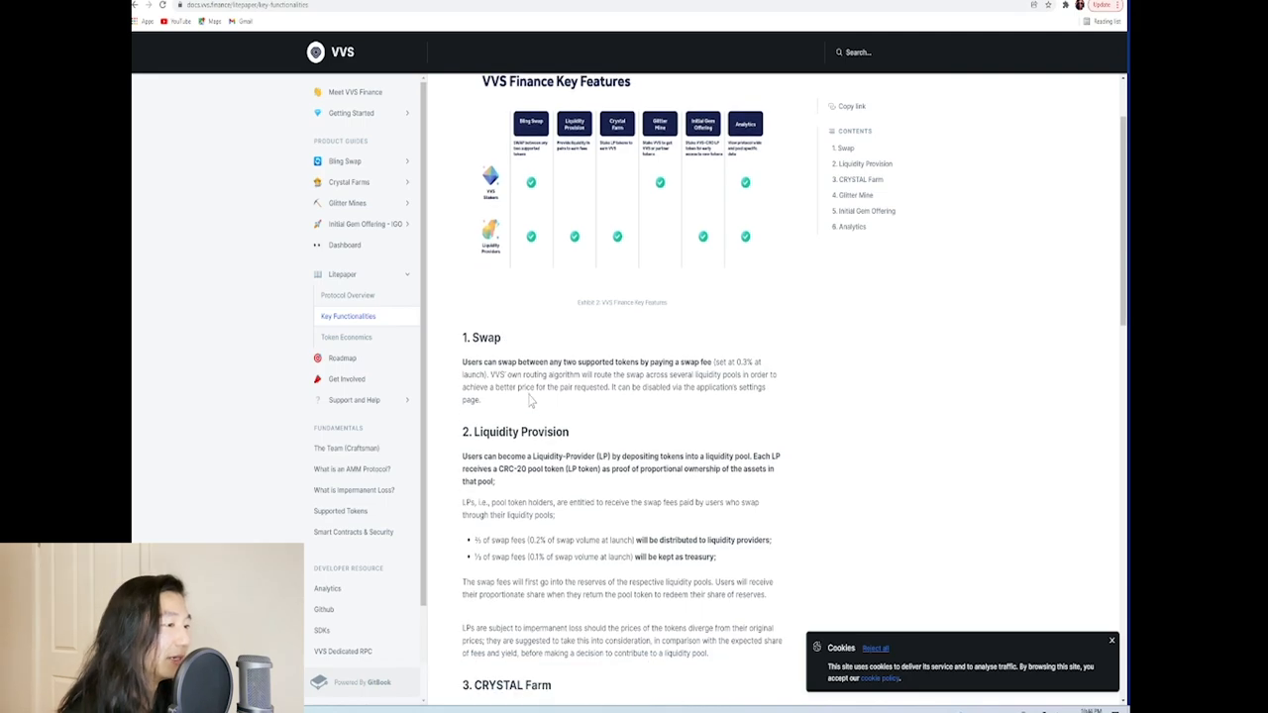
scroll(down, 3)
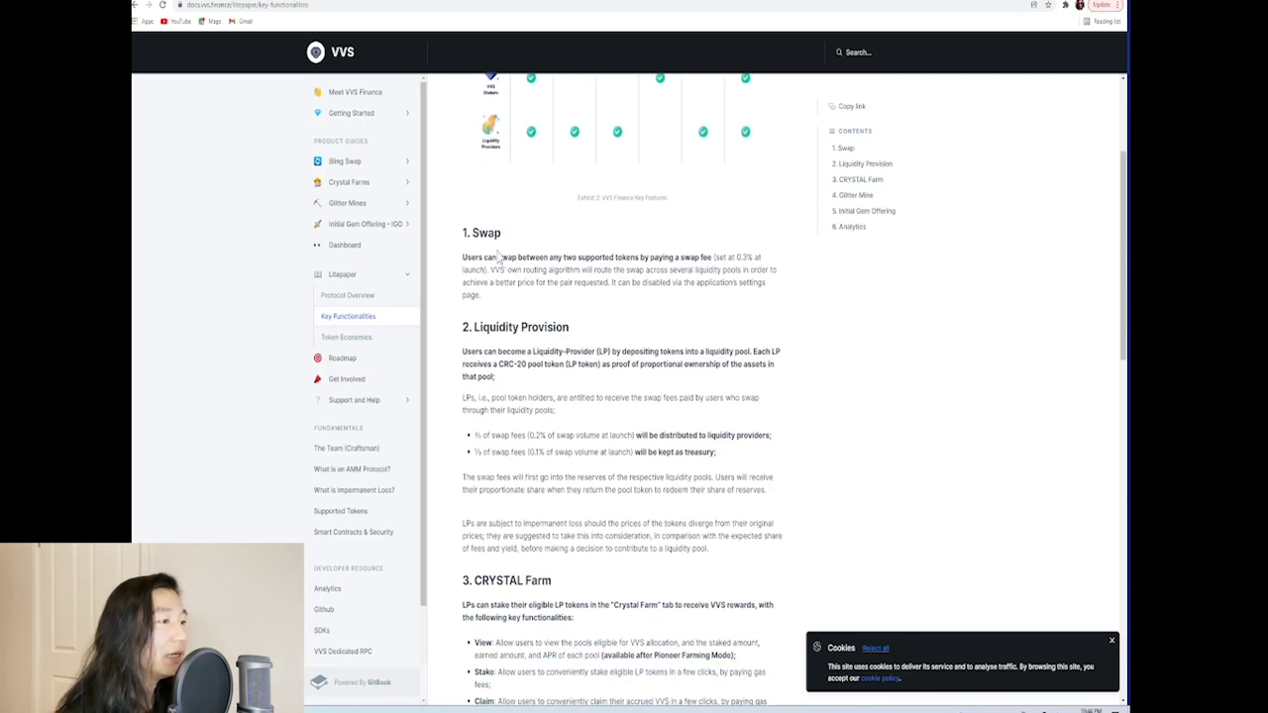
scroll(down, 3)
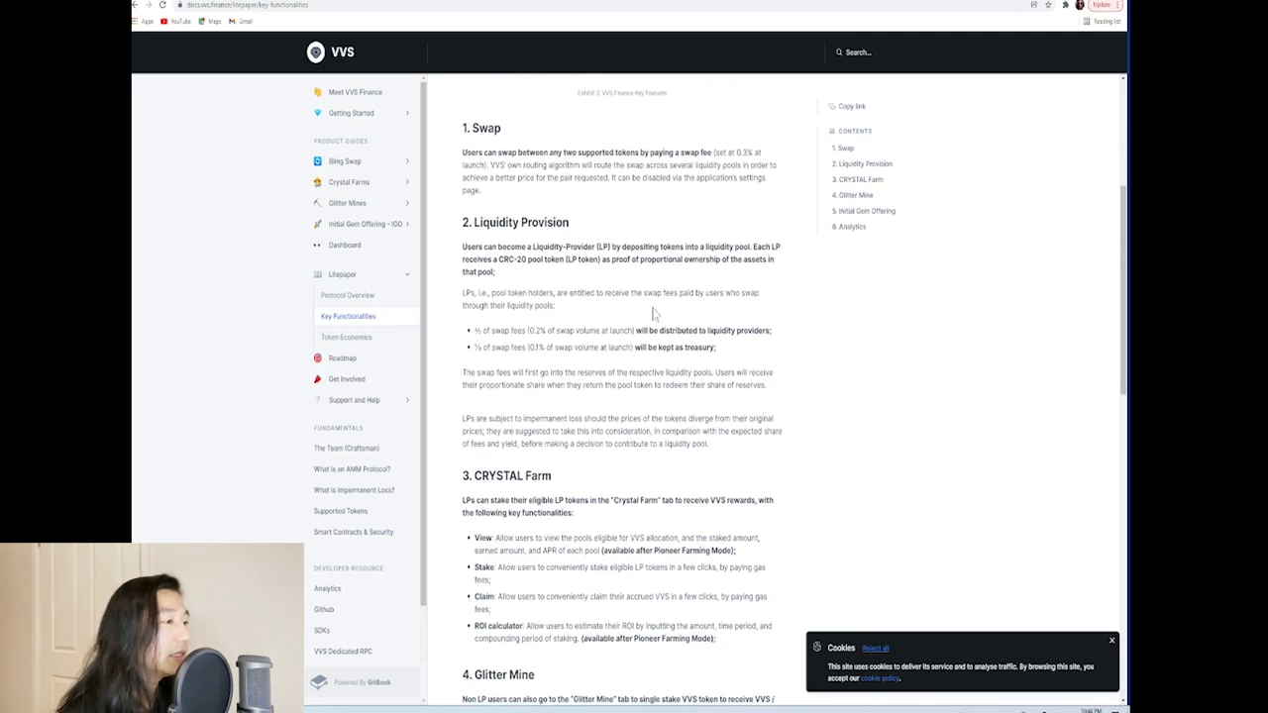
scroll(down, 3)
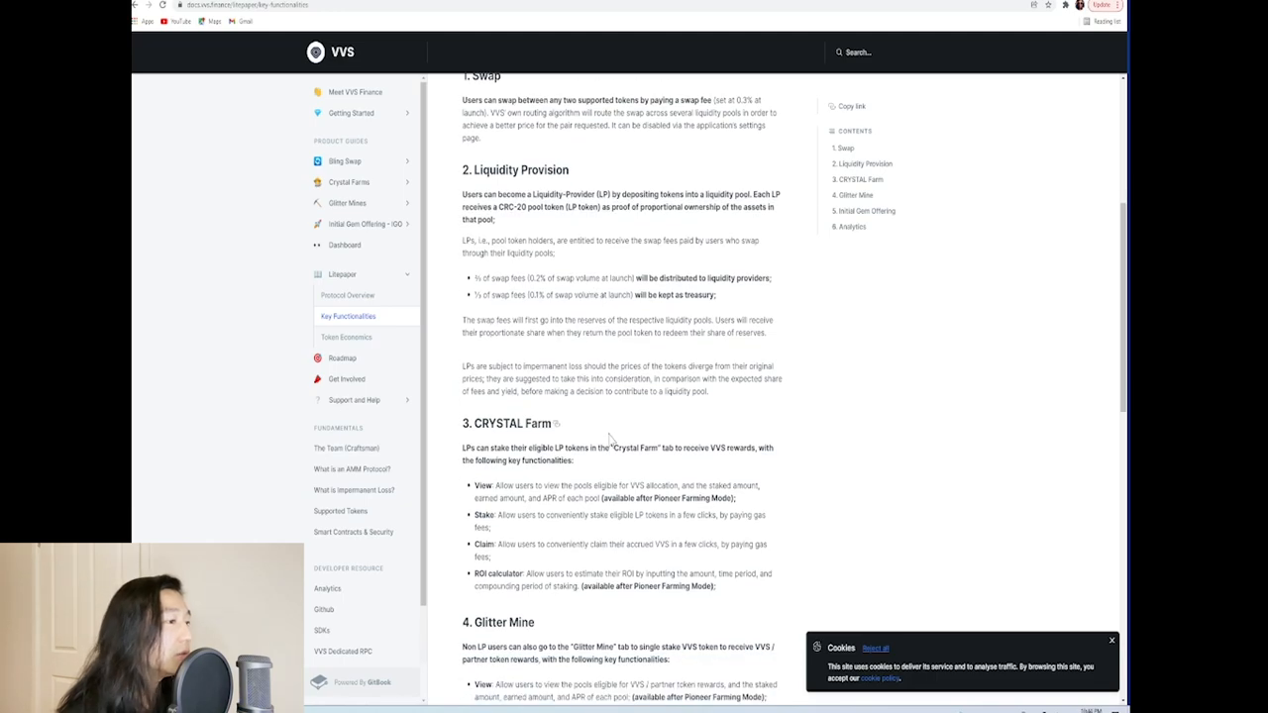
mouse_move(642, 349)
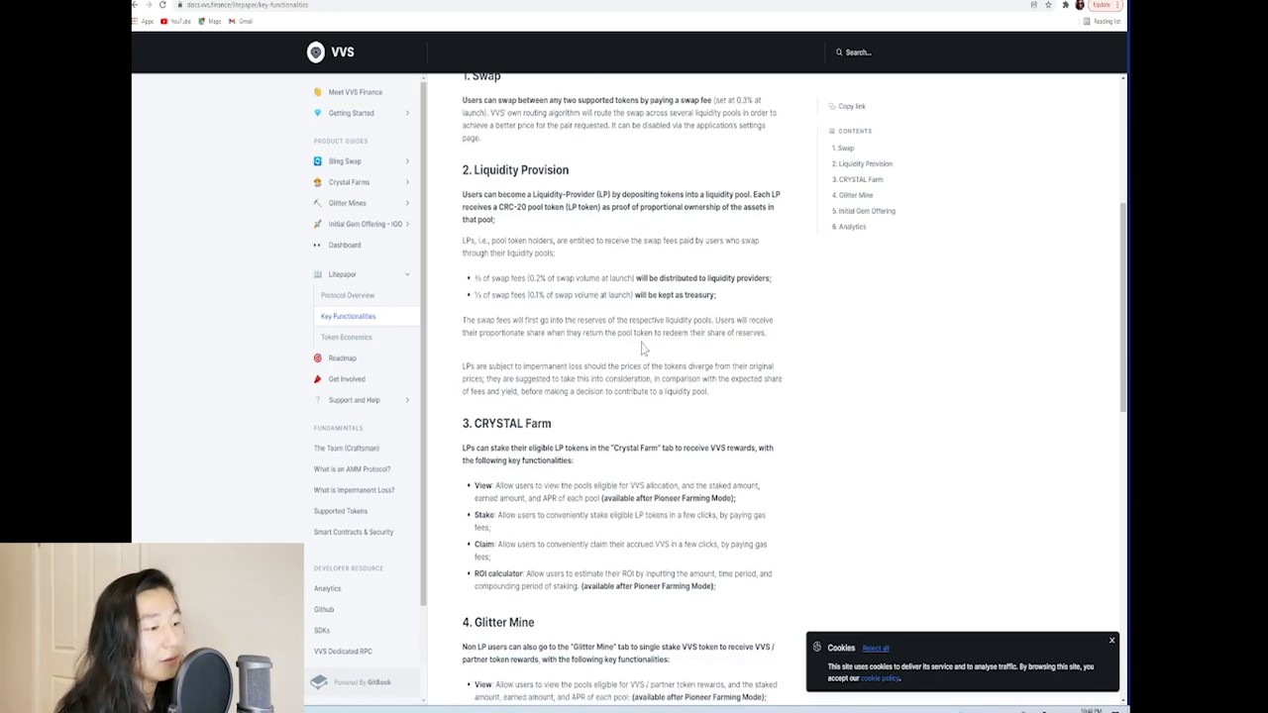
mouse_move(444, 384)
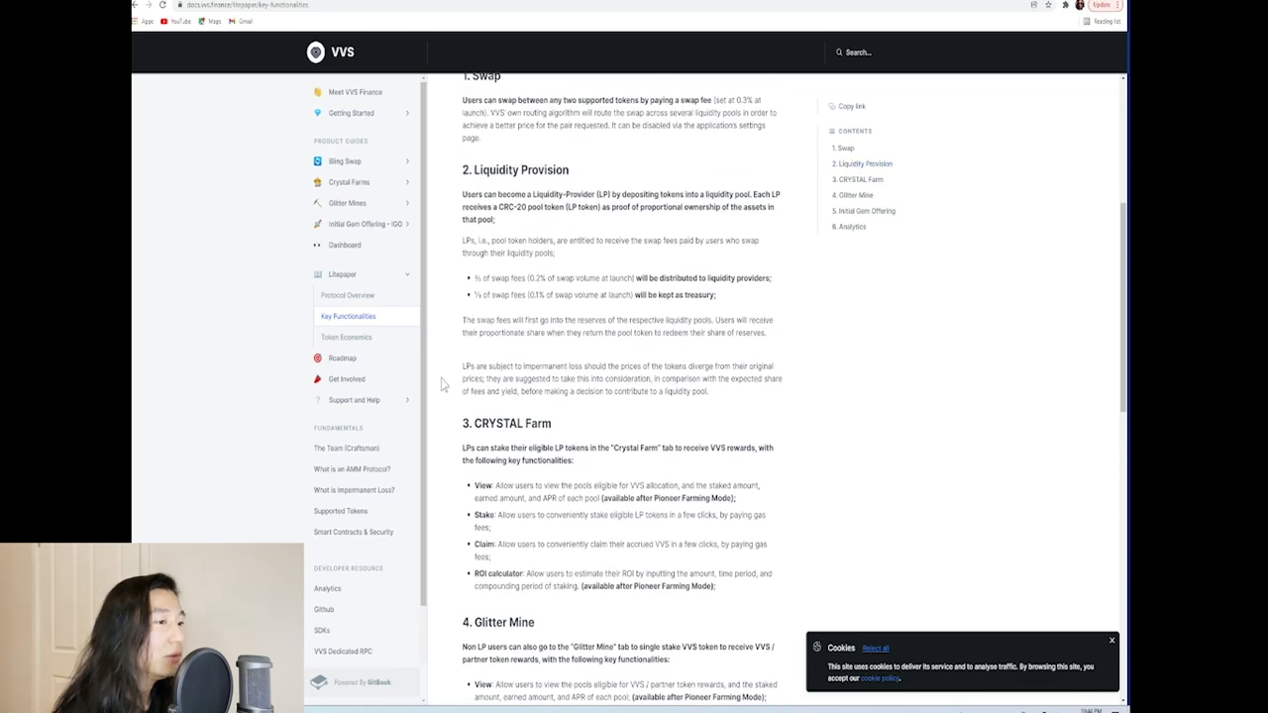
mouse_move(368, 337)
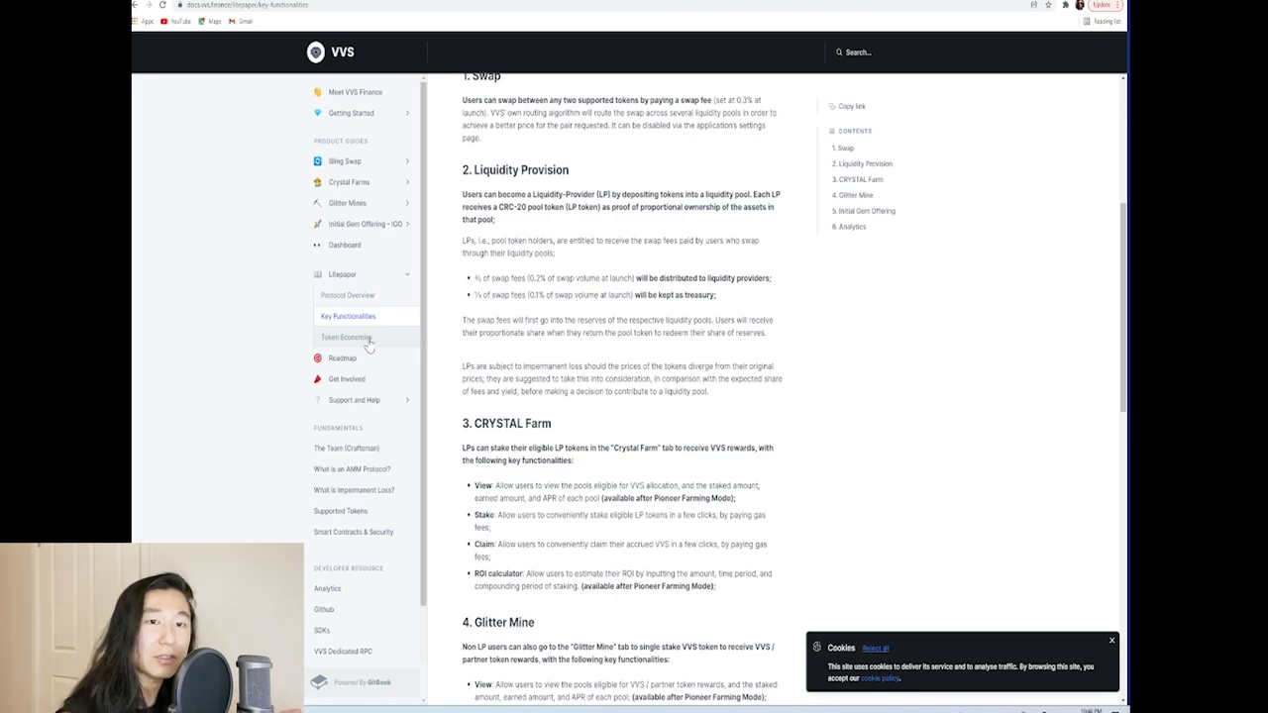
Step: Browse the Token Economics page around the VVS Distribution table
click(345, 337)
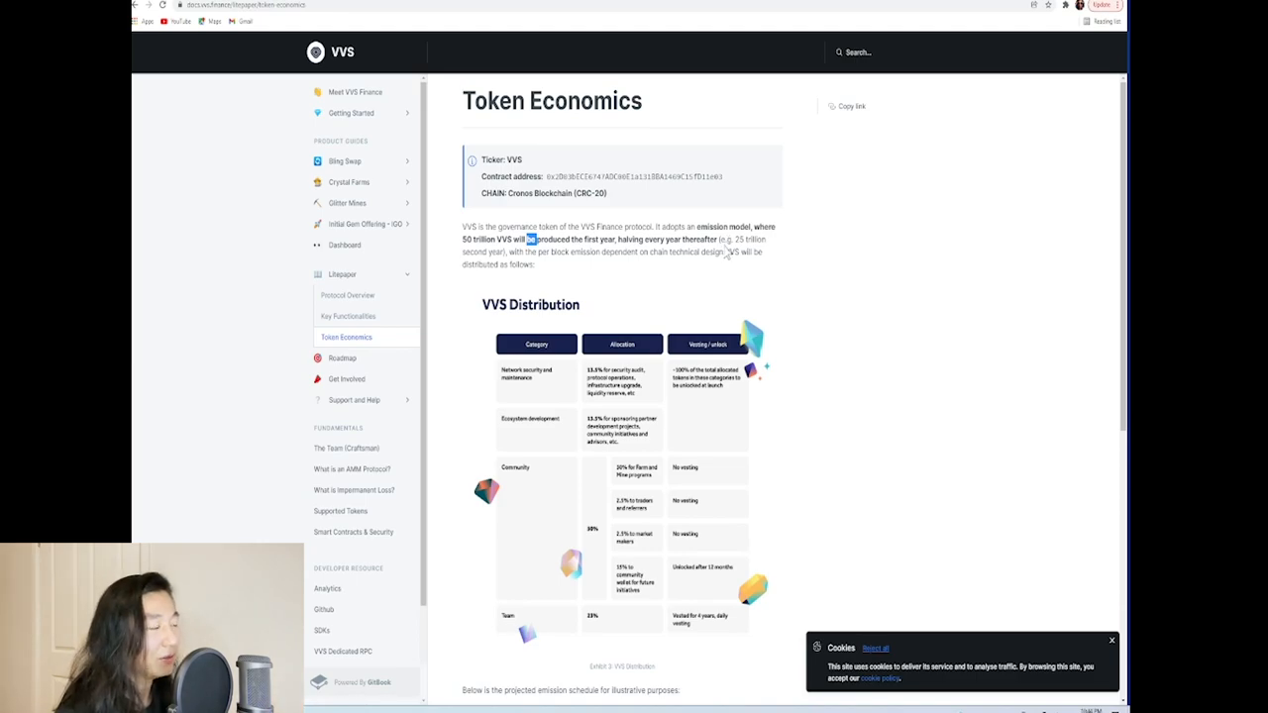
mouse_move(765, 265)
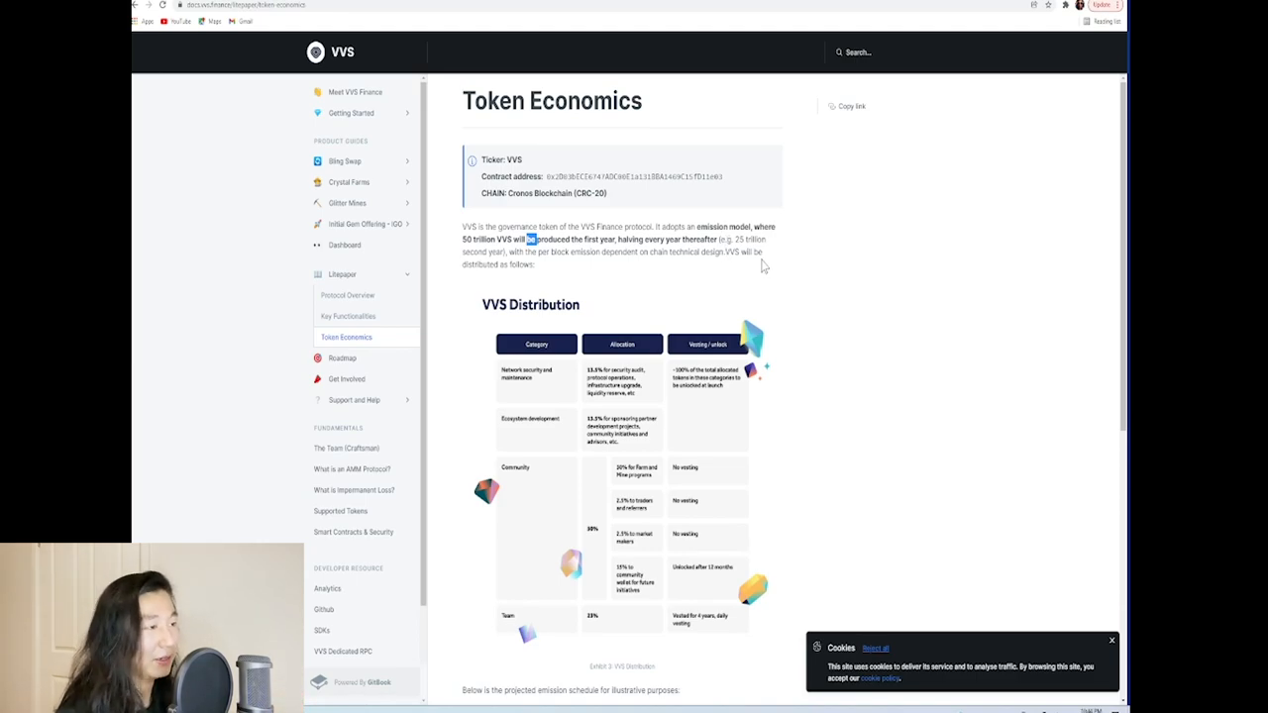
mouse_move(673, 269)
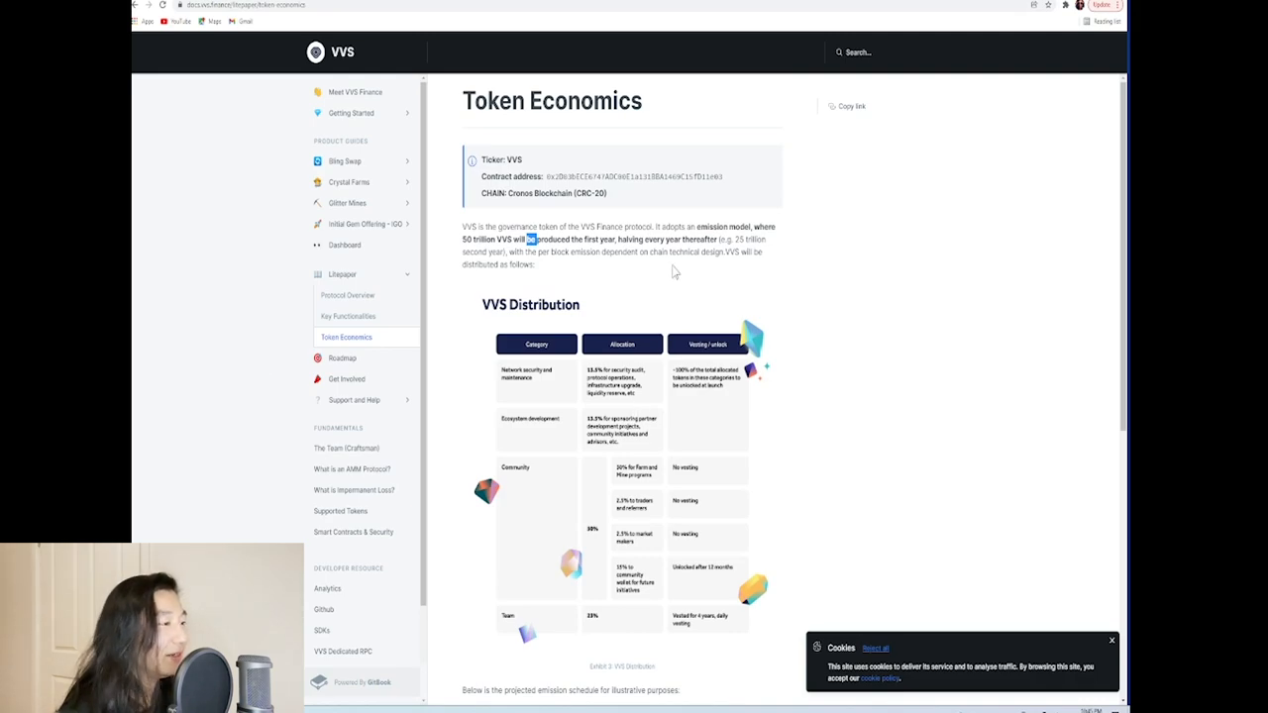
scroll(down, 3)
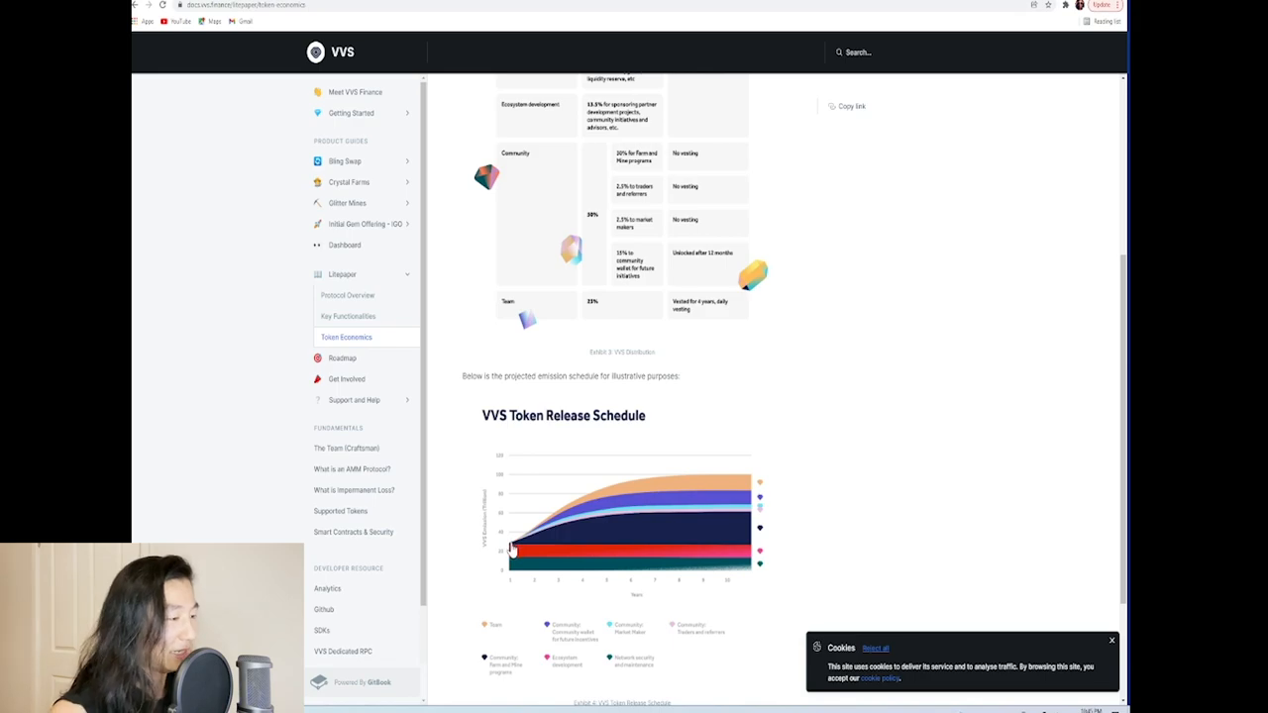
mouse_move(480, 543)
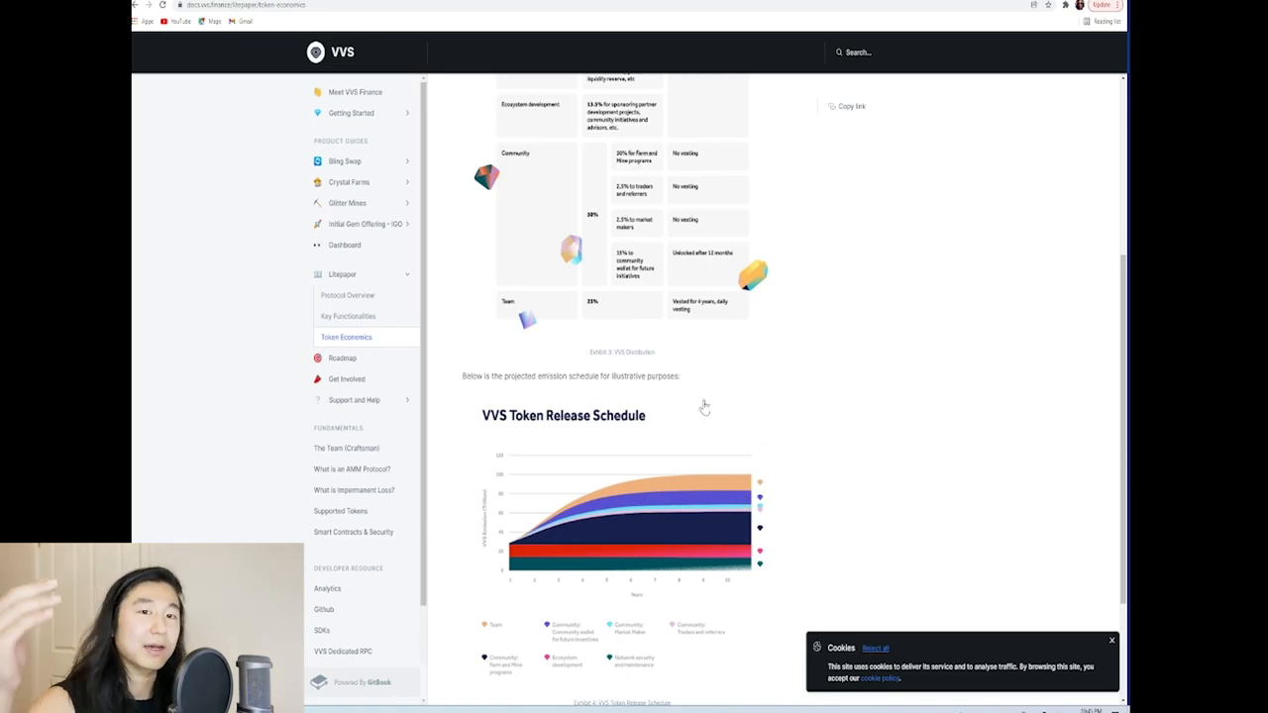
scroll(up, 3)
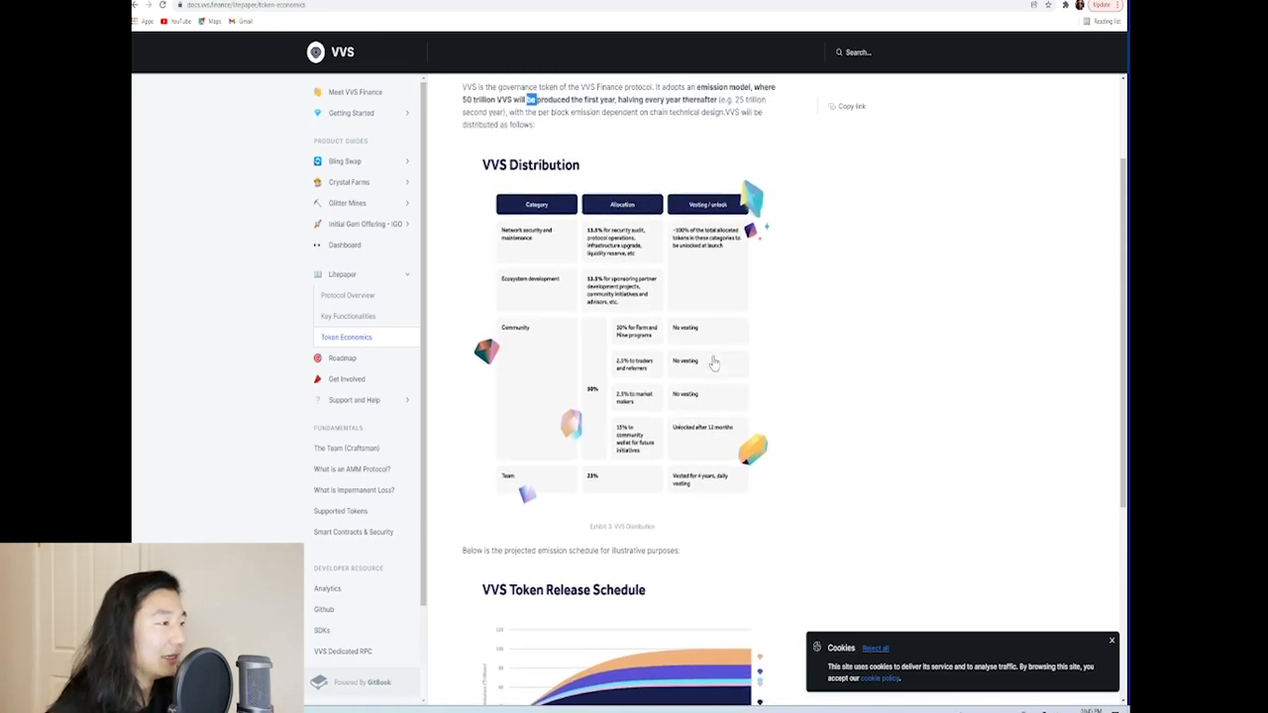
scroll(down, 3)
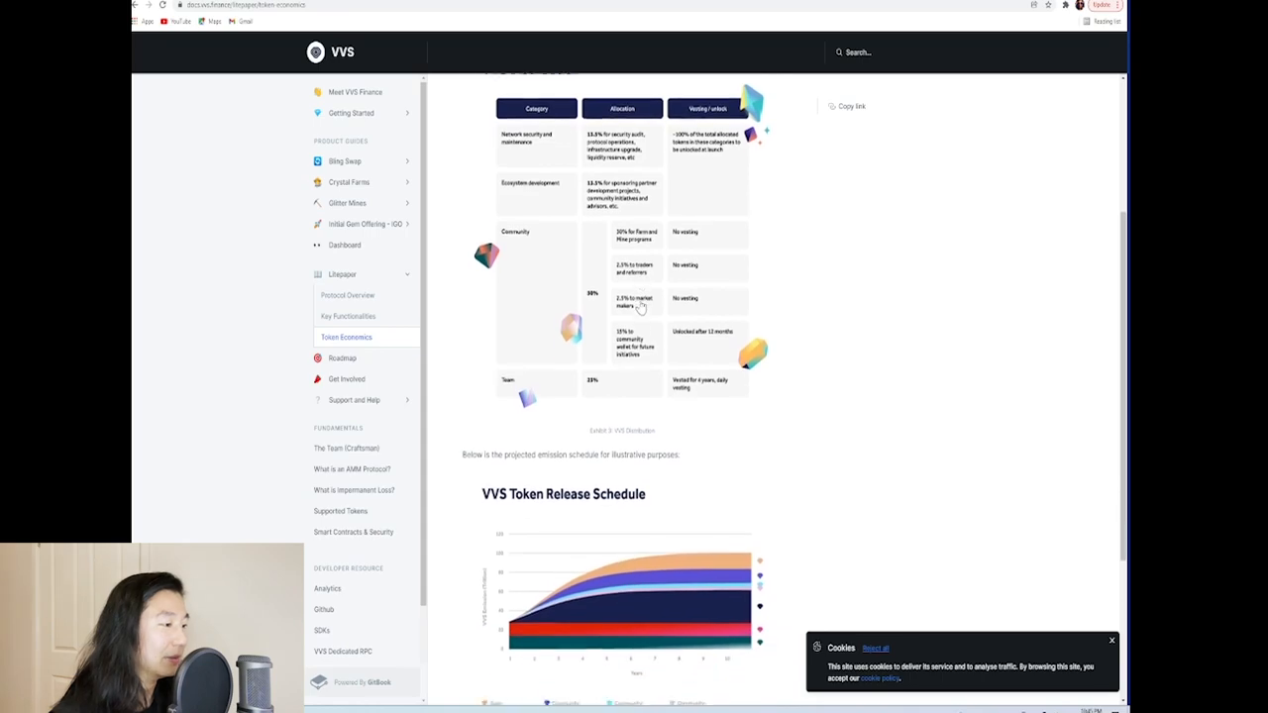
scroll(up, 3)
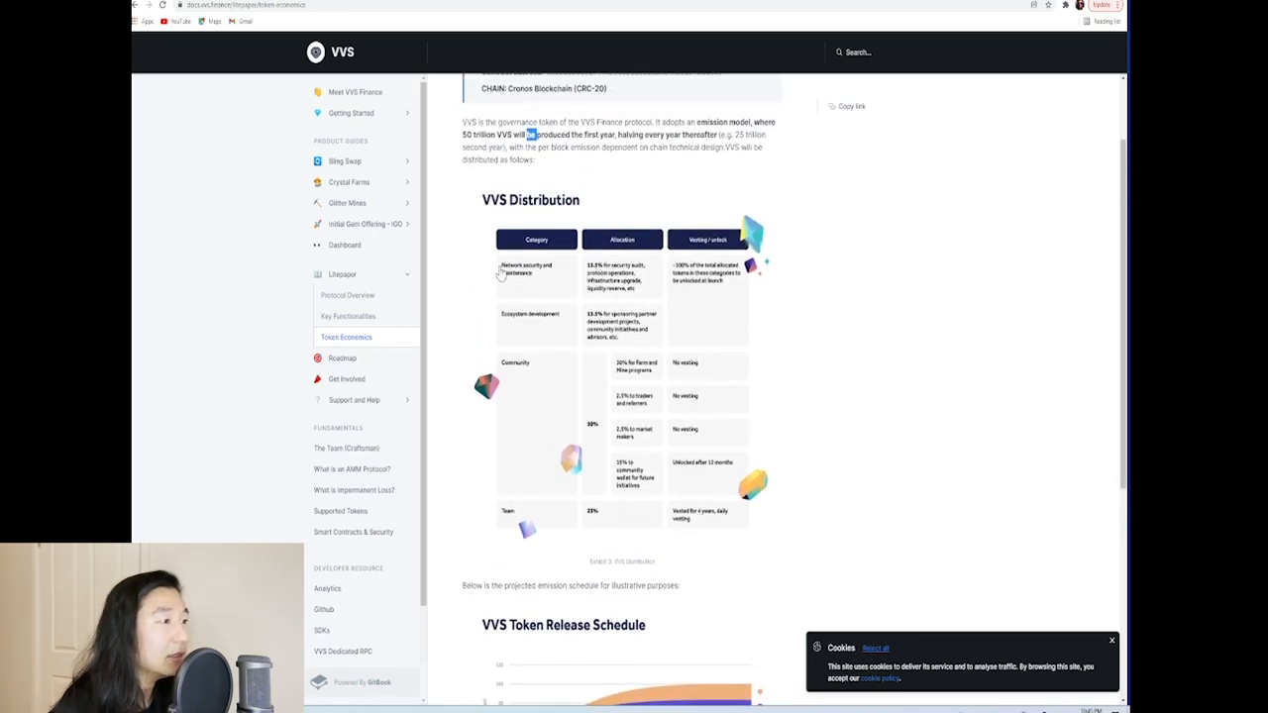
mouse_move(602, 275)
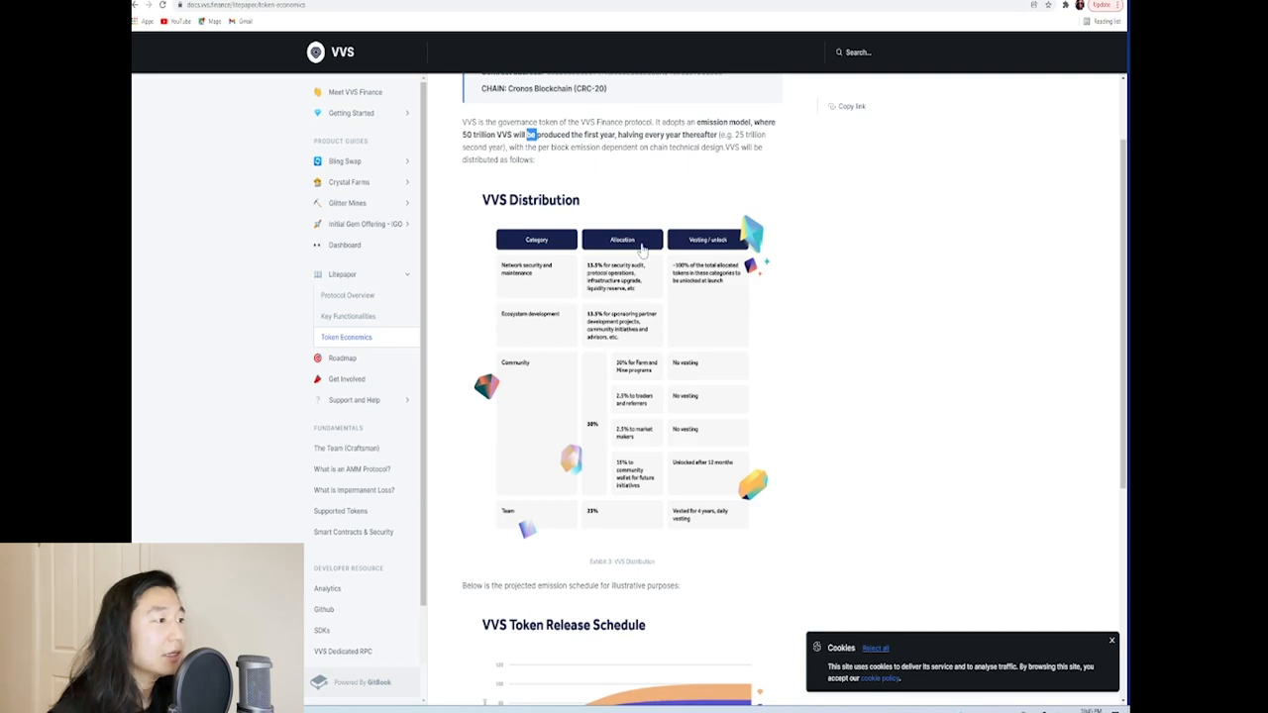
mouse_move(739, 286)
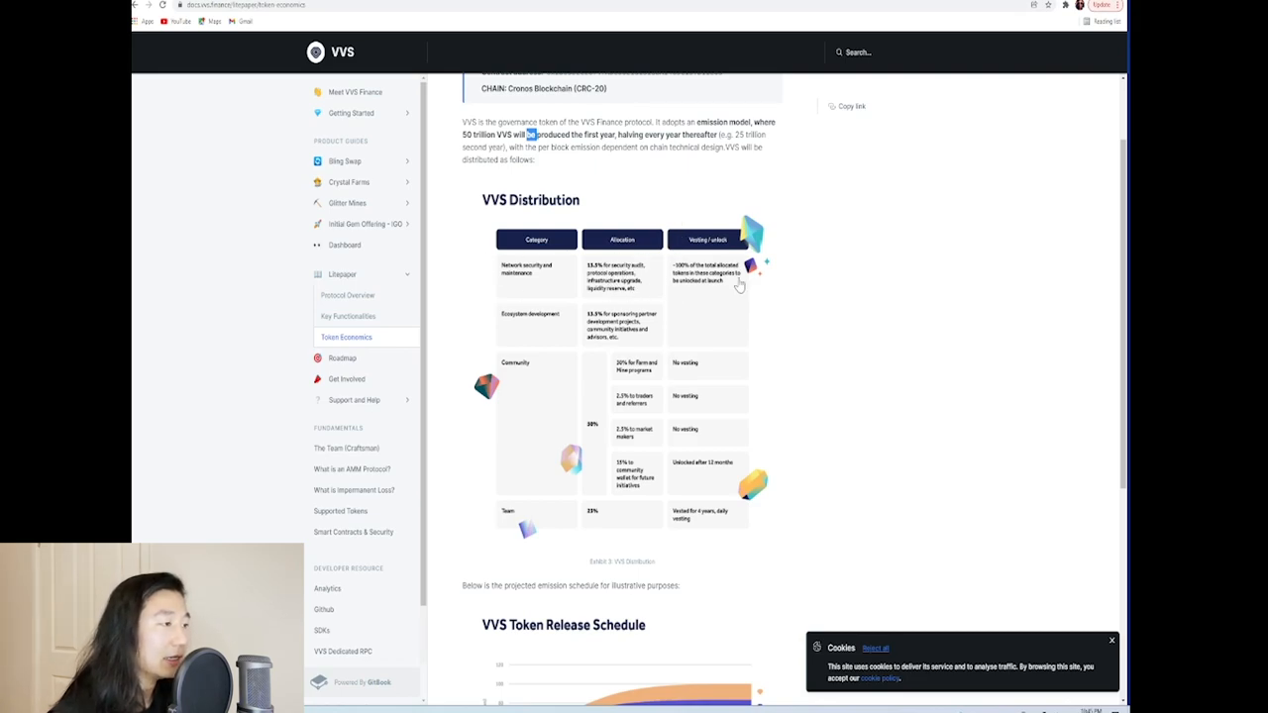
mouse_move(507, 329)
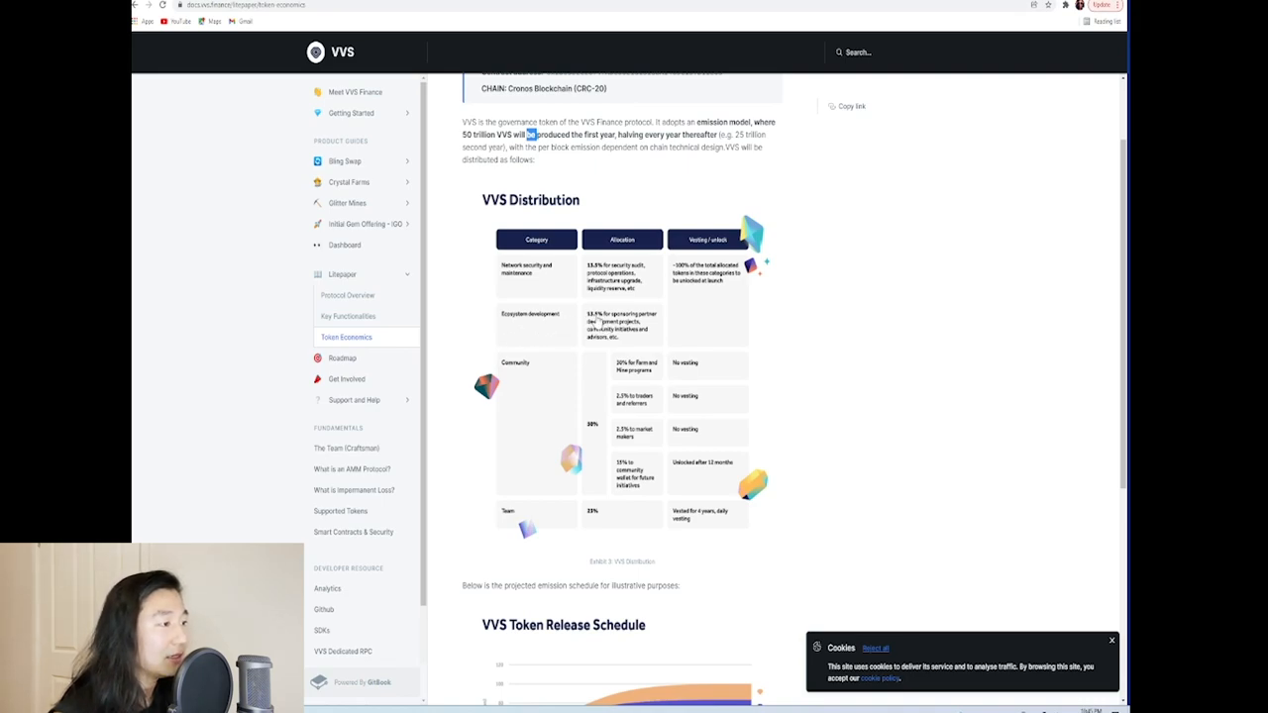
mouse_move(674, 455)
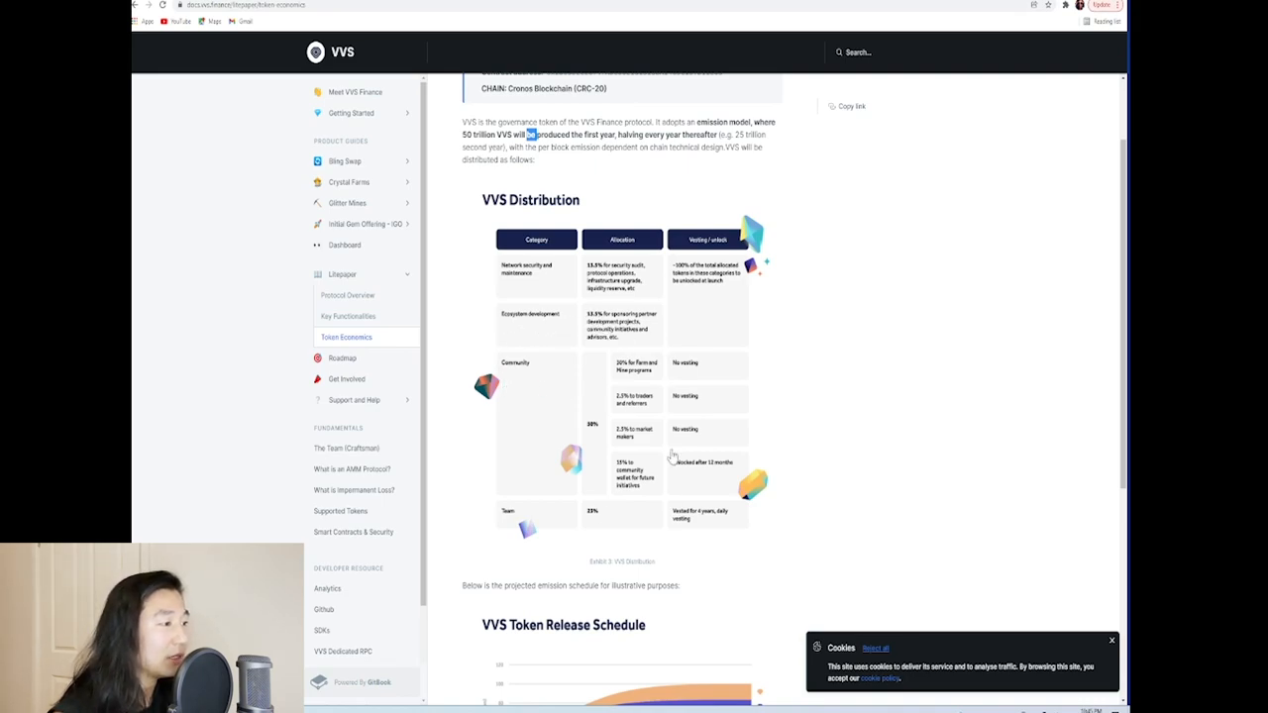
mouse_move(622, 388)
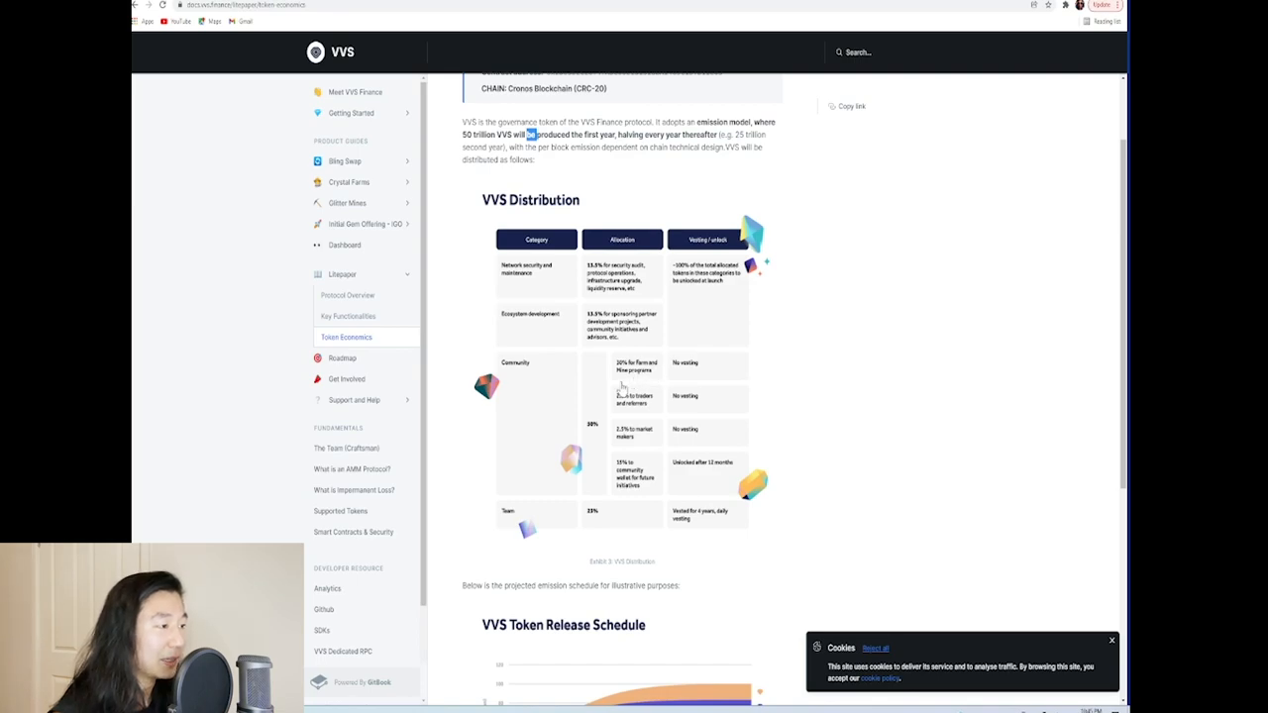
mouse_move(642, 381)
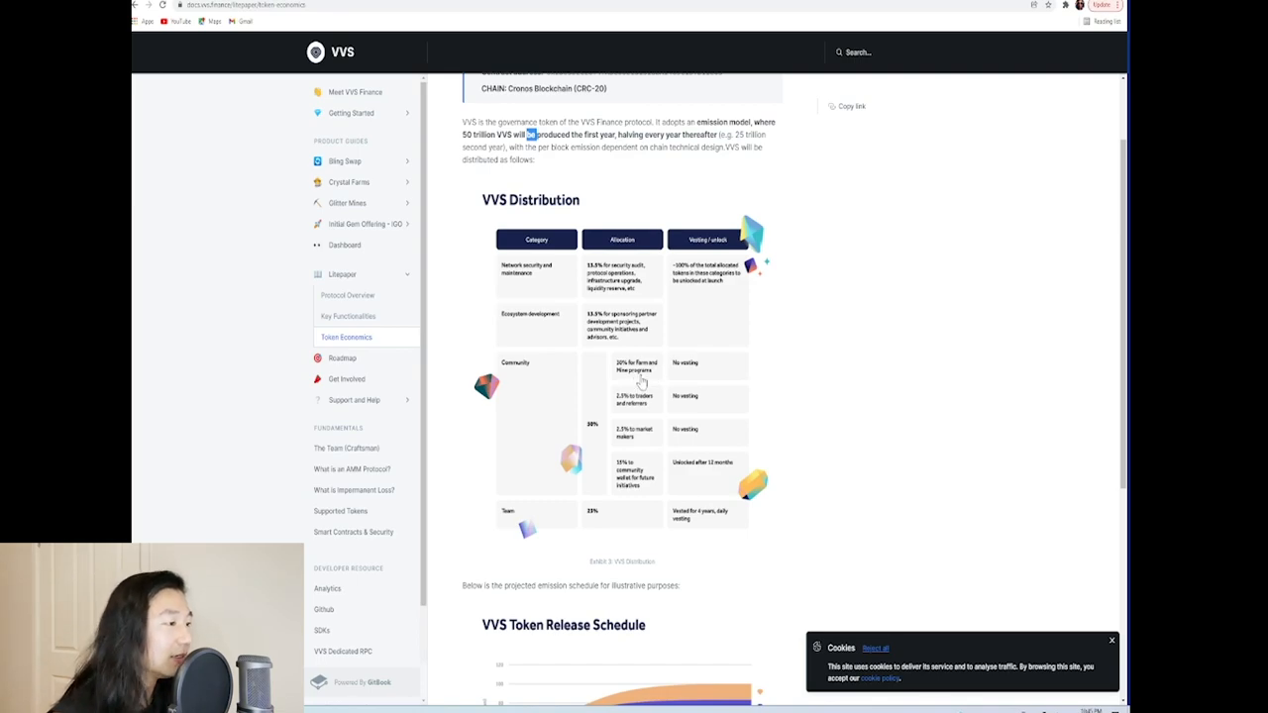
mouse_move(634, 414)
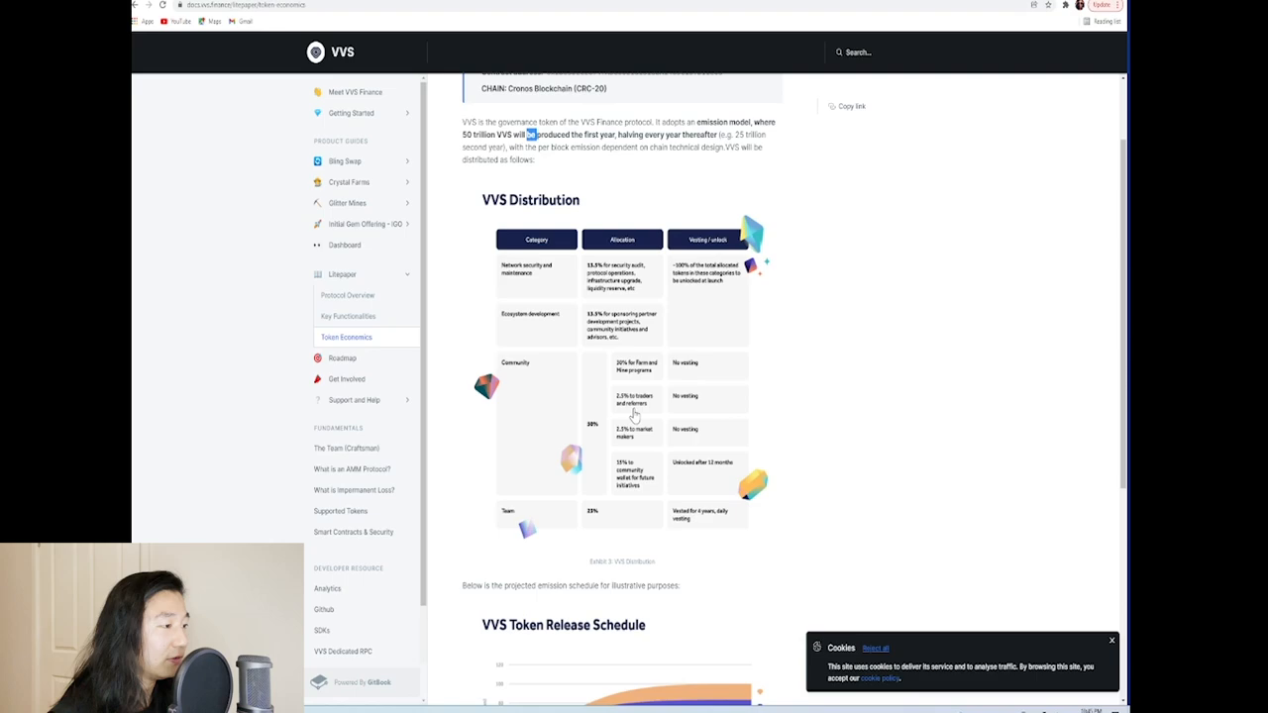
mouse_move(638, 483)
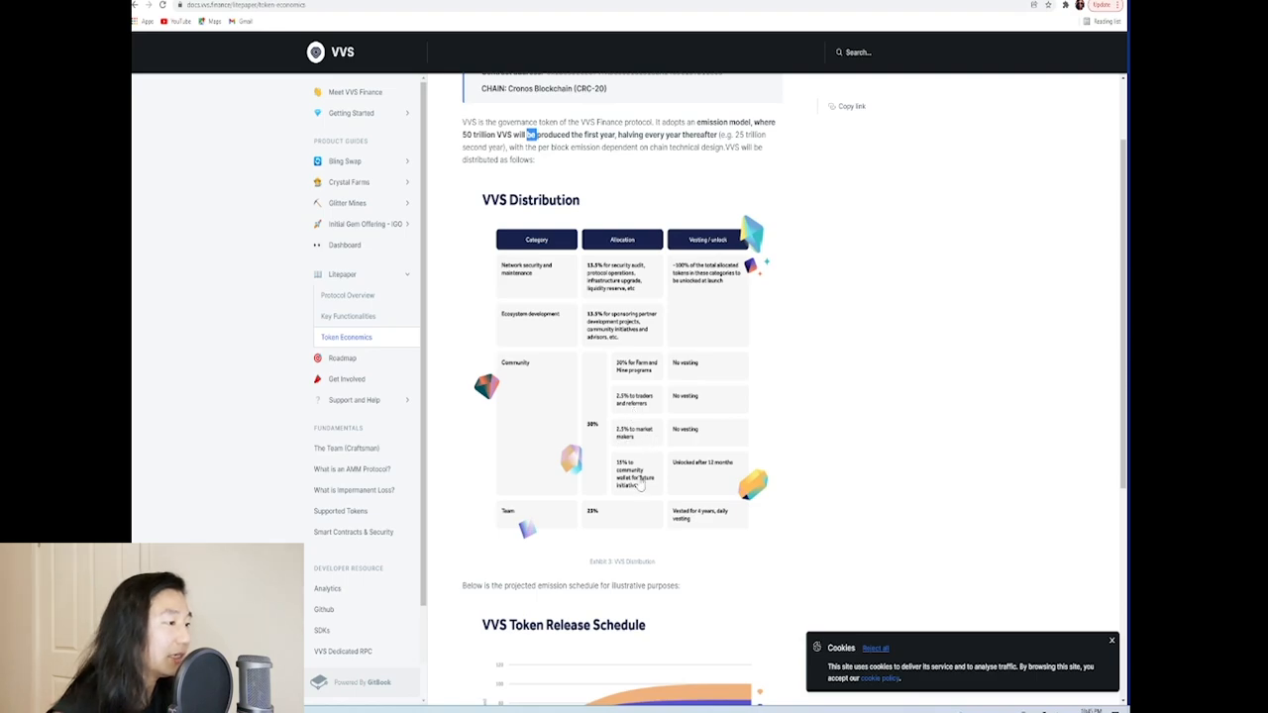
mouse_move(630, 491)
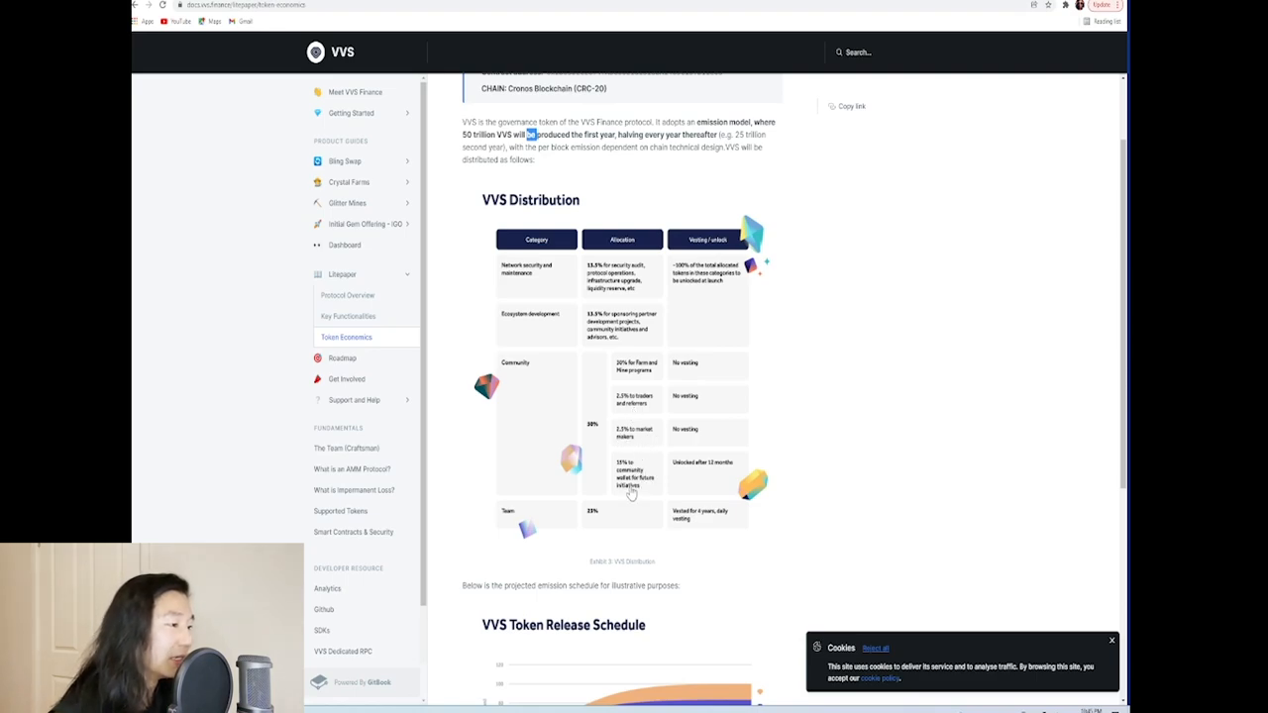
Step: Enlarge the VVS Distribution table, close it, and reach the Token Release Schedule chart
click(622, 376)
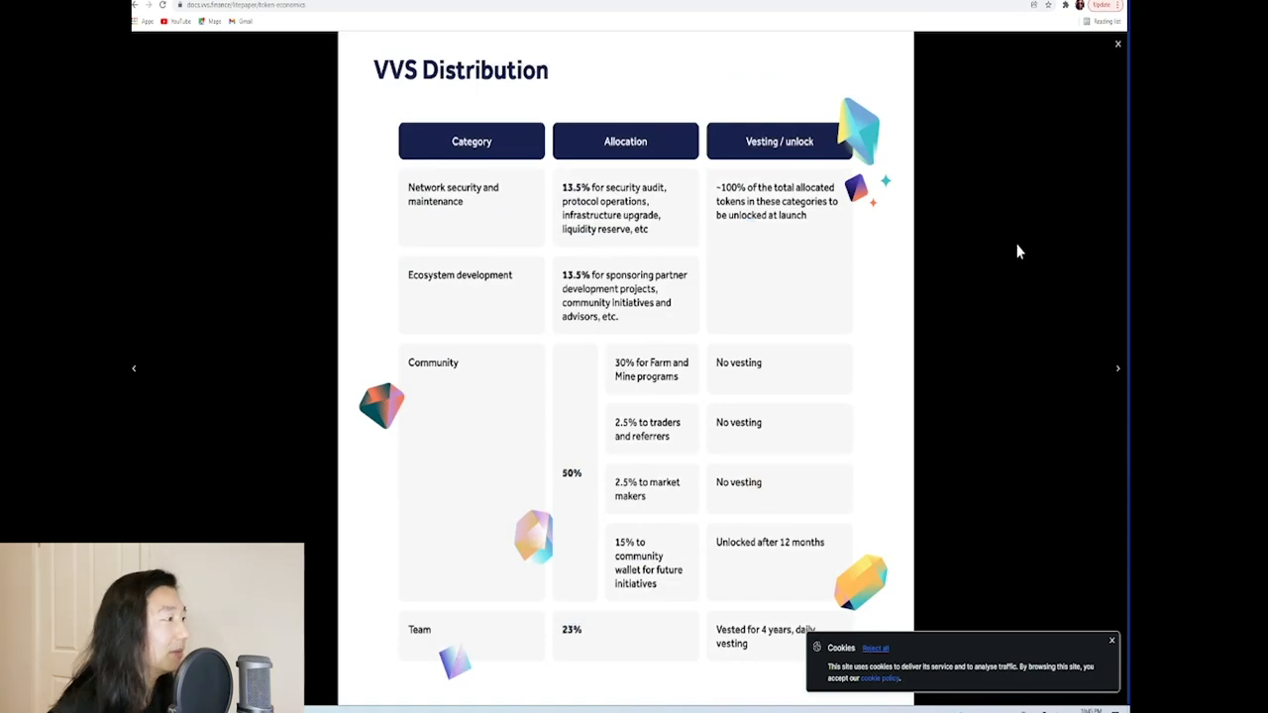
click(1117, 44)
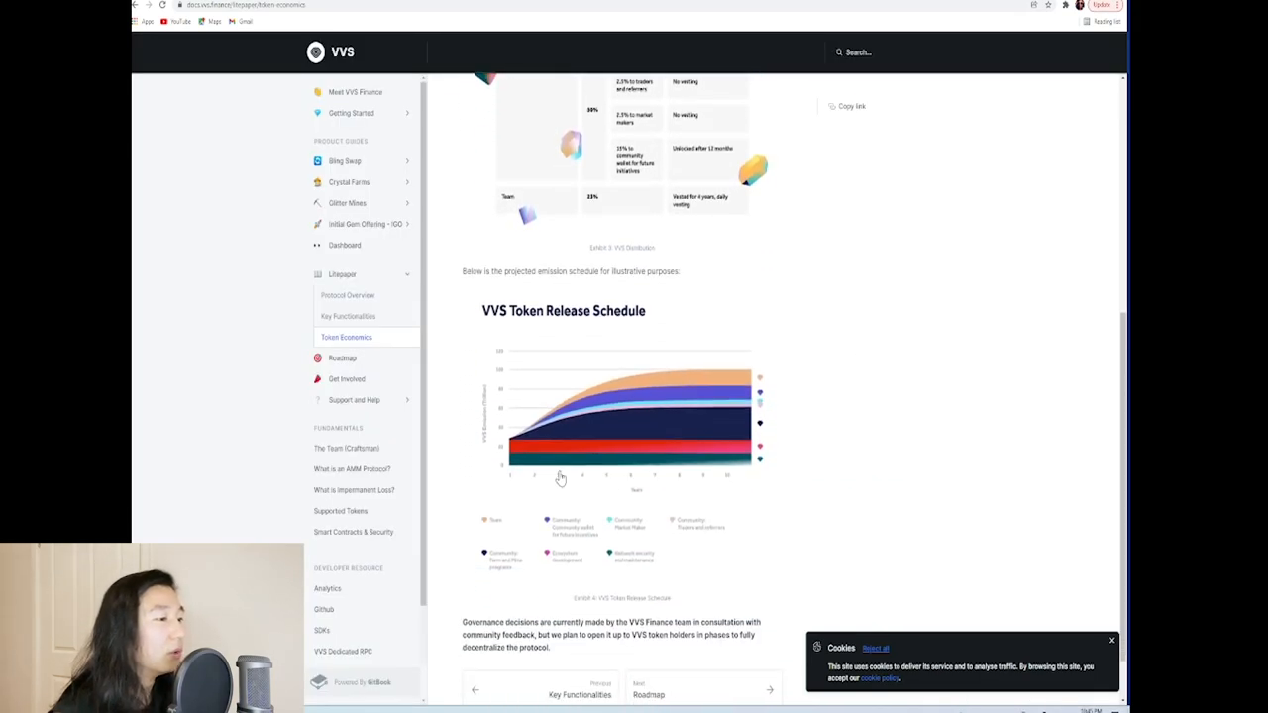
scroll(up, 3)
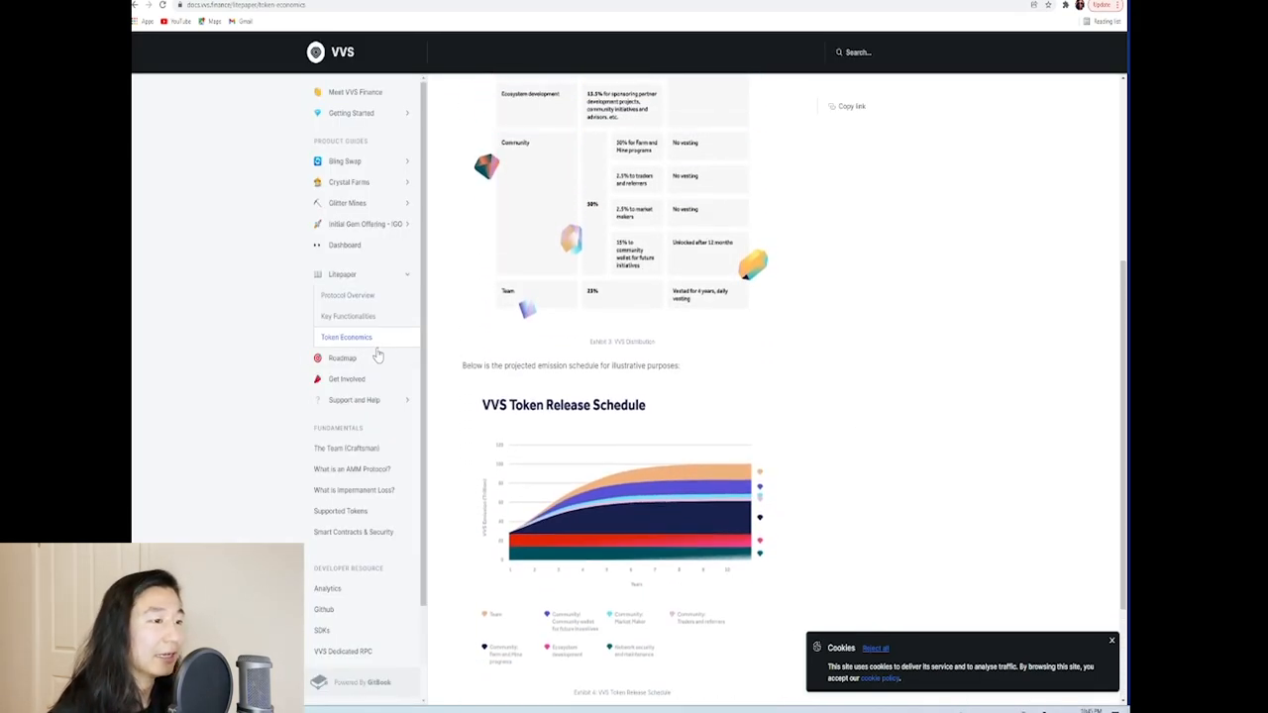
Step: Read the Roadmap's Complete and Work in Progress items, picking out New Mines
click(340, 356)
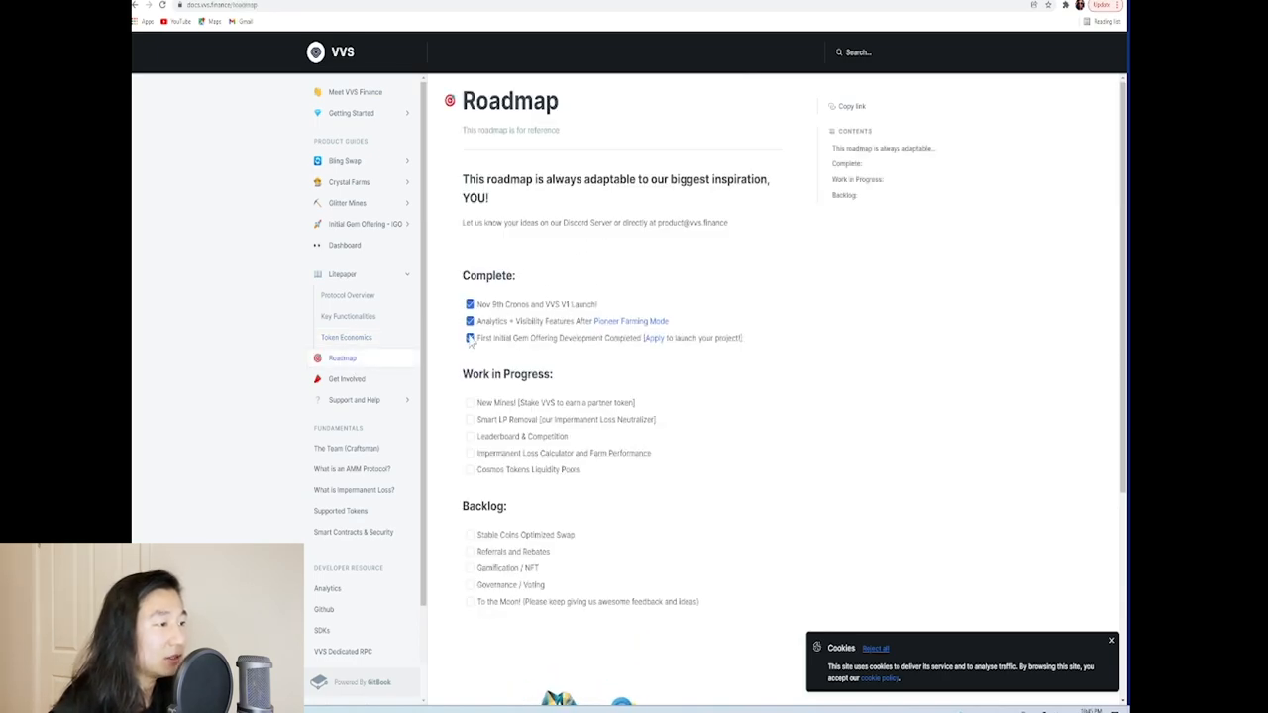
click(469, 337)
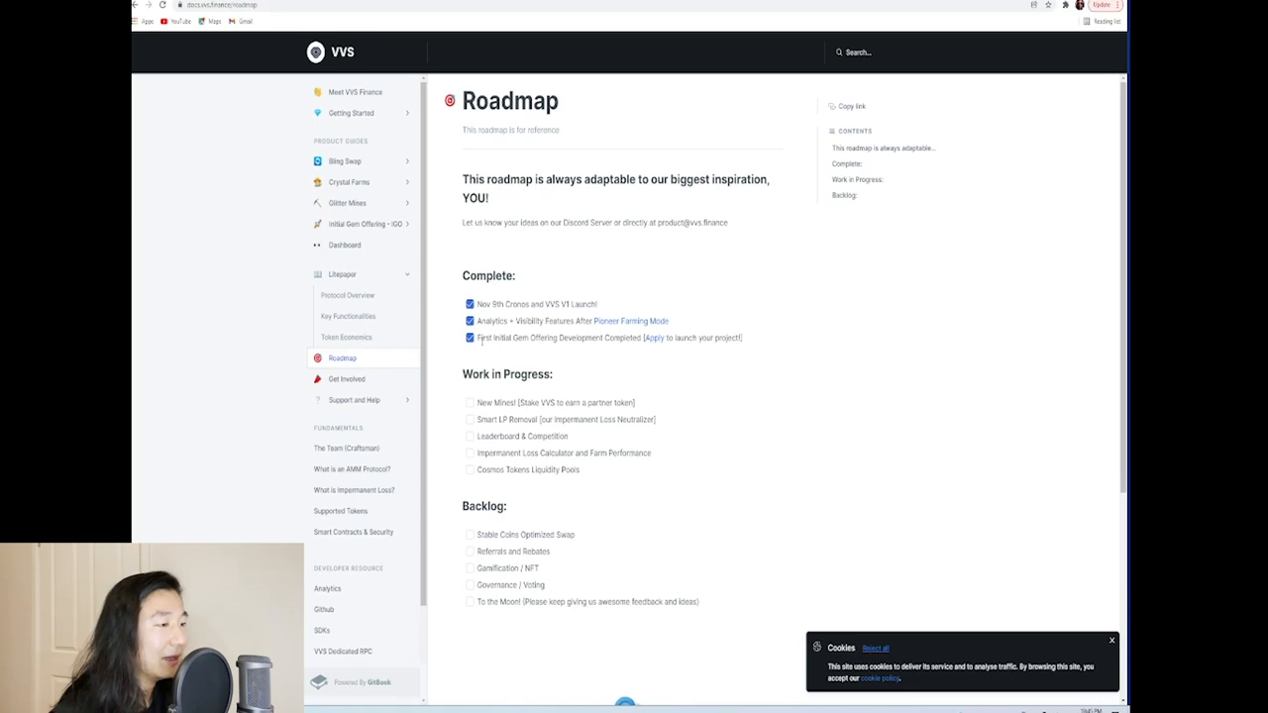
mouse_move(543, 353)
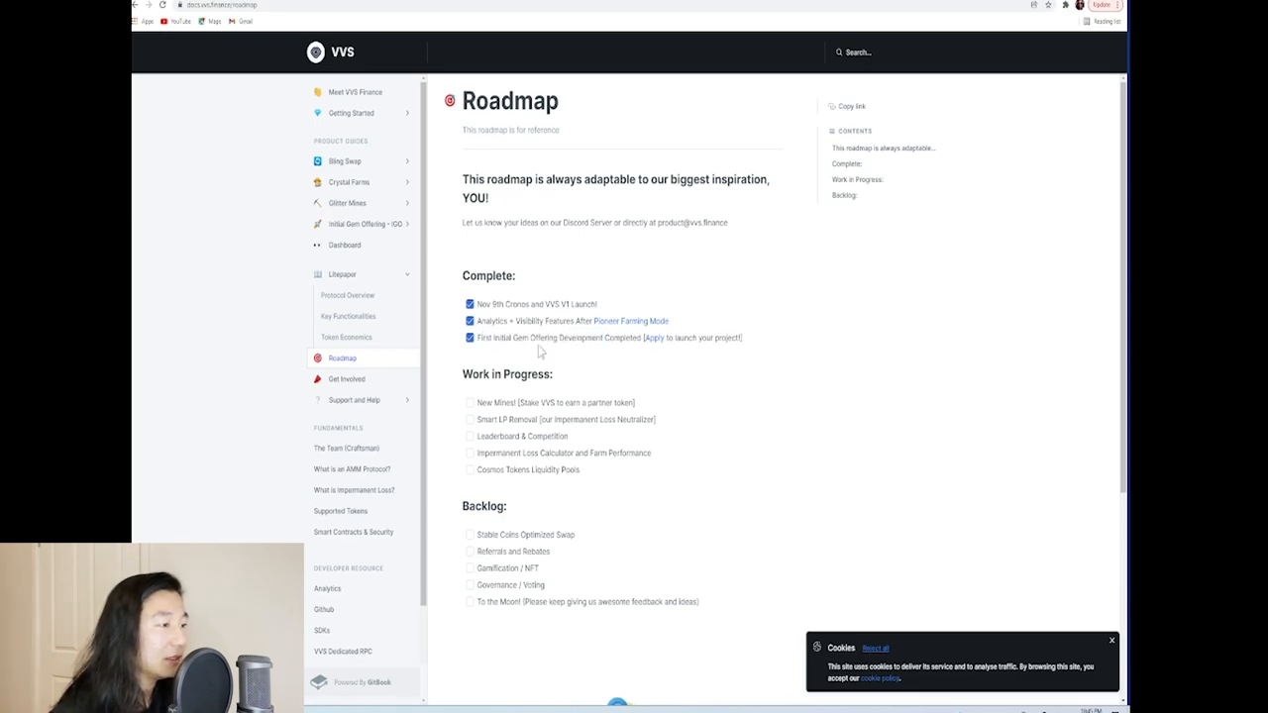
mouse_move(654, 285)
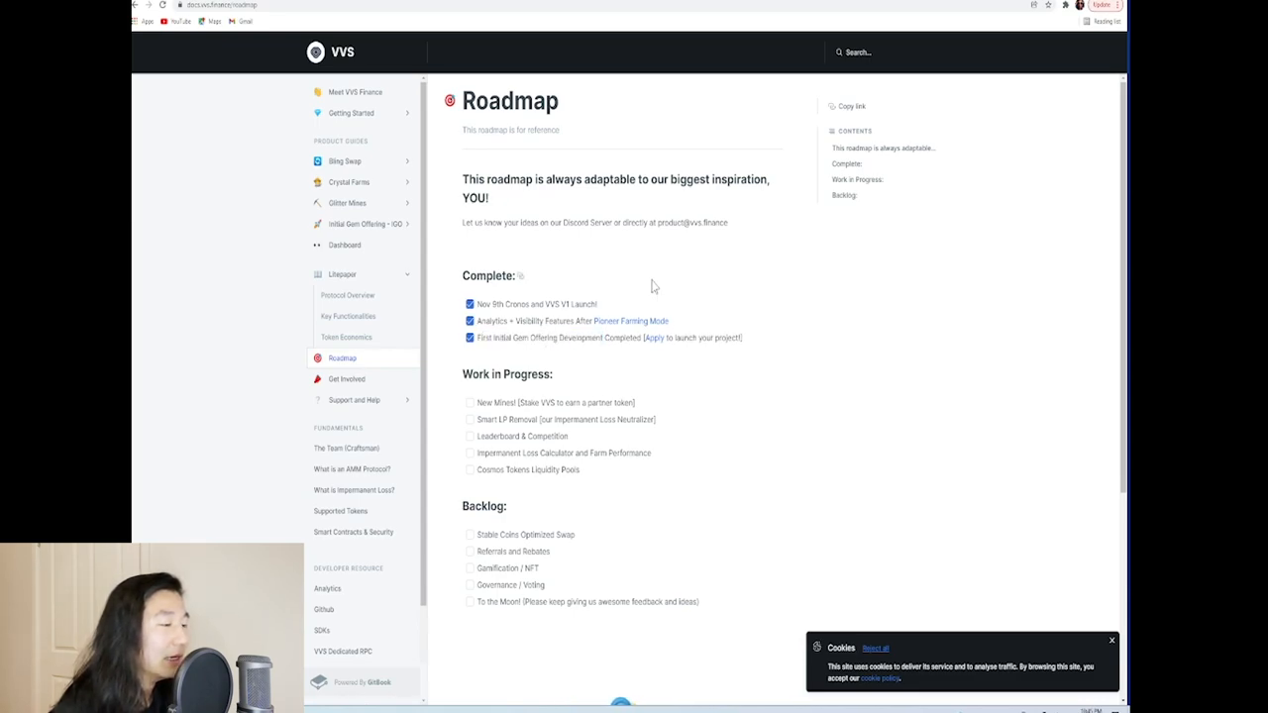
mouse_move(571, 420)
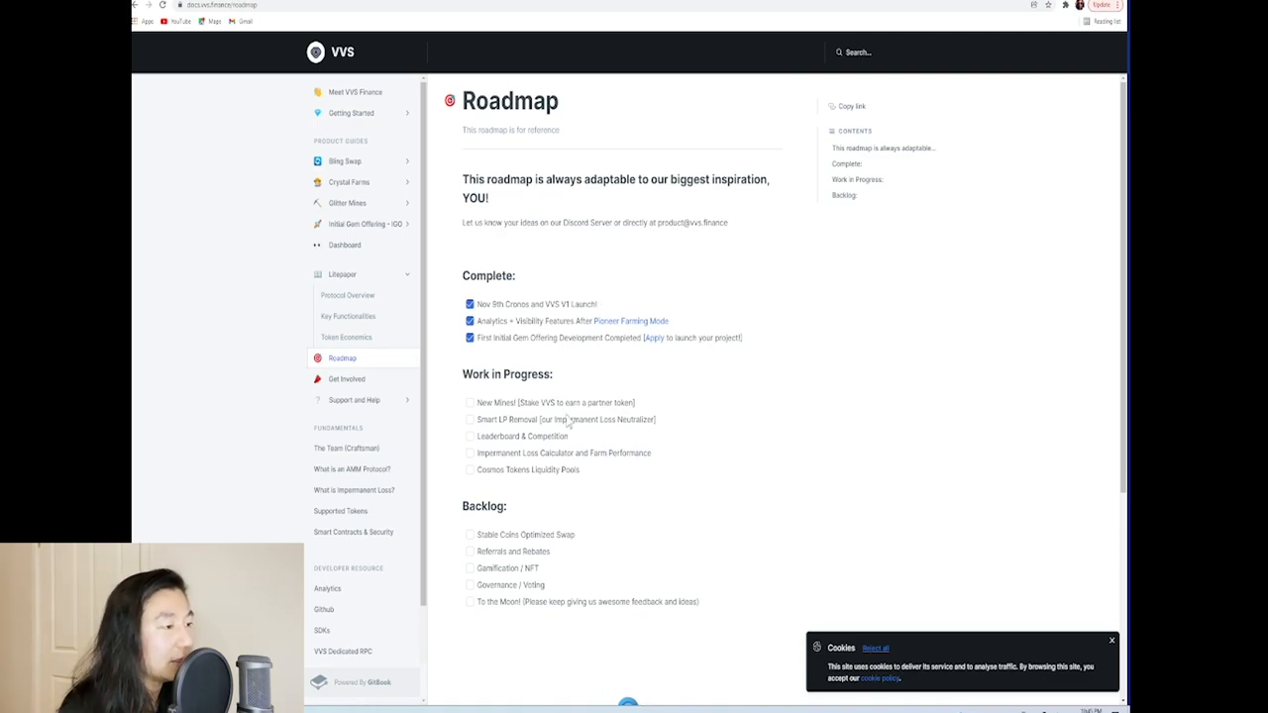
double_click(504, 404)
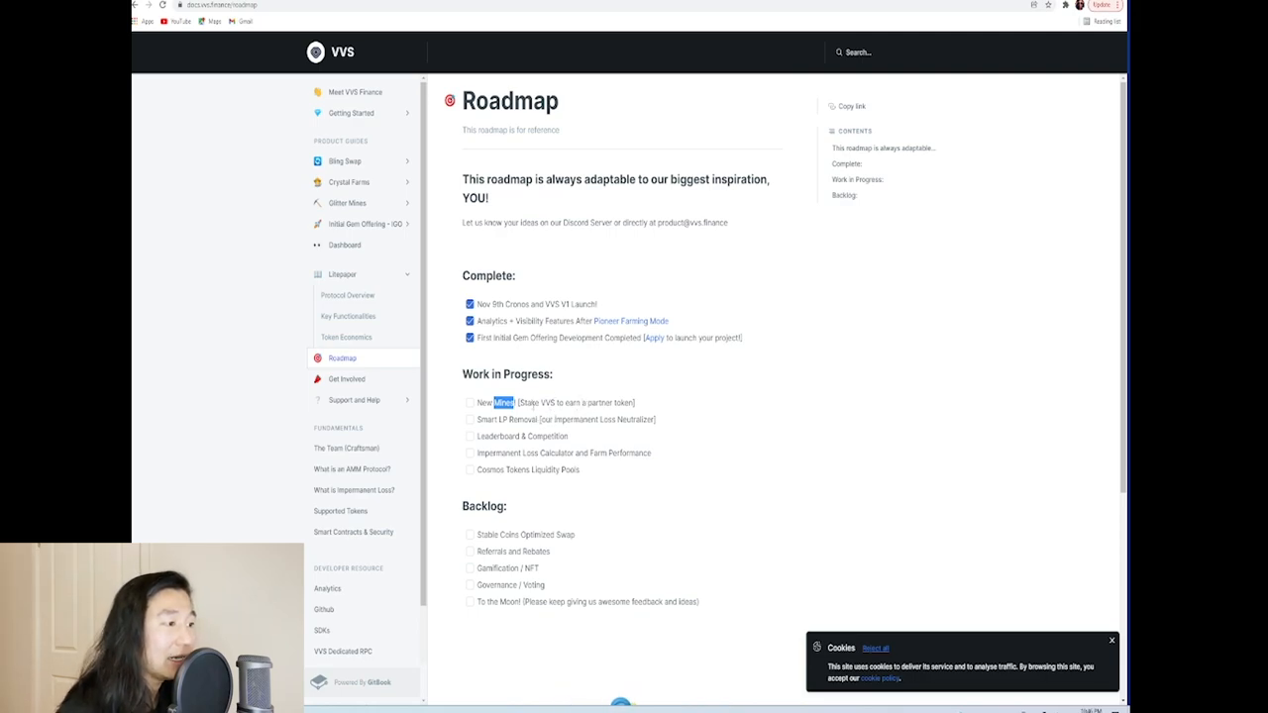
mouse_move(545, 416)
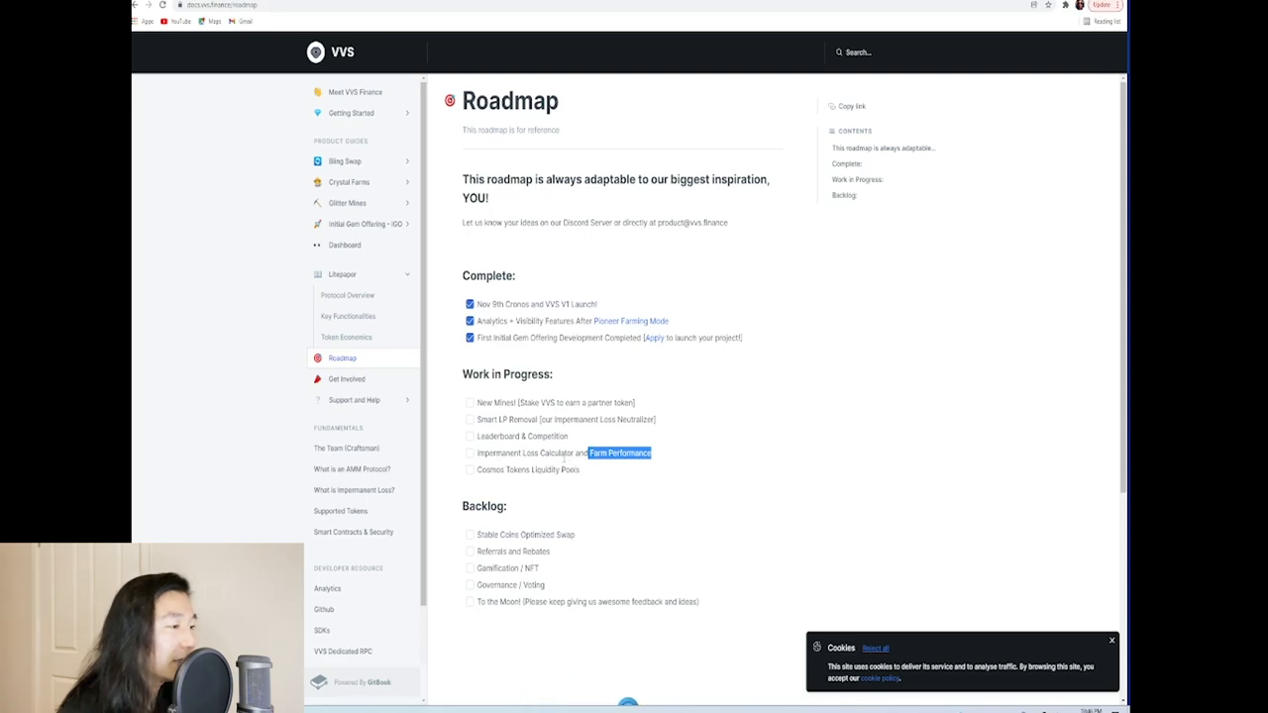
click(653, 458)
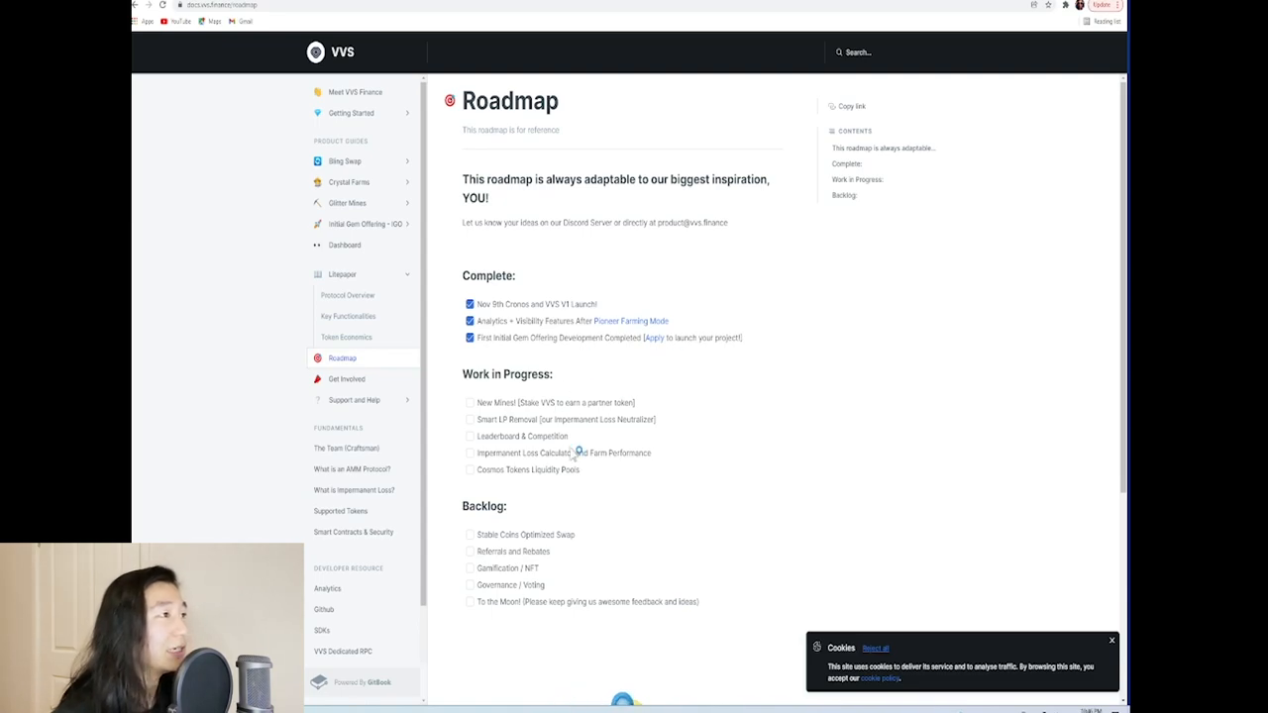
Step: Skim The Team page, then read What is an AMM Protocol?, highlighting the smart-contract trading sentence
click(344, 448)
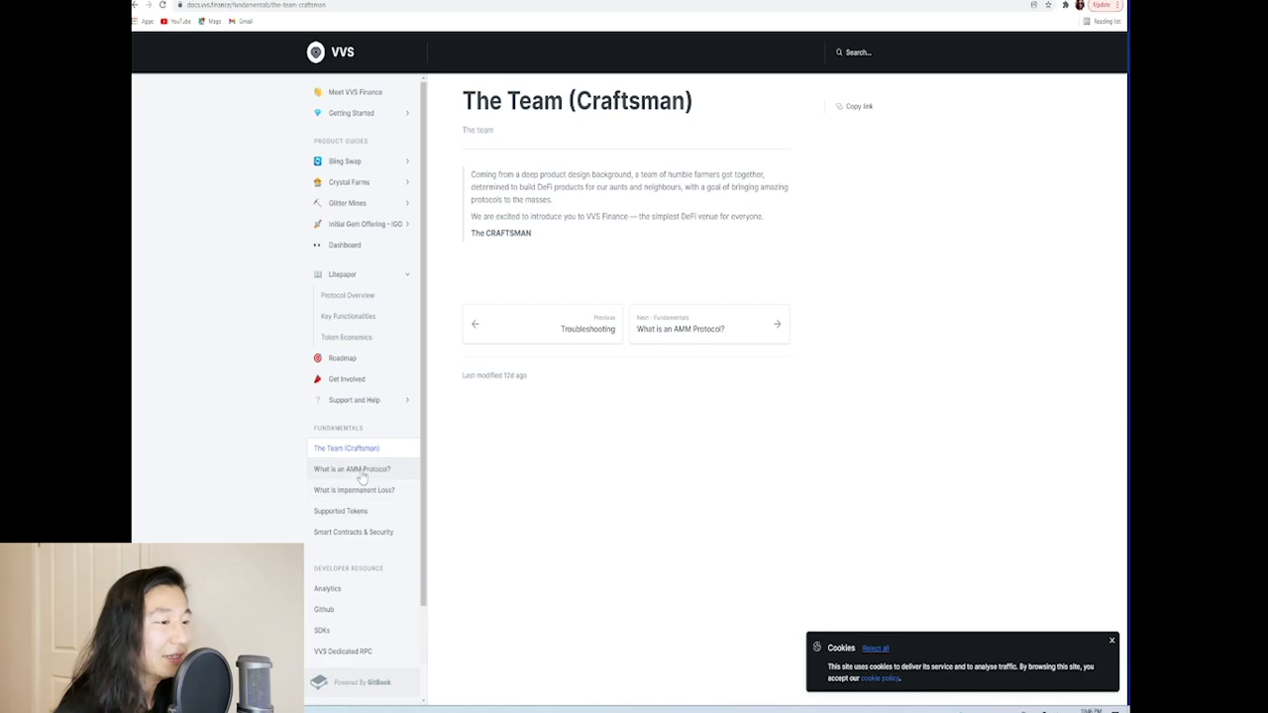
click(352, 467)
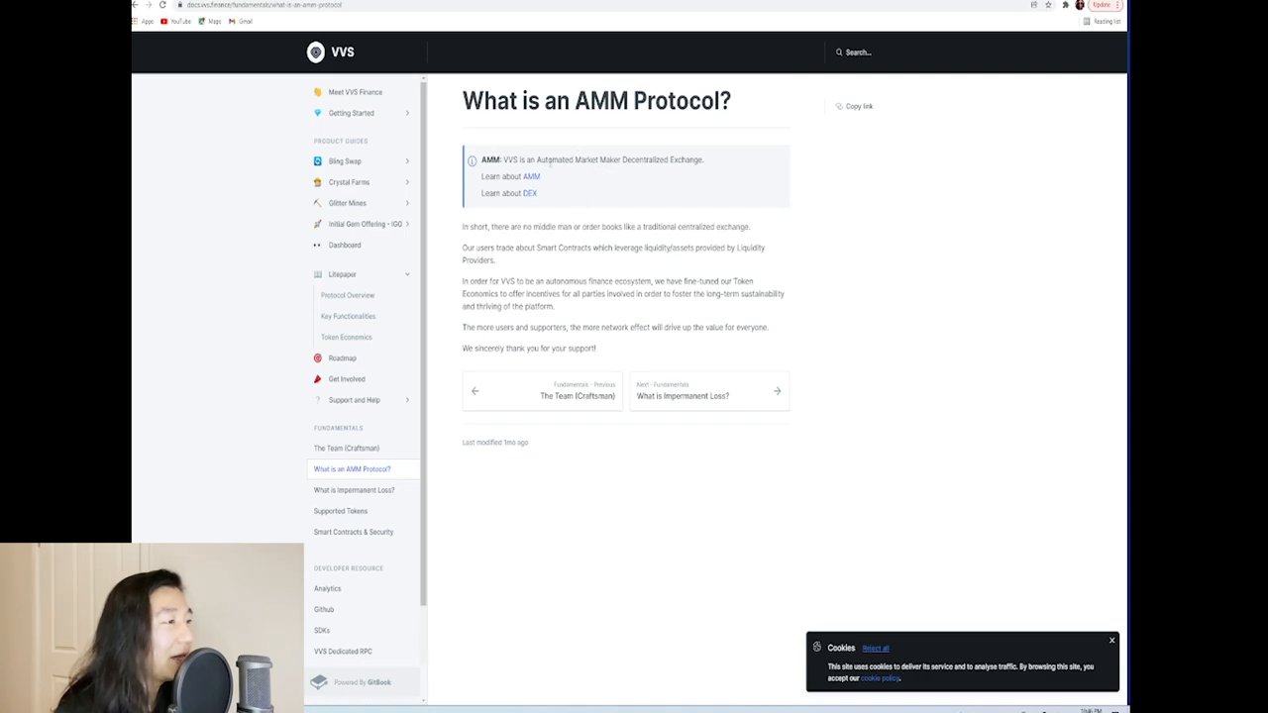
double_click(555, 159)
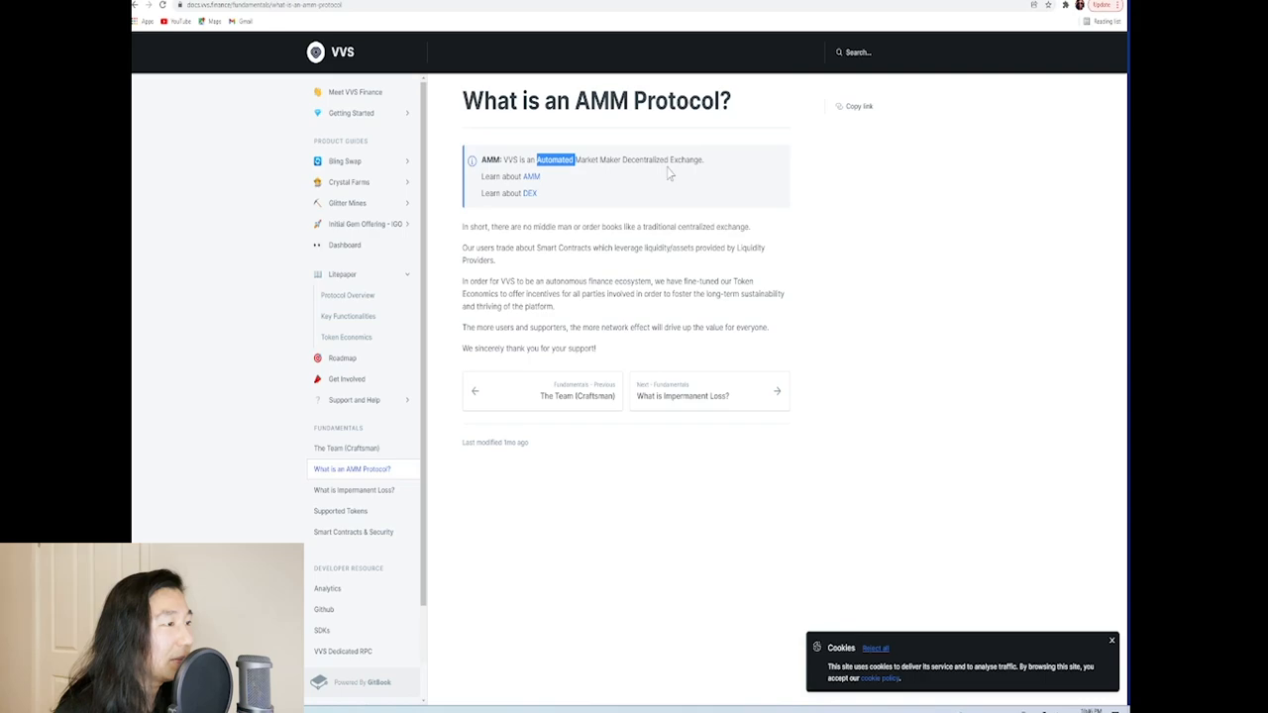
mouse_move(616, 246)
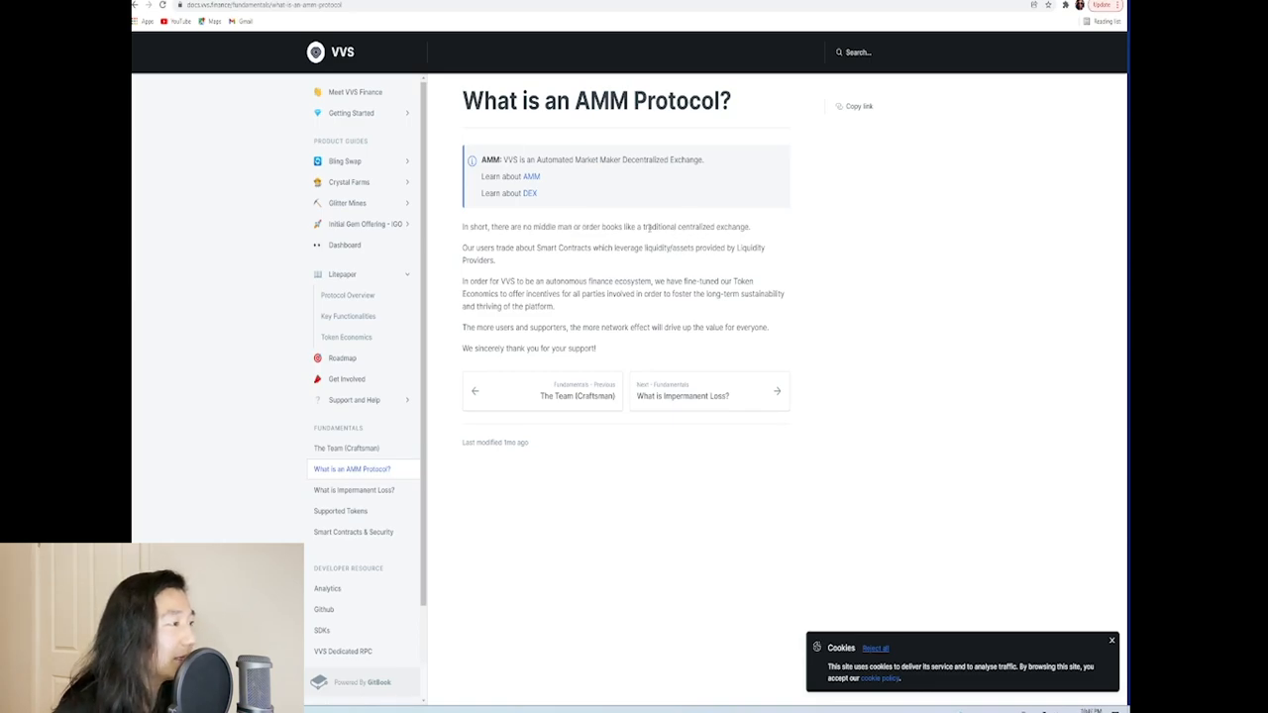
drag(461, 248, 493, 261)
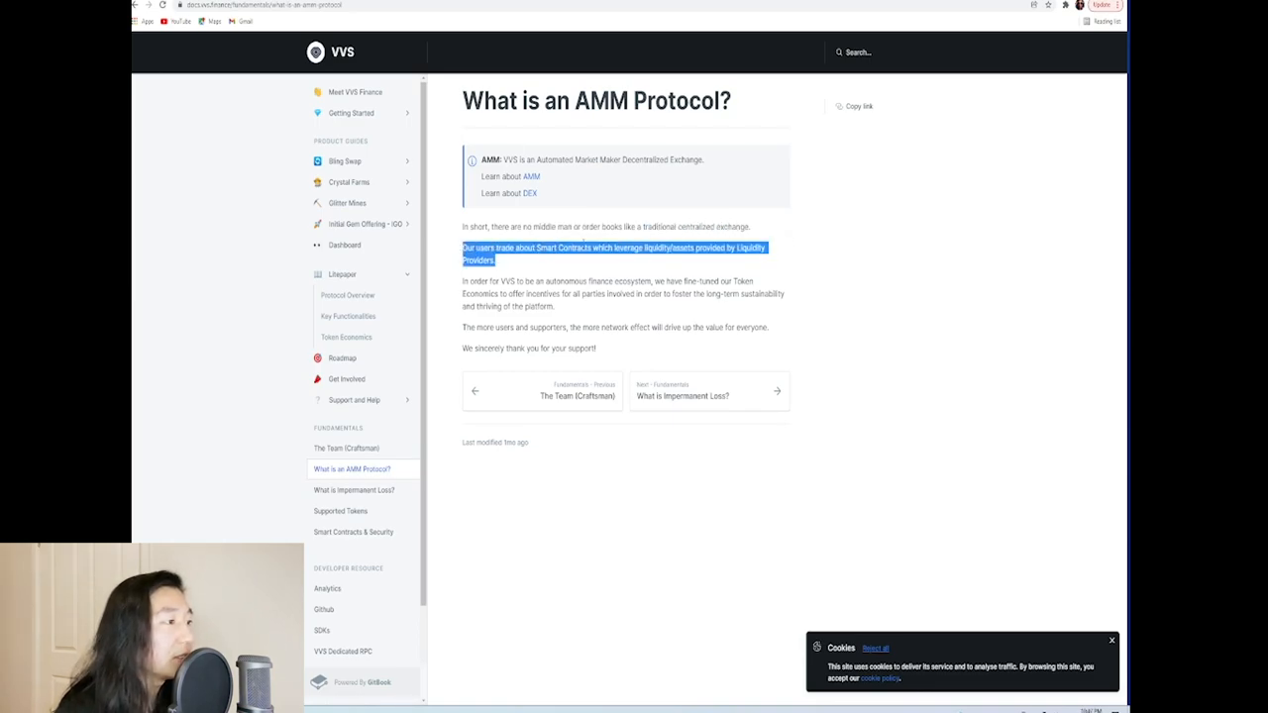
click(642, 248)
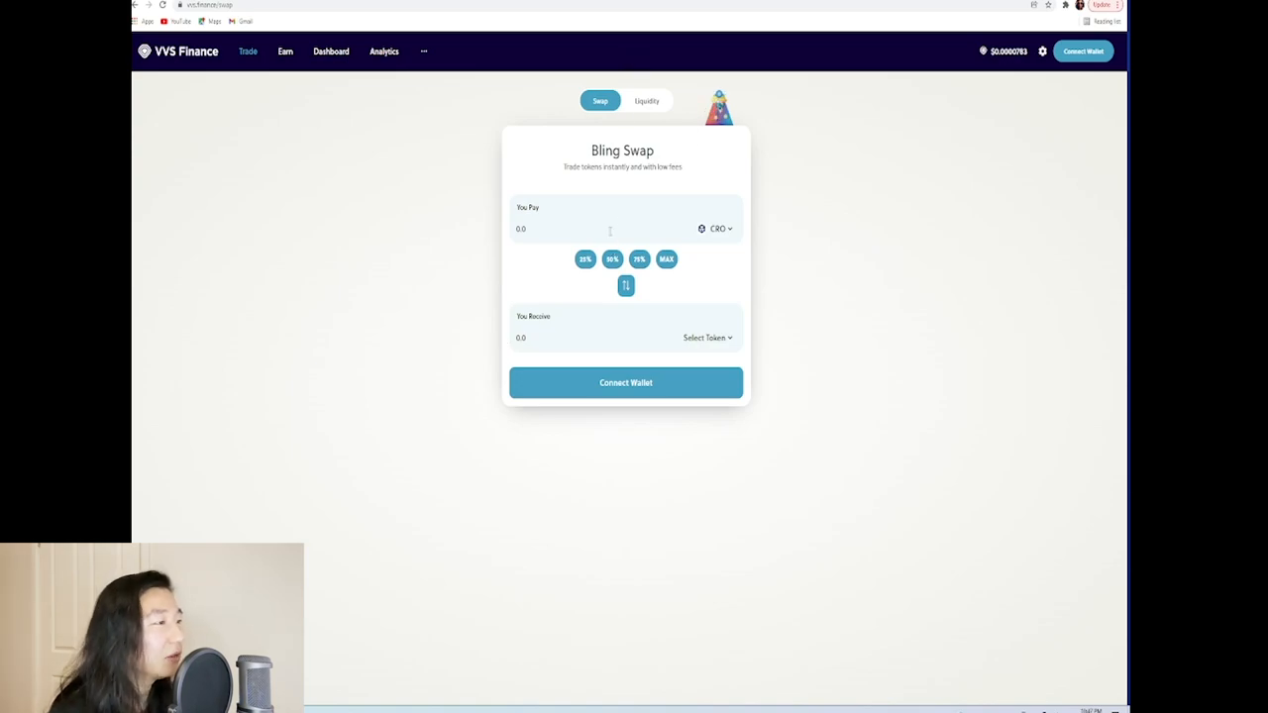
Step: Browse the Swap token list from the CRO selector, then go to the Info & Analytics overview
click(707, 337)
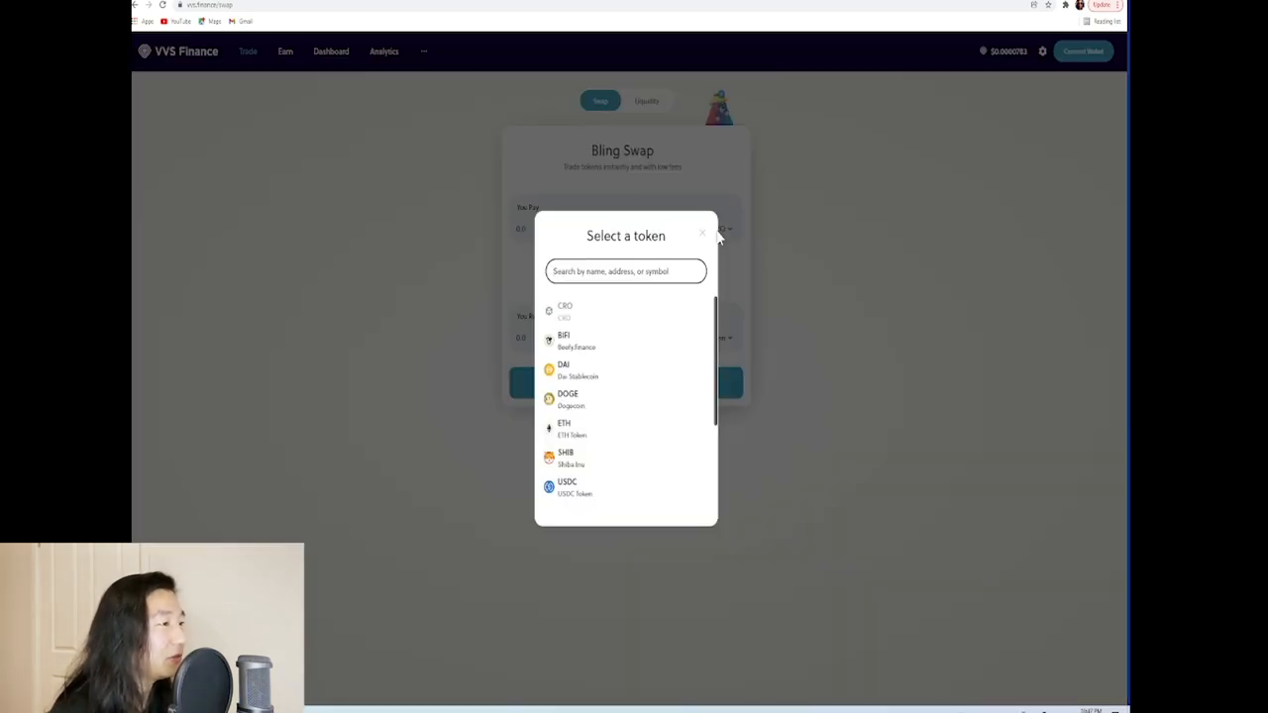
scroll(down, 3)
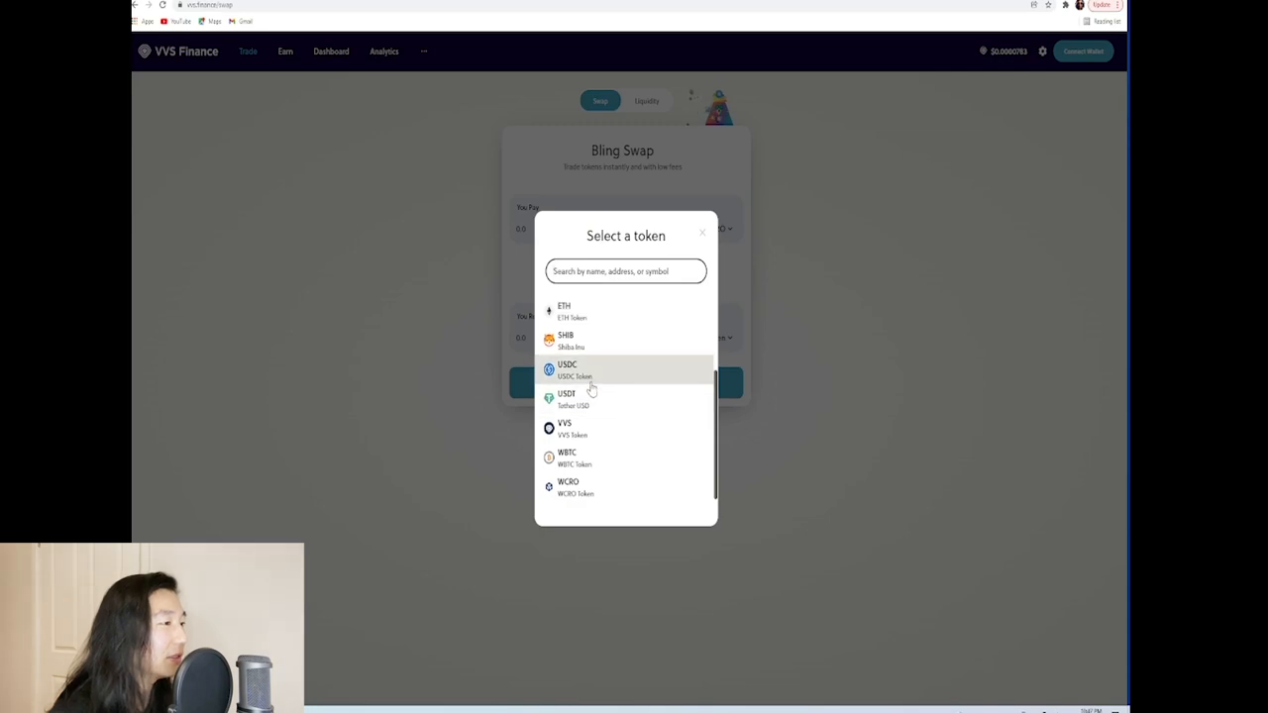
click(702, 234)
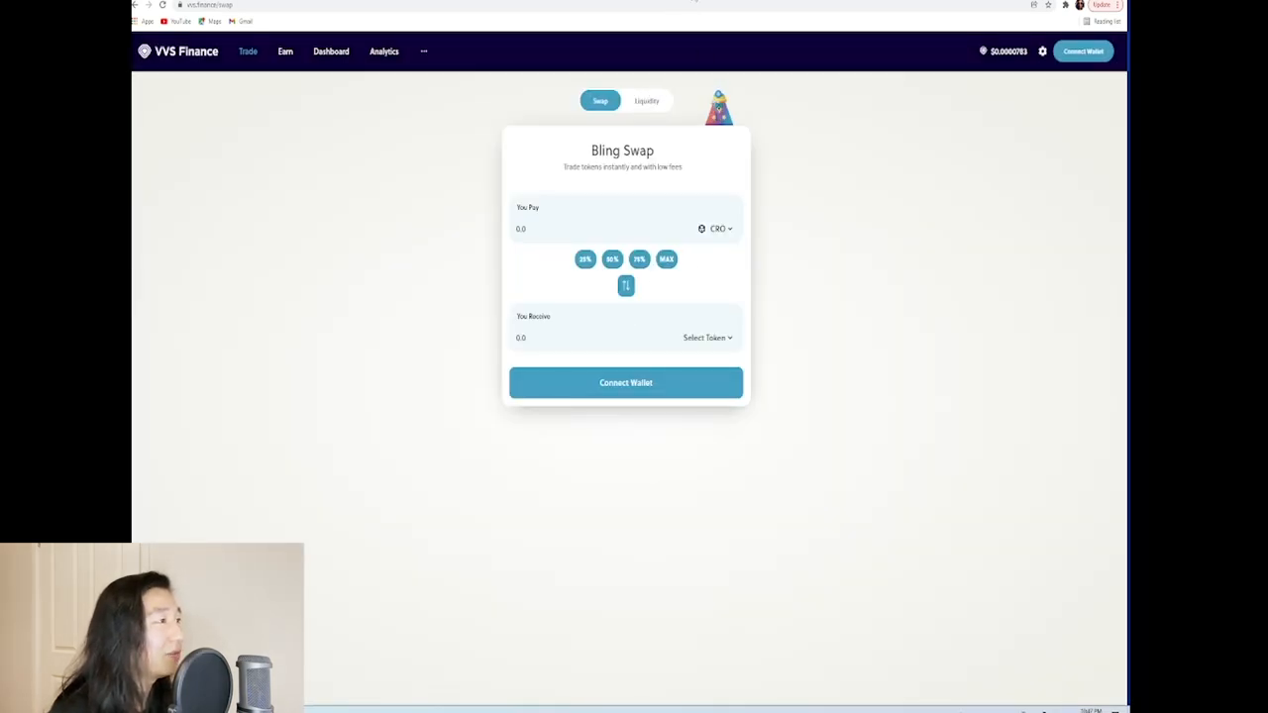
click(384, 52)
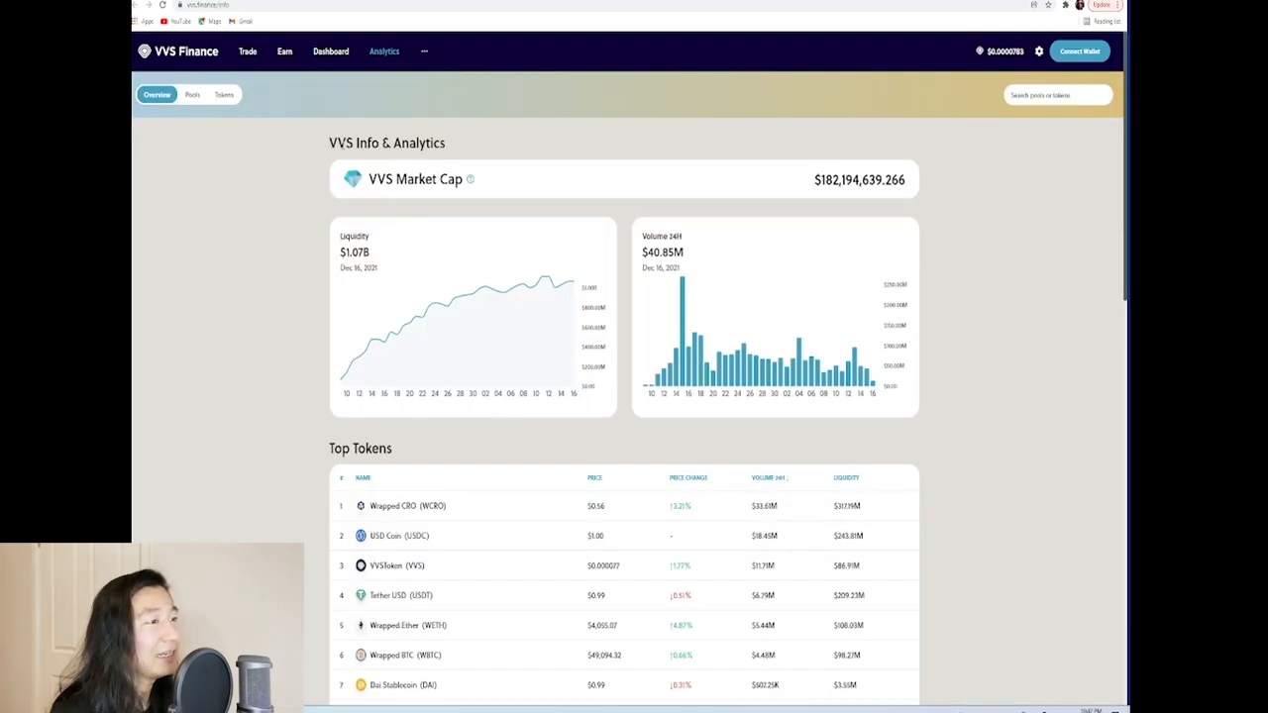
mouse_move(471, 178)
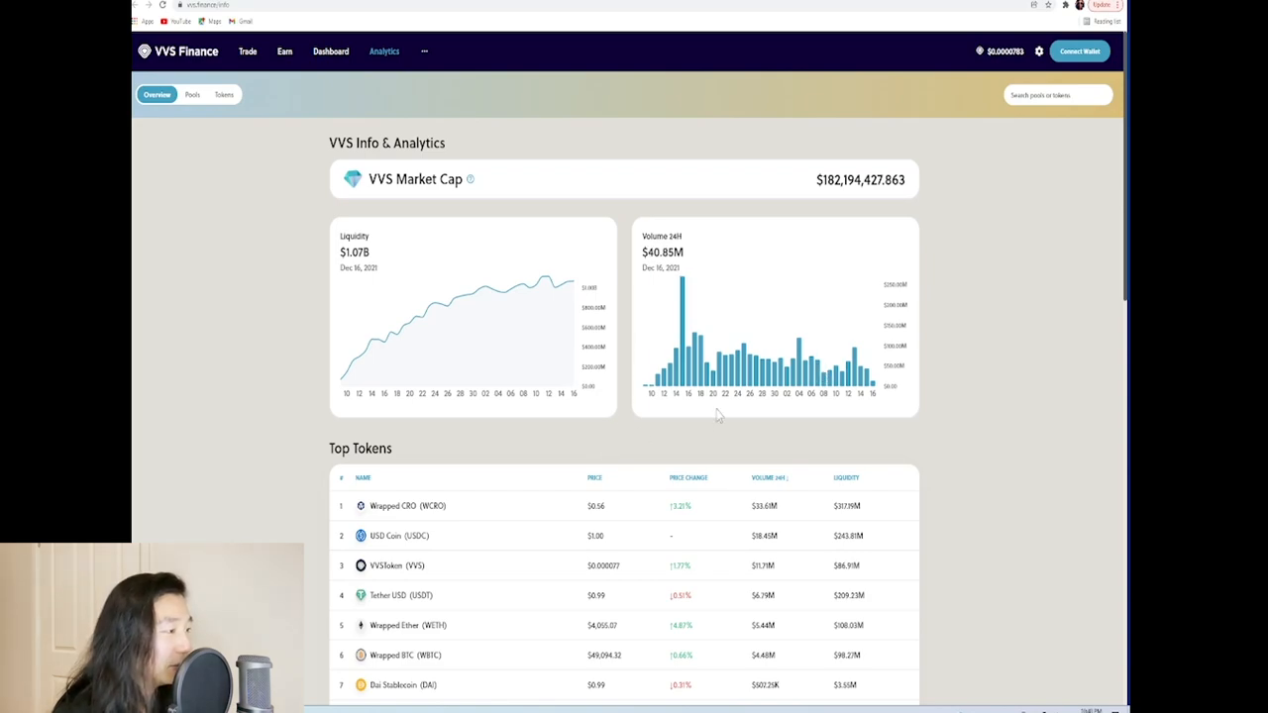
scroll(down, 3)
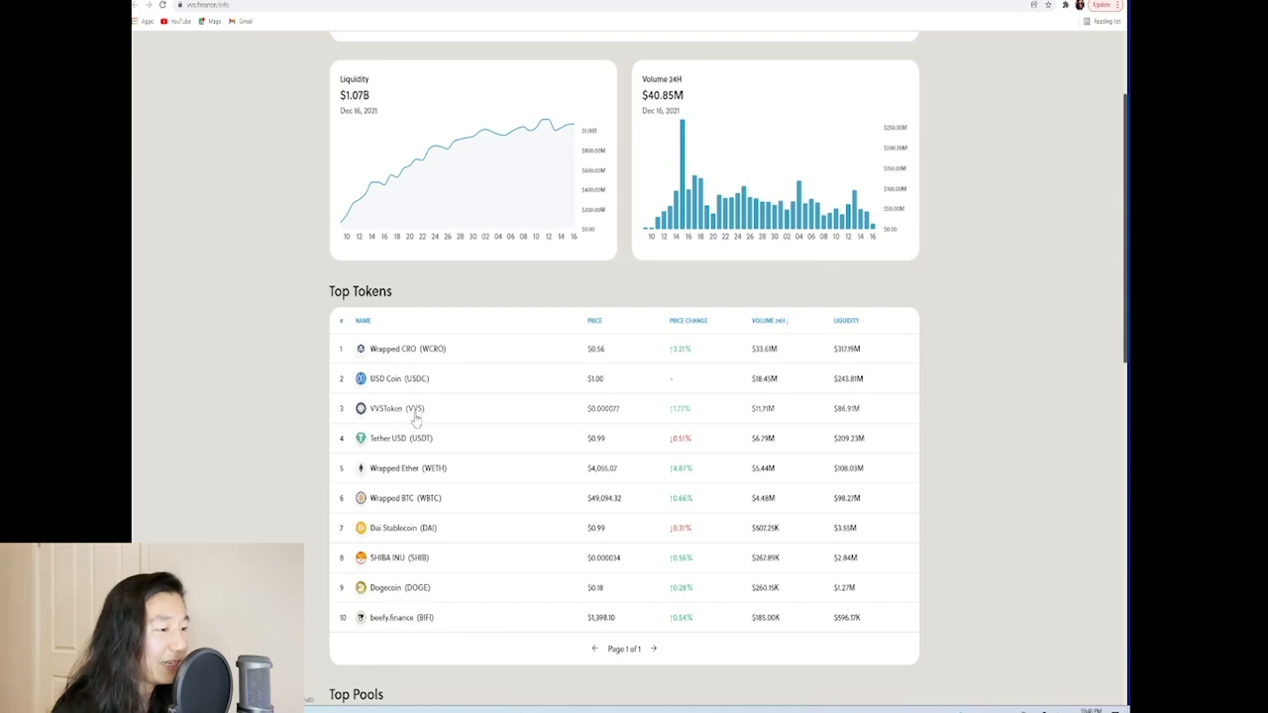
scroll(down, 3)
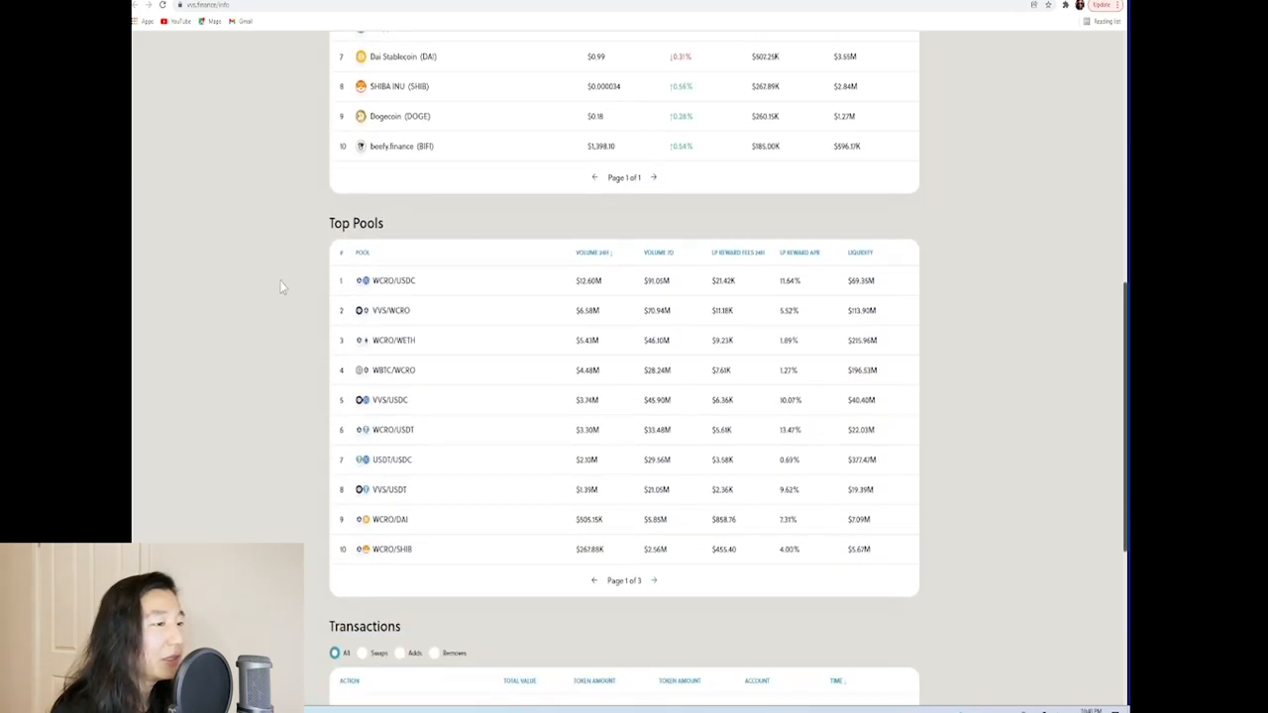
mouse_move(765, 406)
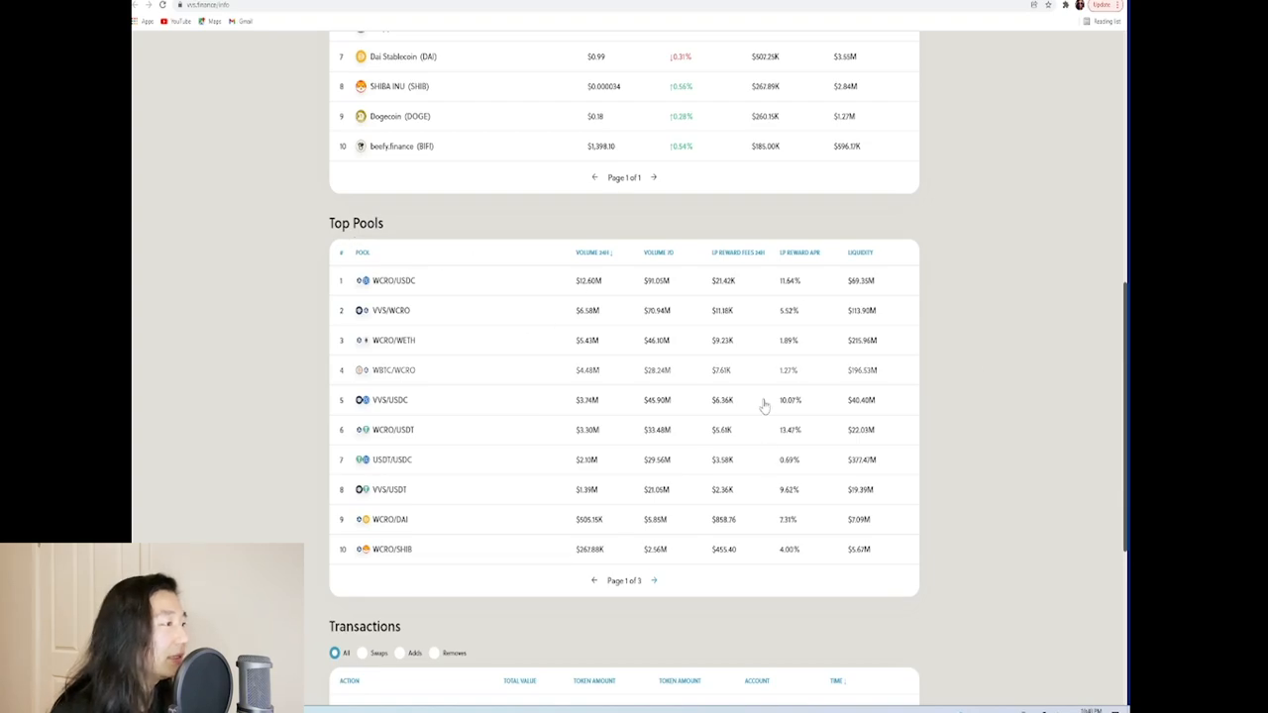
mouse_move(632, 309)
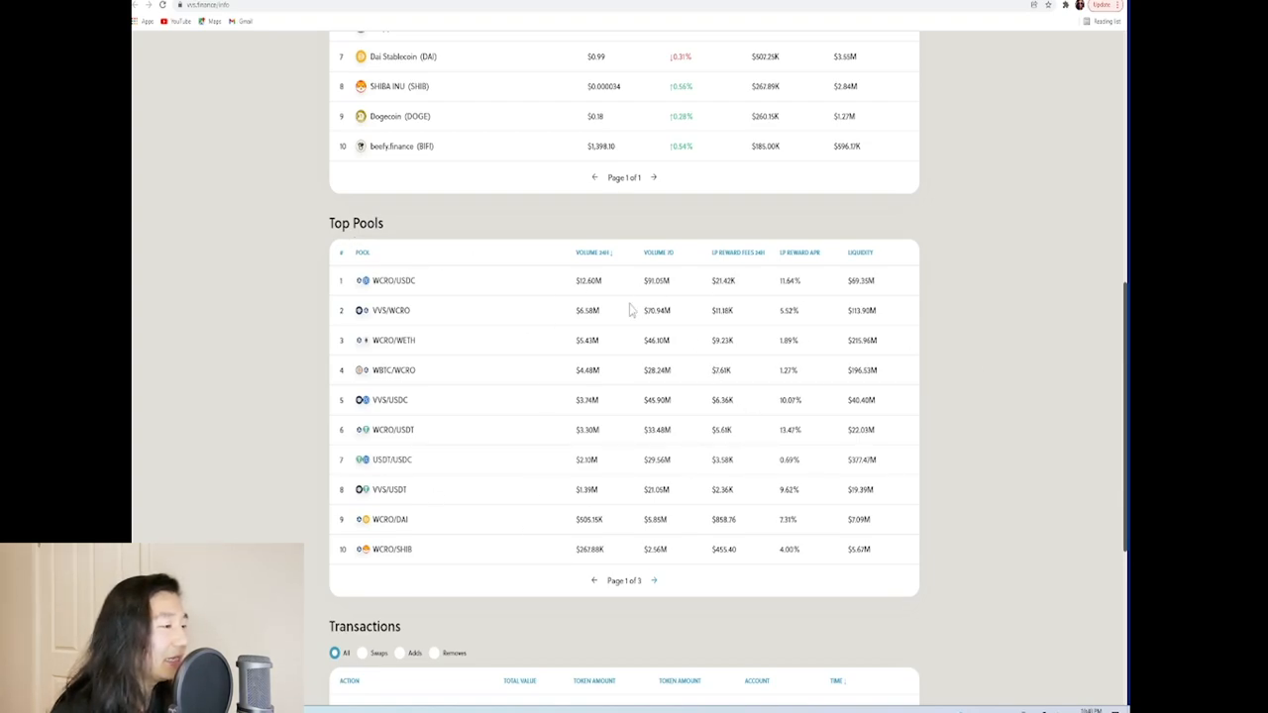
mouse_move(507, 351)
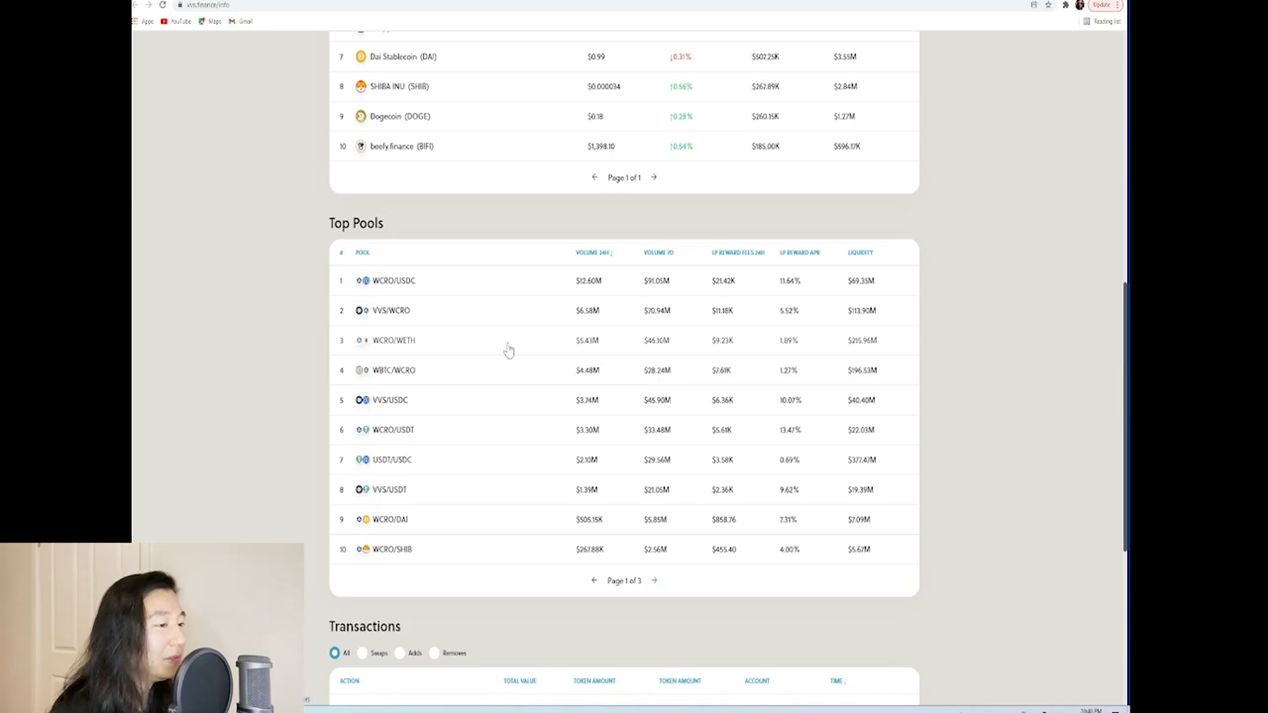
scroll(down, 3)
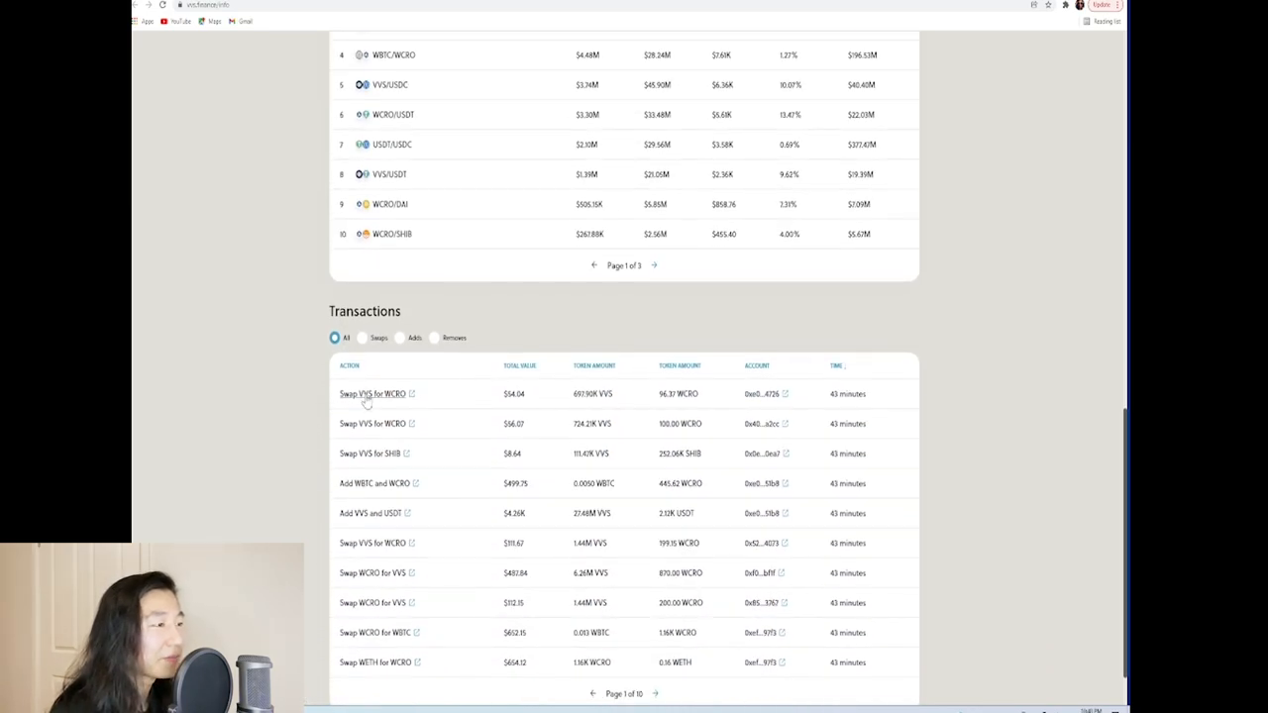
scroll(up, 3)
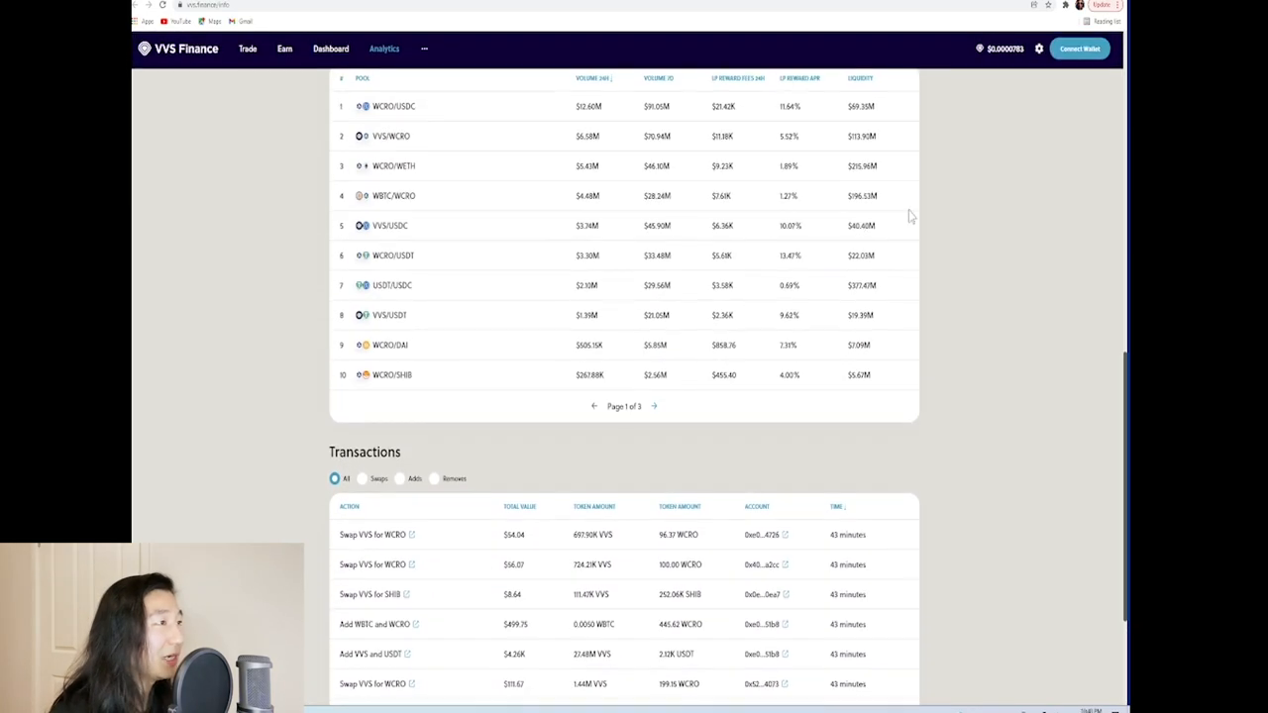
scroll(up, 3)
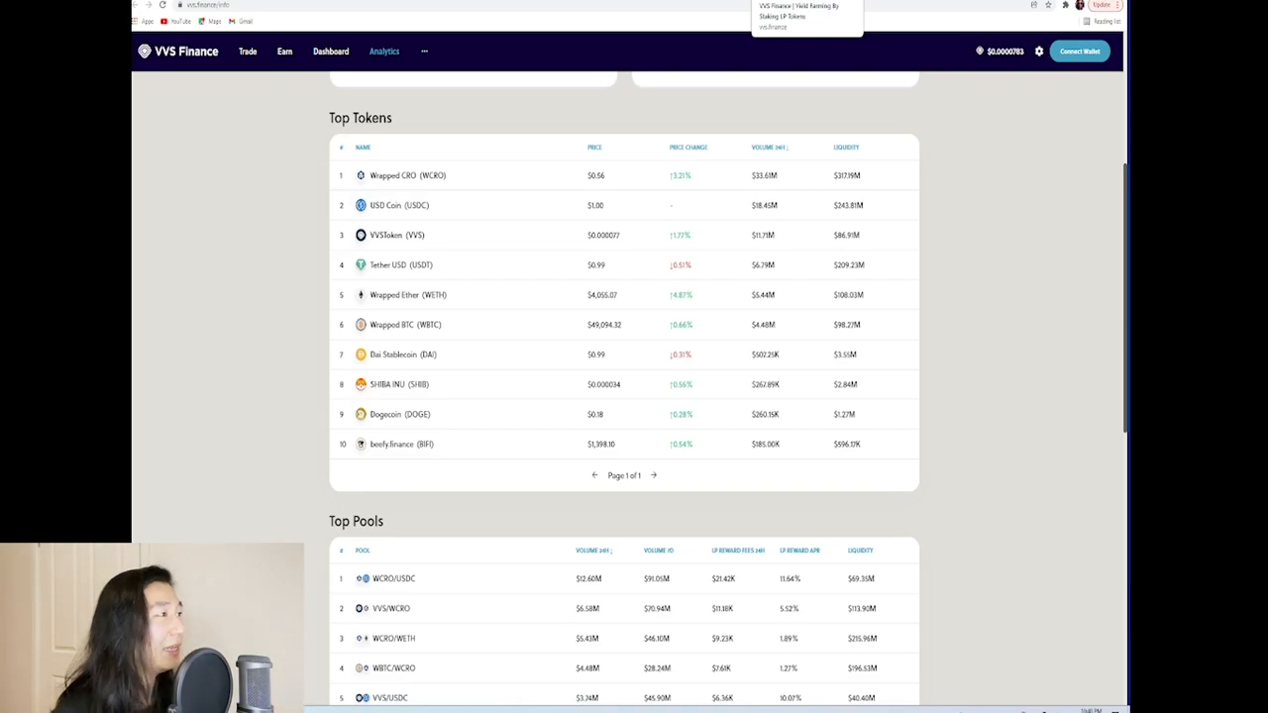
Step: Review the Glitter Mines staking pools, then move on to Crystal Farms via the Earn menu
click(285, 51)
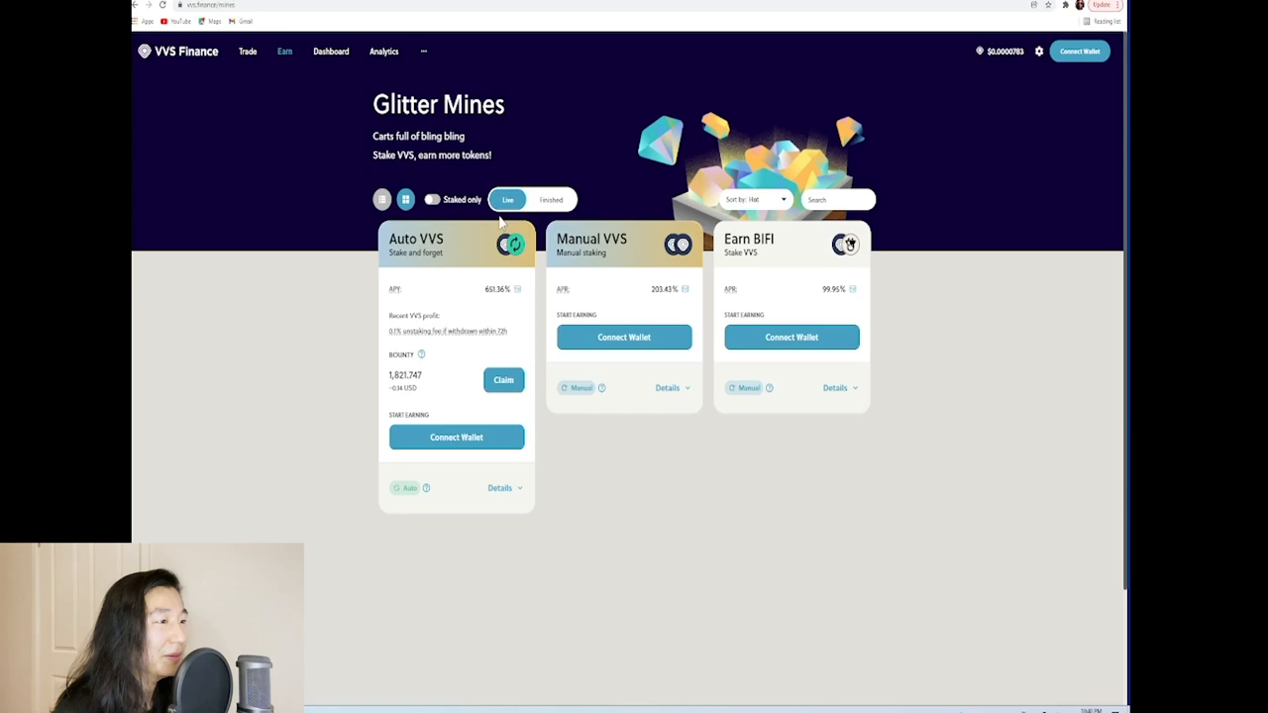
mouse_move(515, 99)
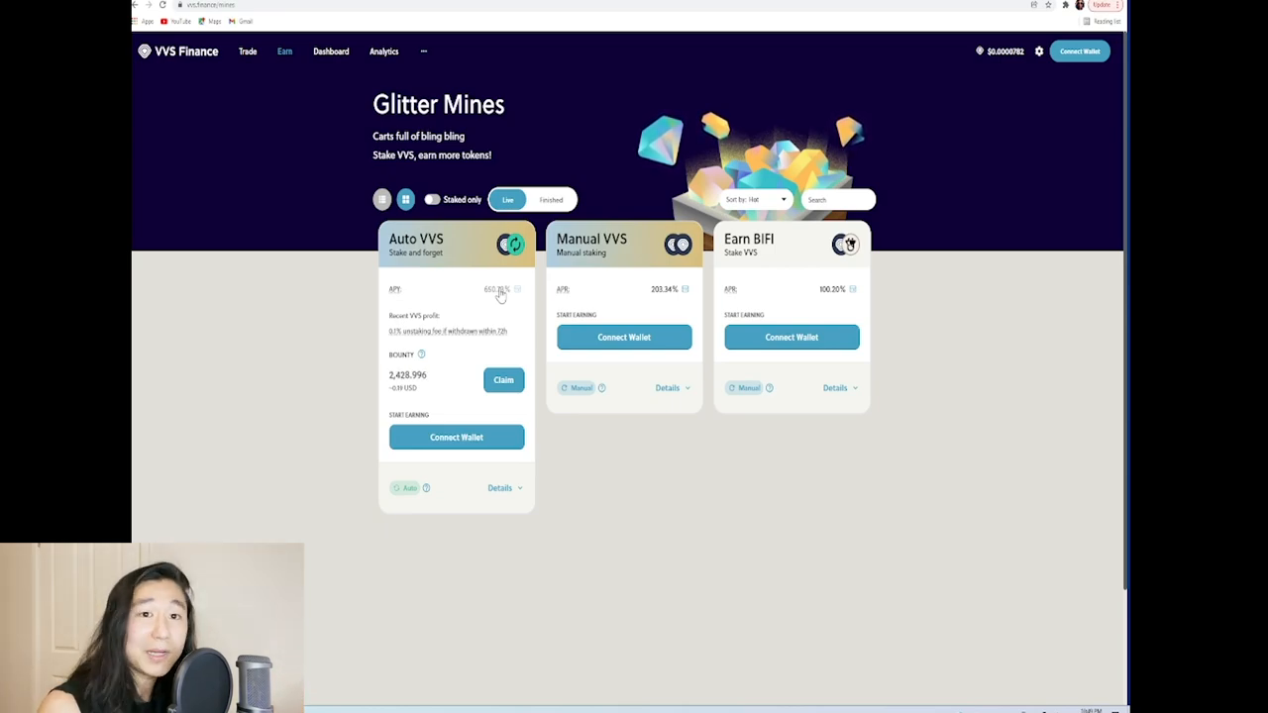
mouse_move(446, 331)
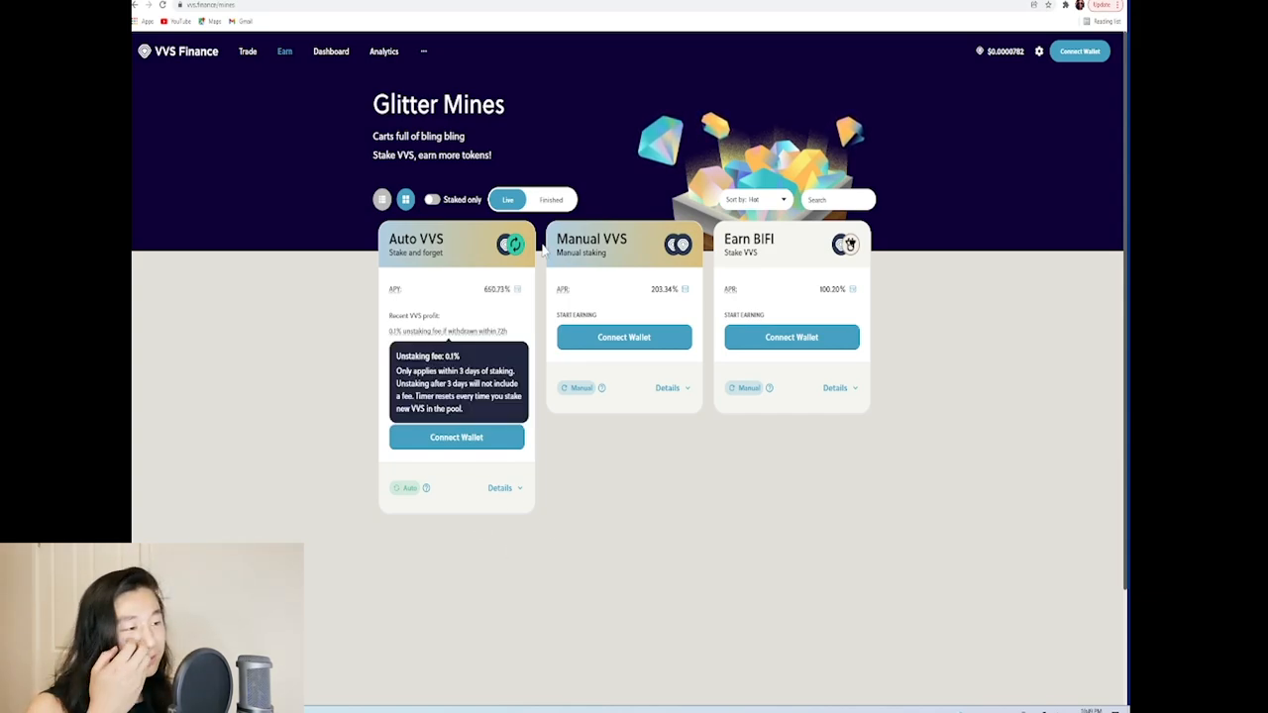
mouse_move(505, 293)
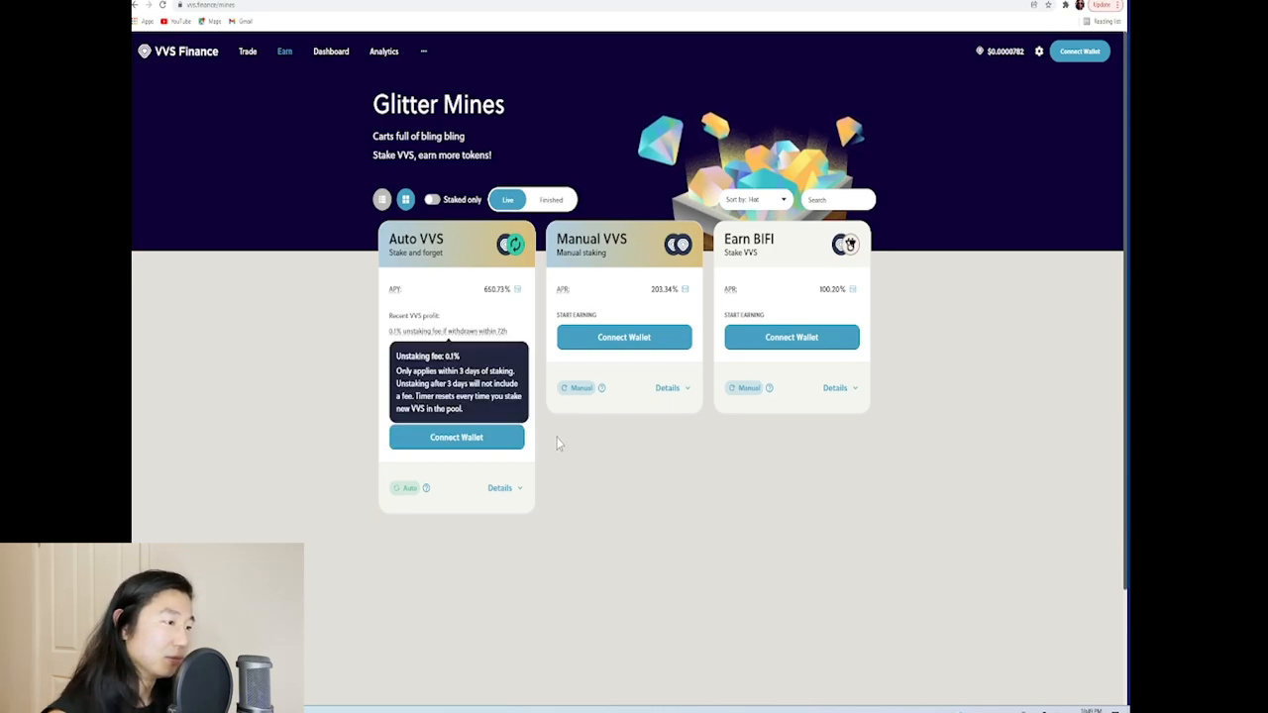
mouse_move(967, 131)
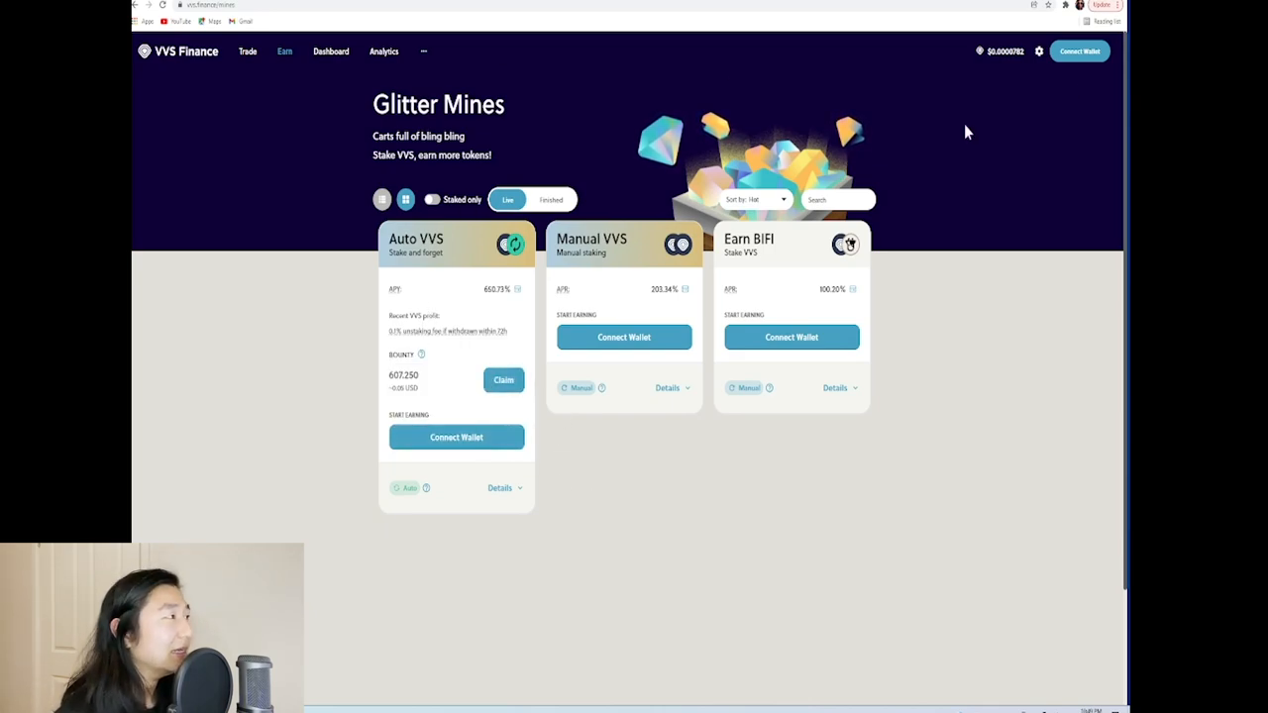
mouse_move(1078, 52)
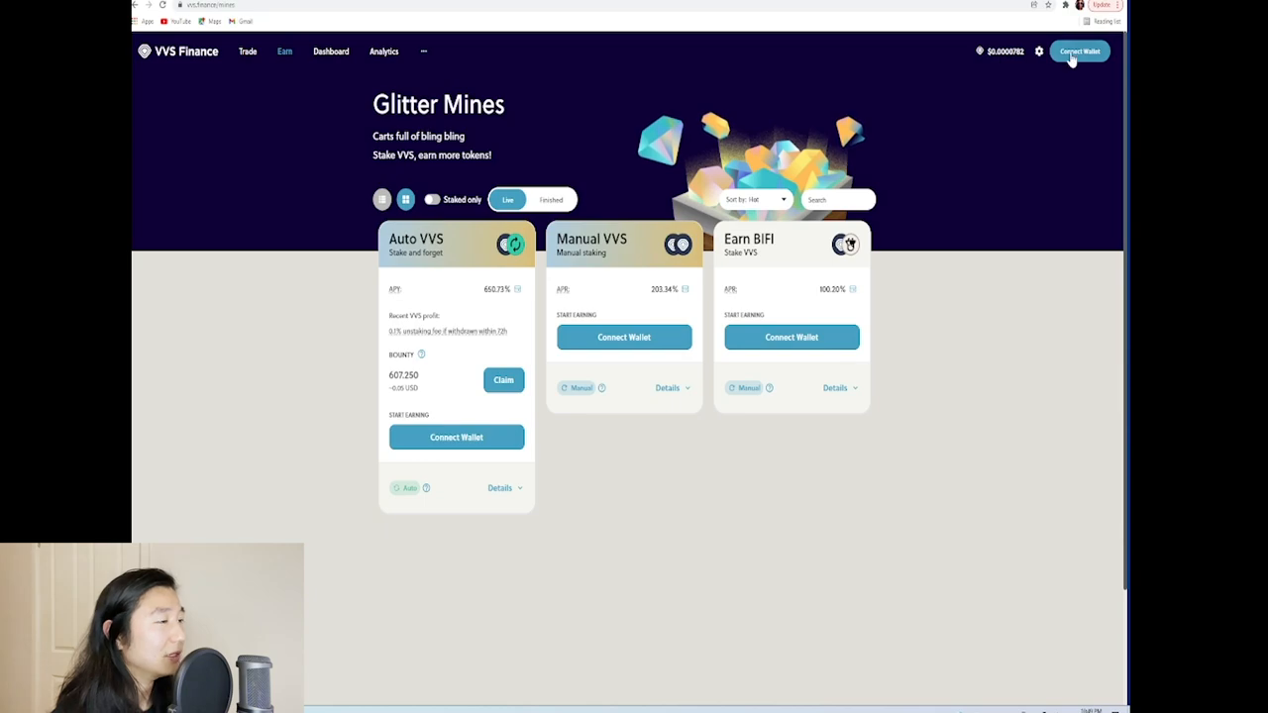
mouse_move(327, 333)
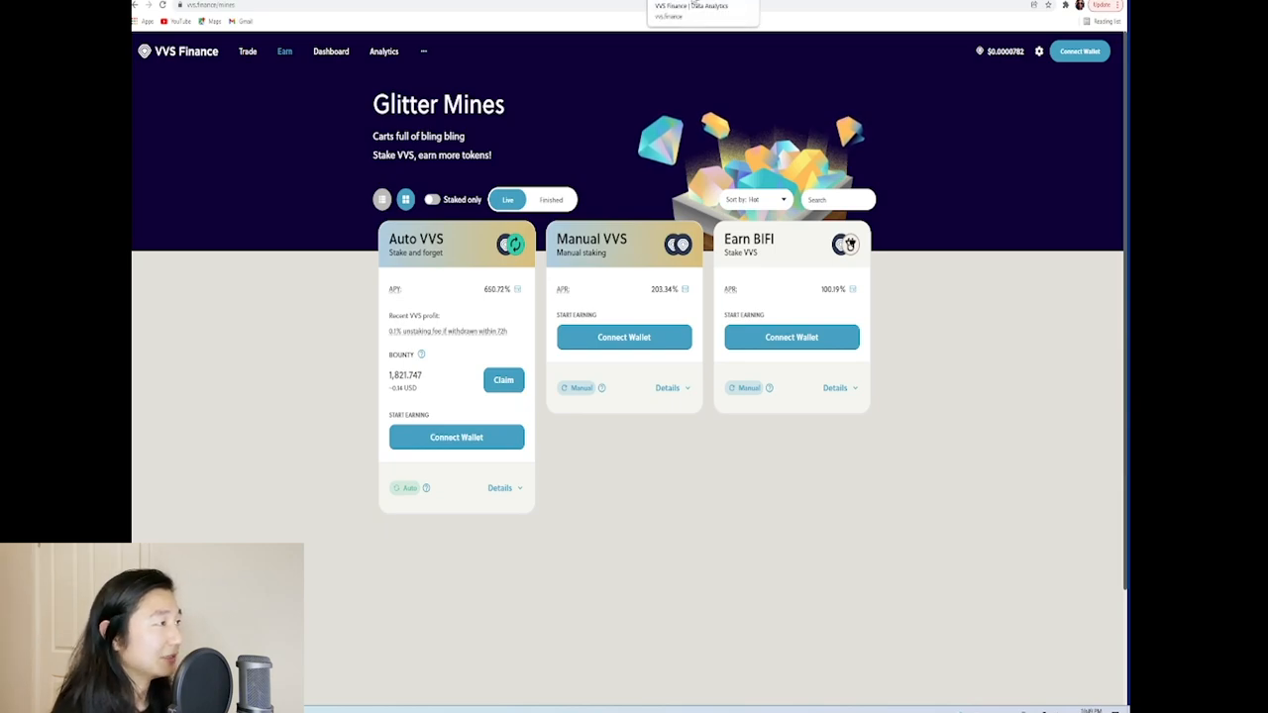
click(285, 51)
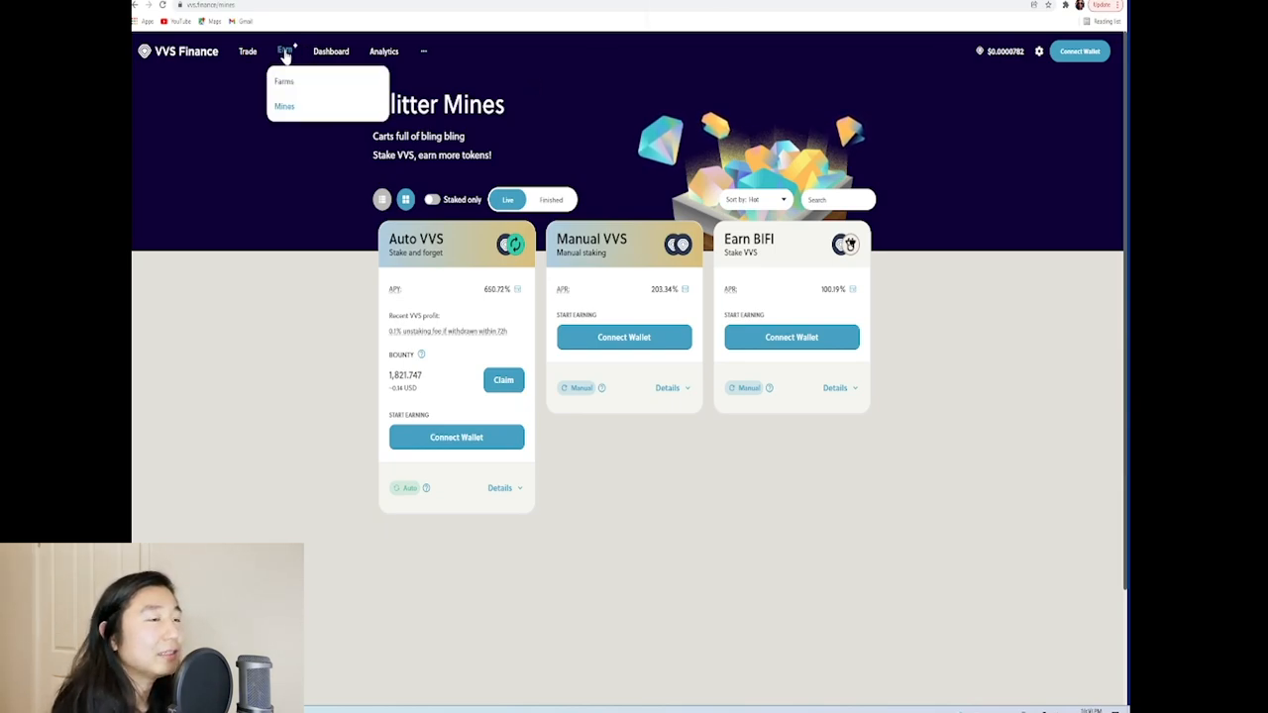
mouse_move(285, 107)
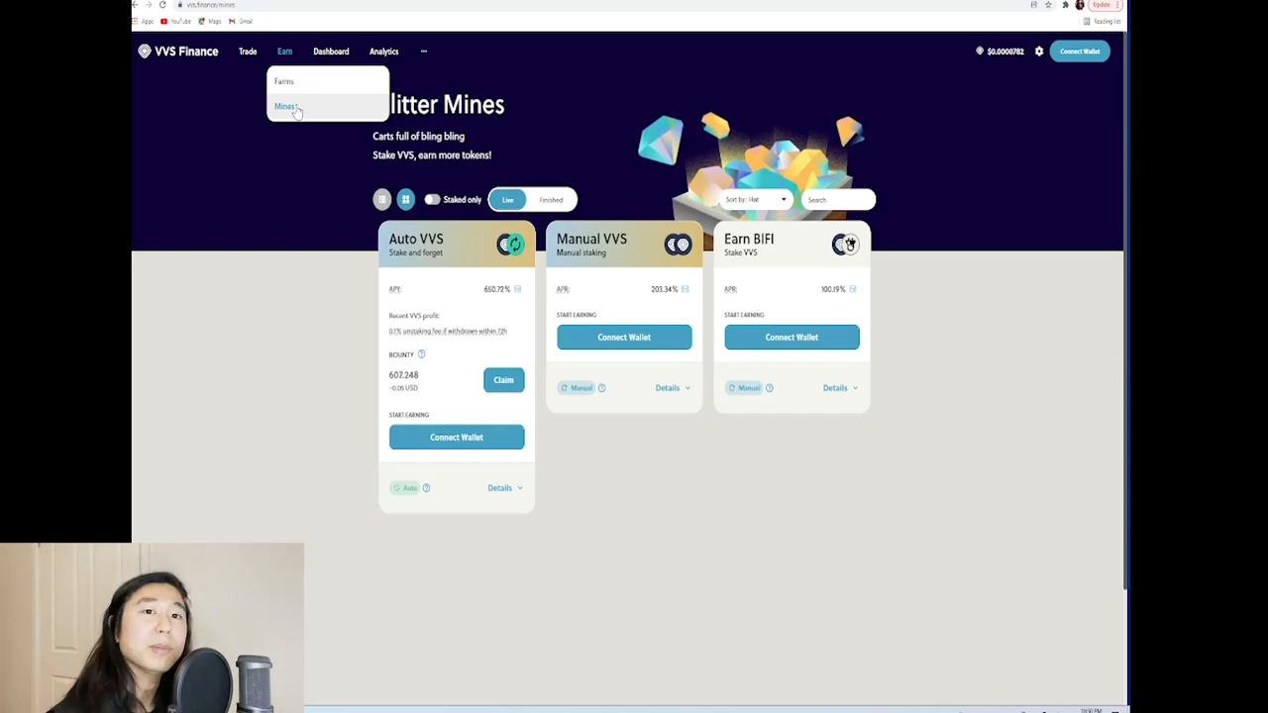
click(285, 81)
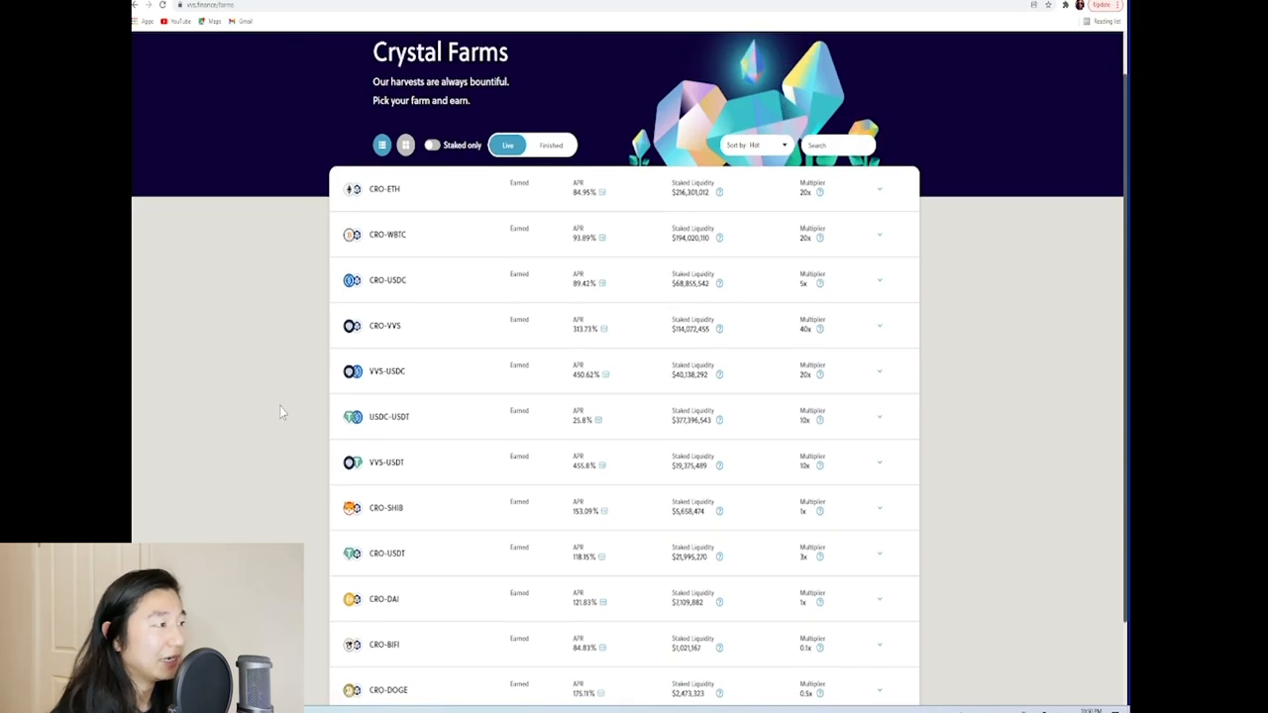
mouse_move(559, 204)
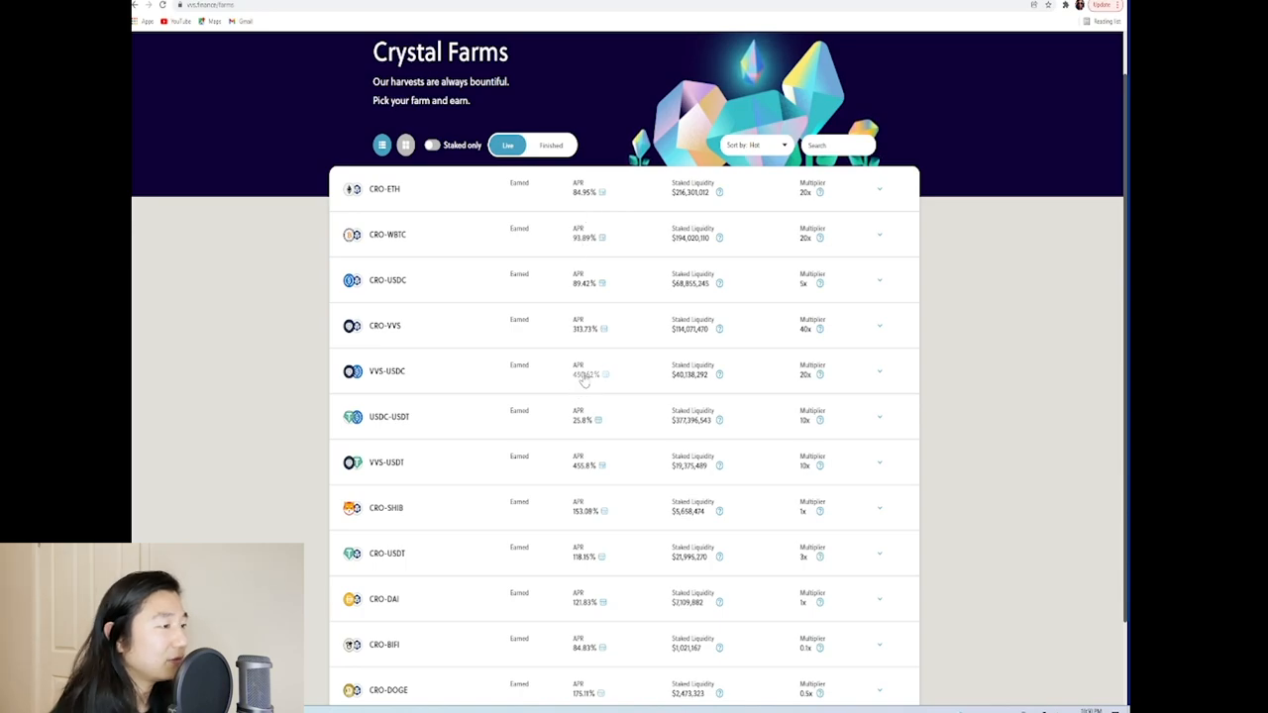
scroll(up, 3)
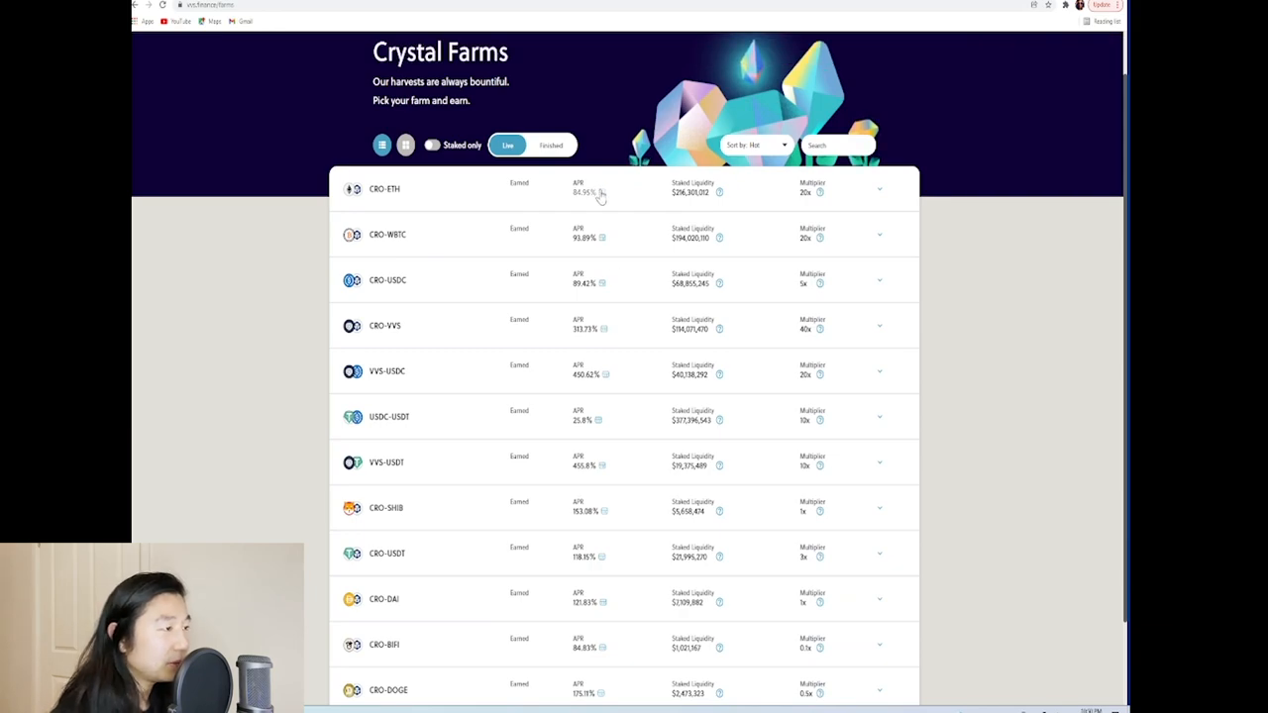
scroll(up, 3)
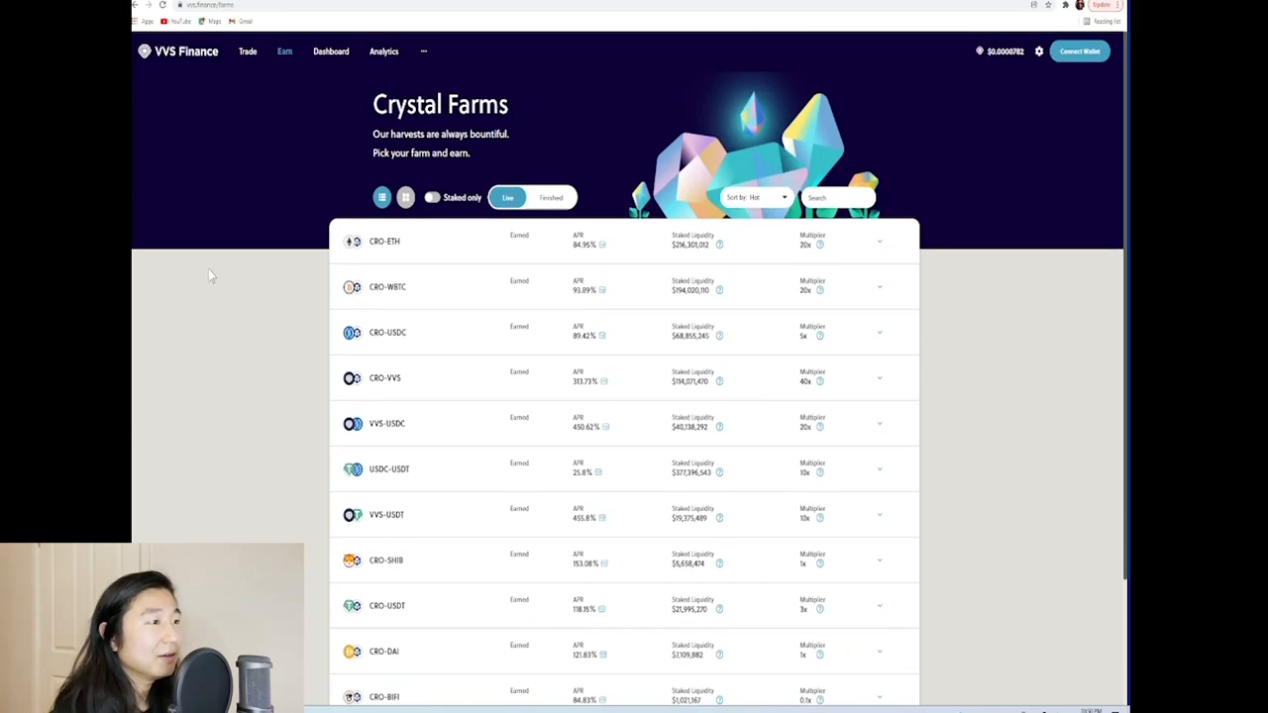
click(285, 52)
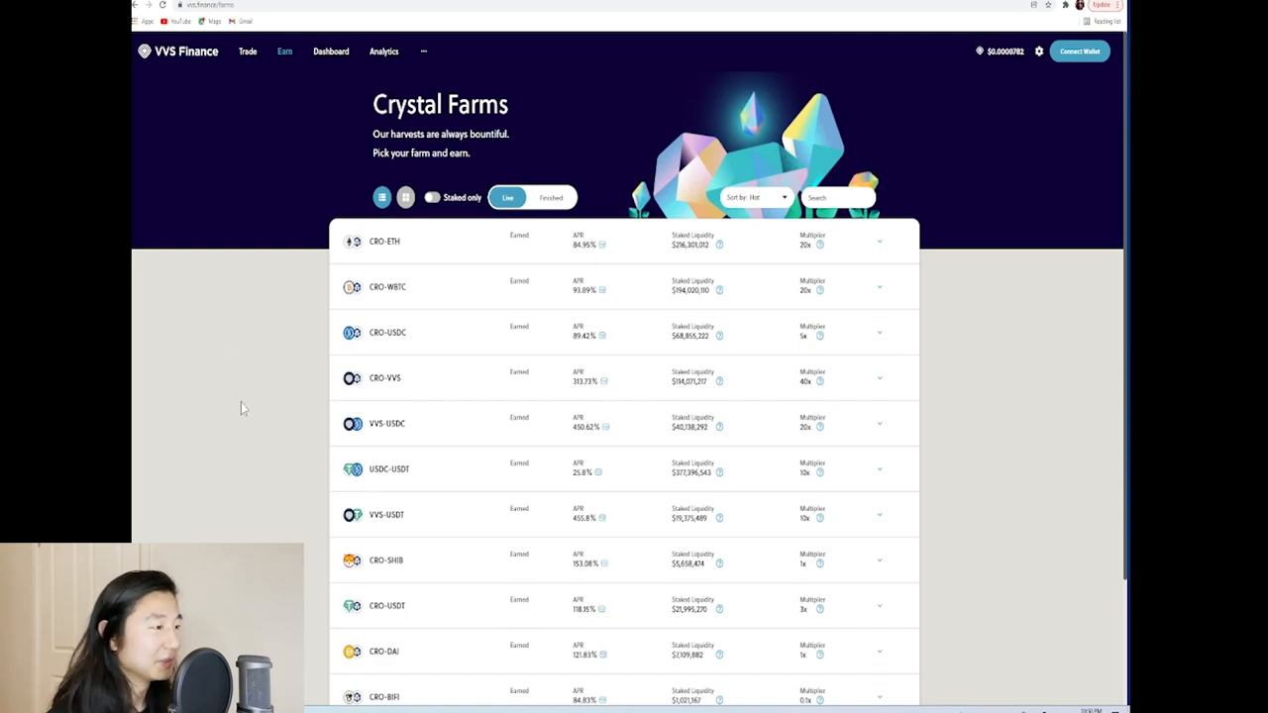
mouse_move(610, 269)
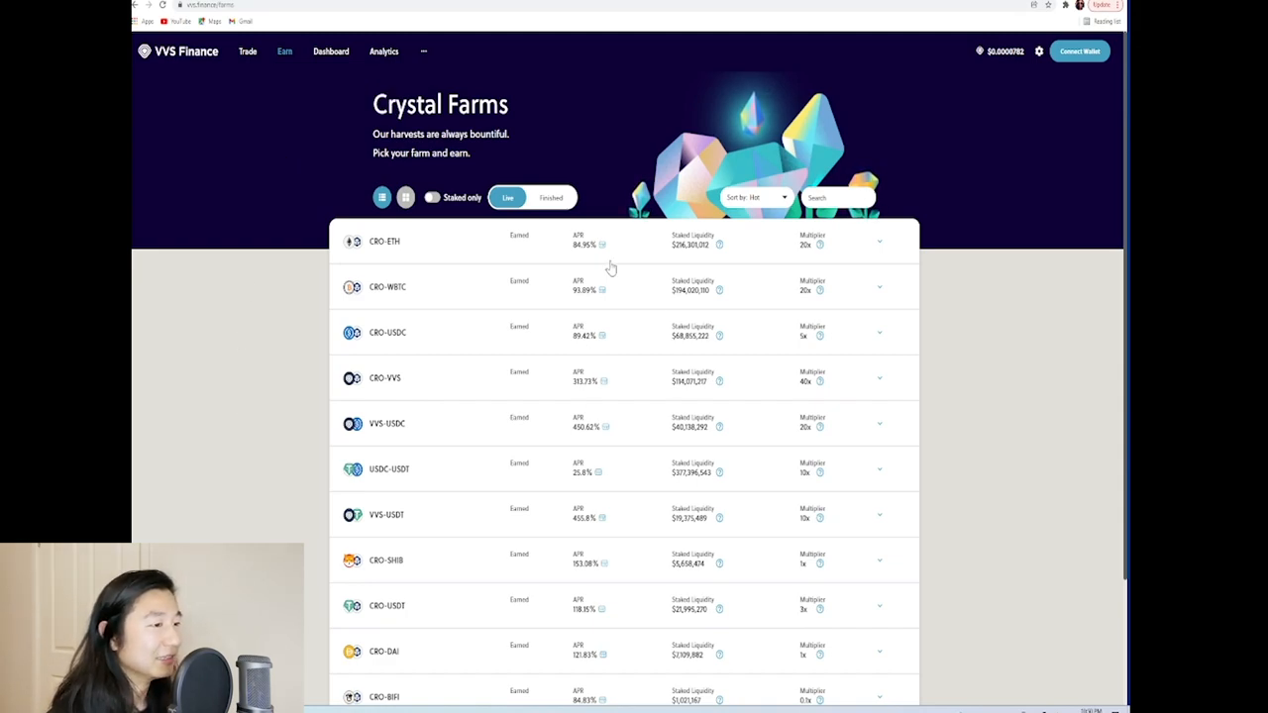
mouse_move(373, 248)
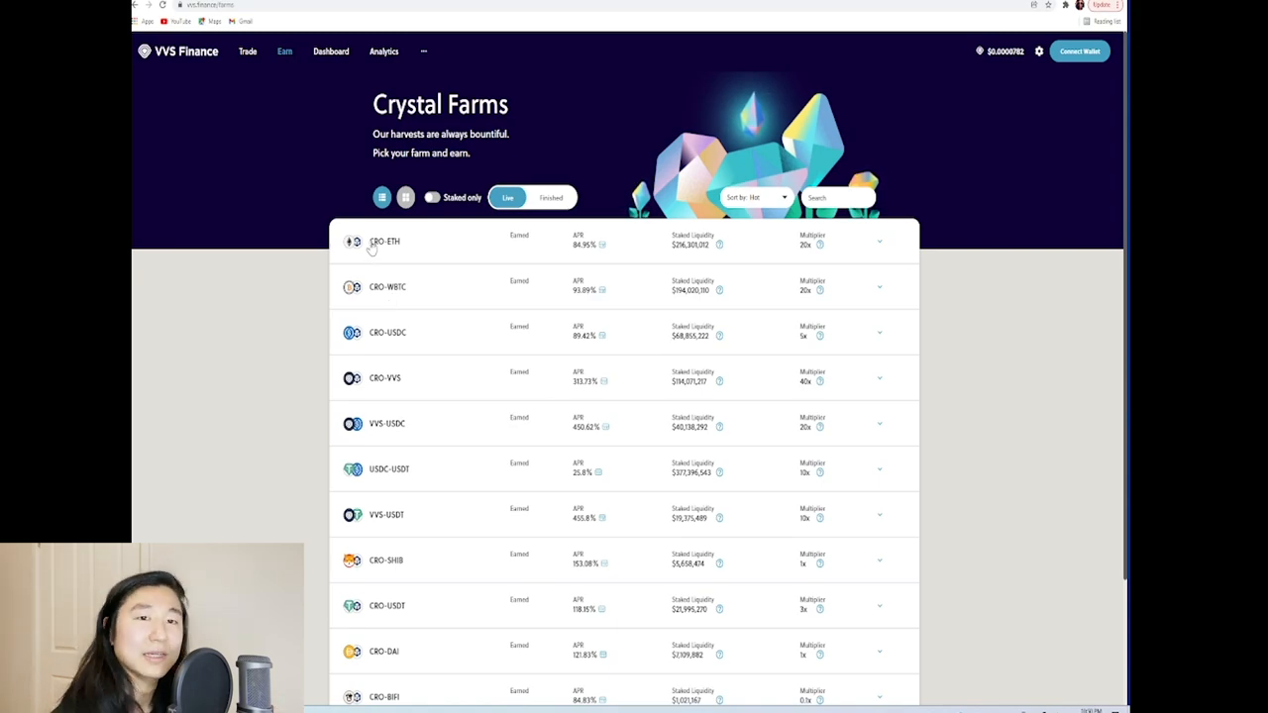
mouse_move(372, 259)
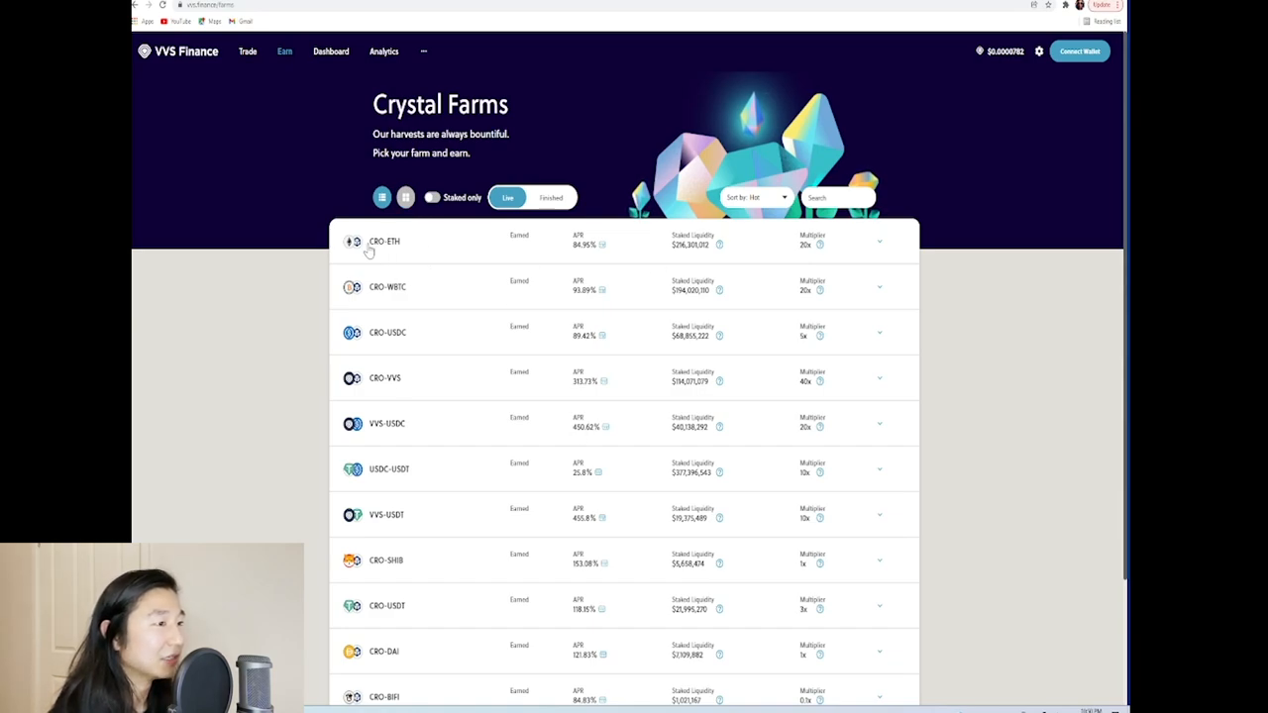
mouse_move(404, 299)
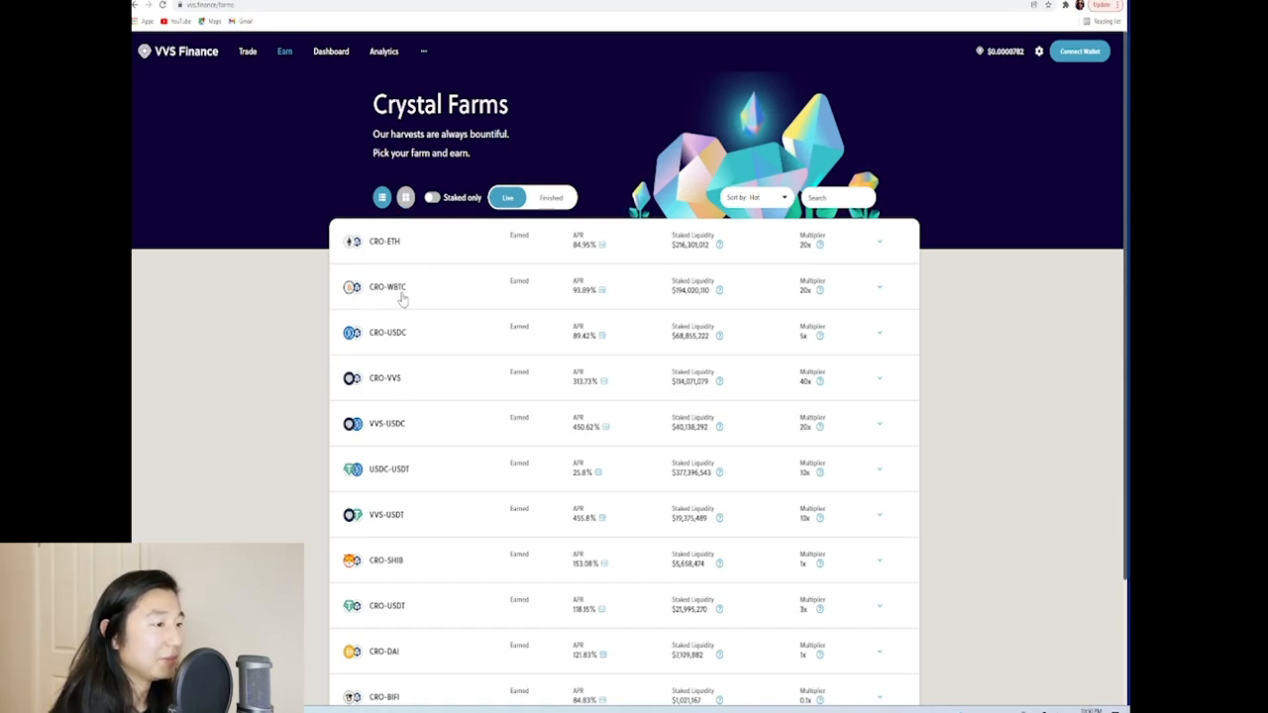
mouse_move(396, 342)
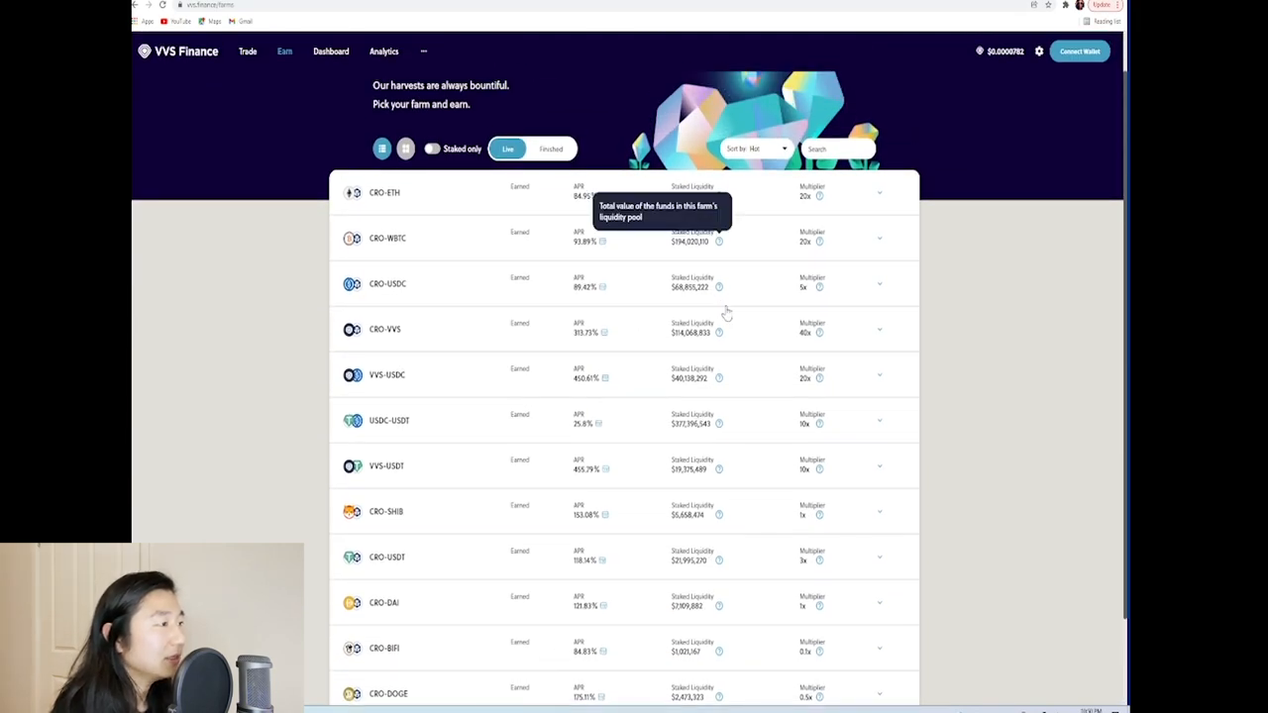
scroll(down, 3)
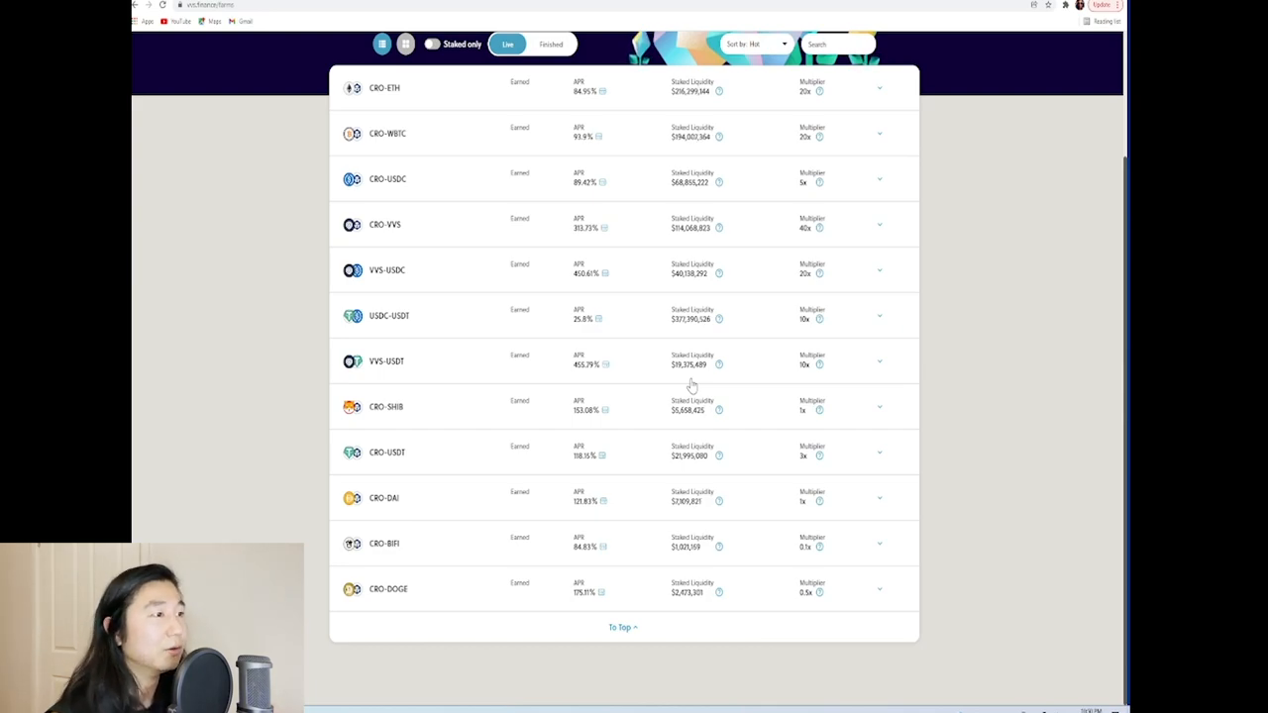
mouse_move(321, 290)
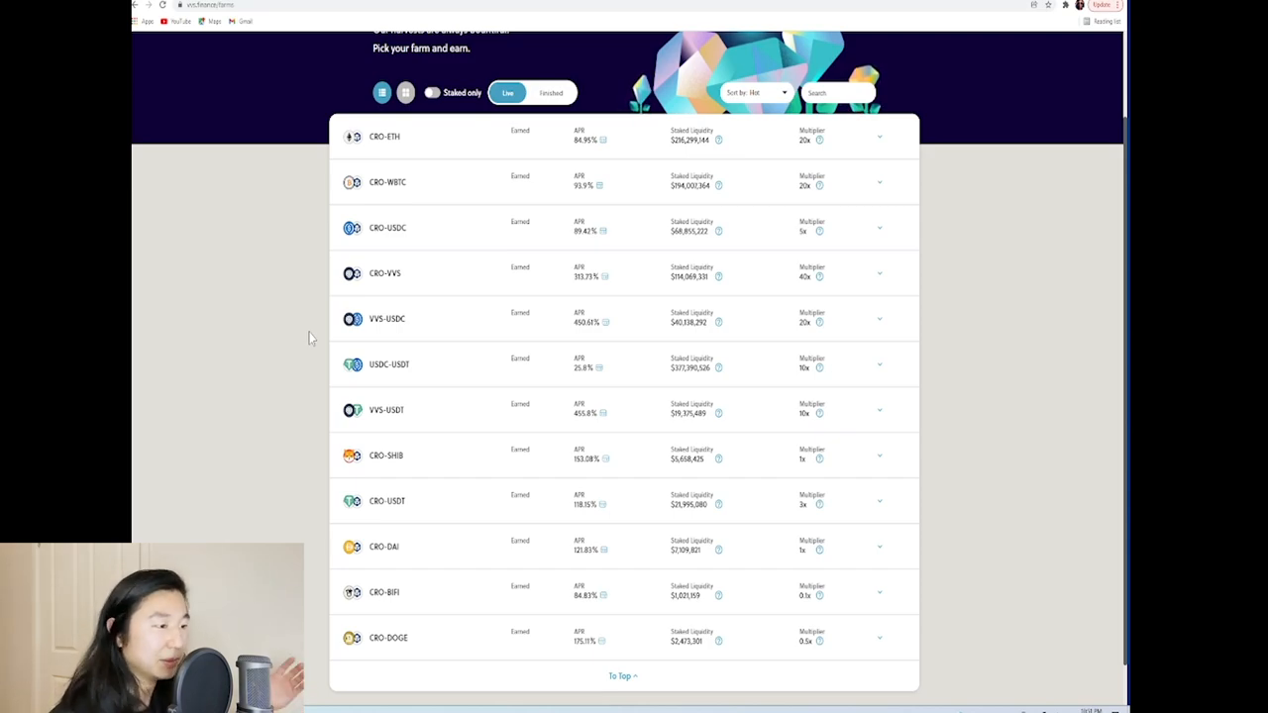
scroll(up, 3)
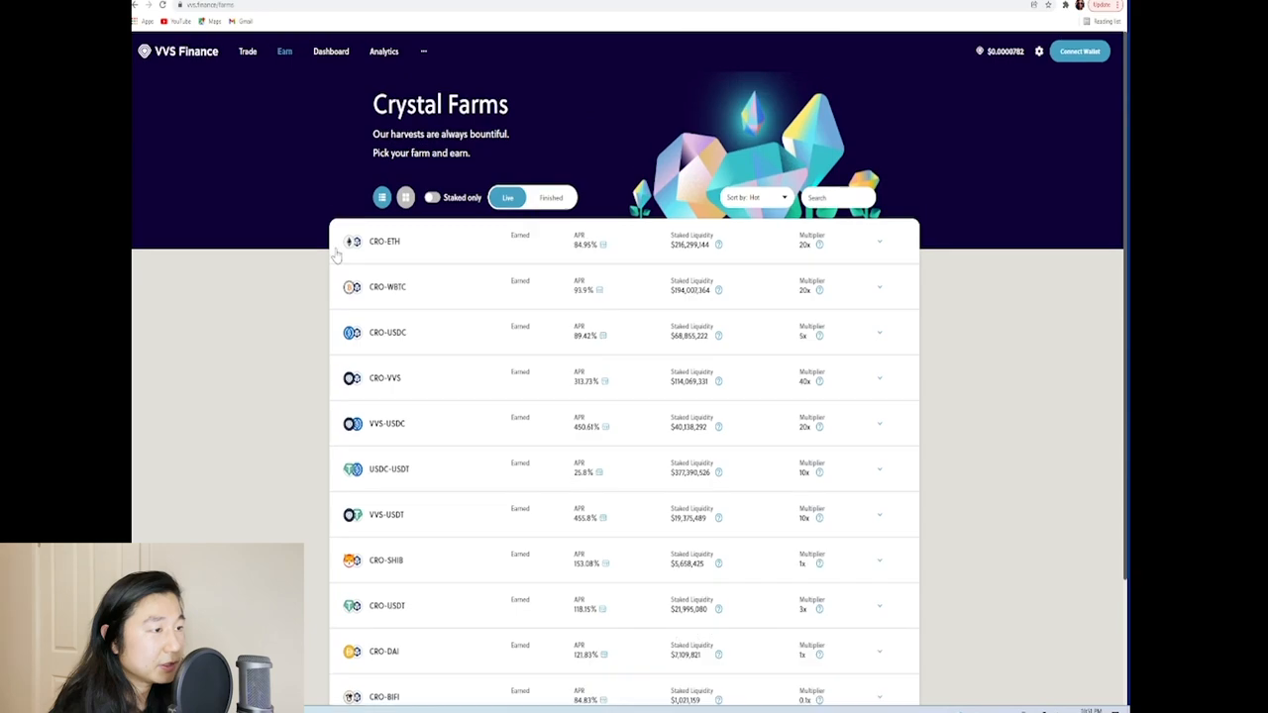
mouse_move(320, 313)
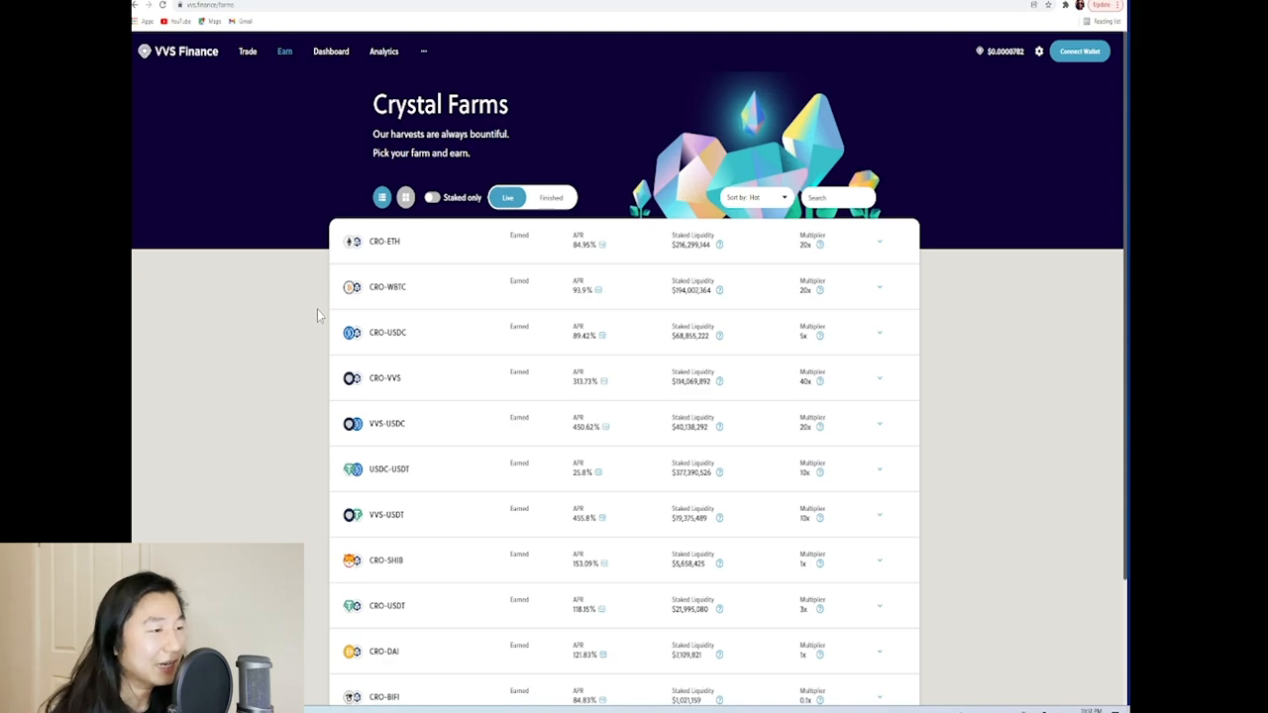
mouse_move(473, 149)
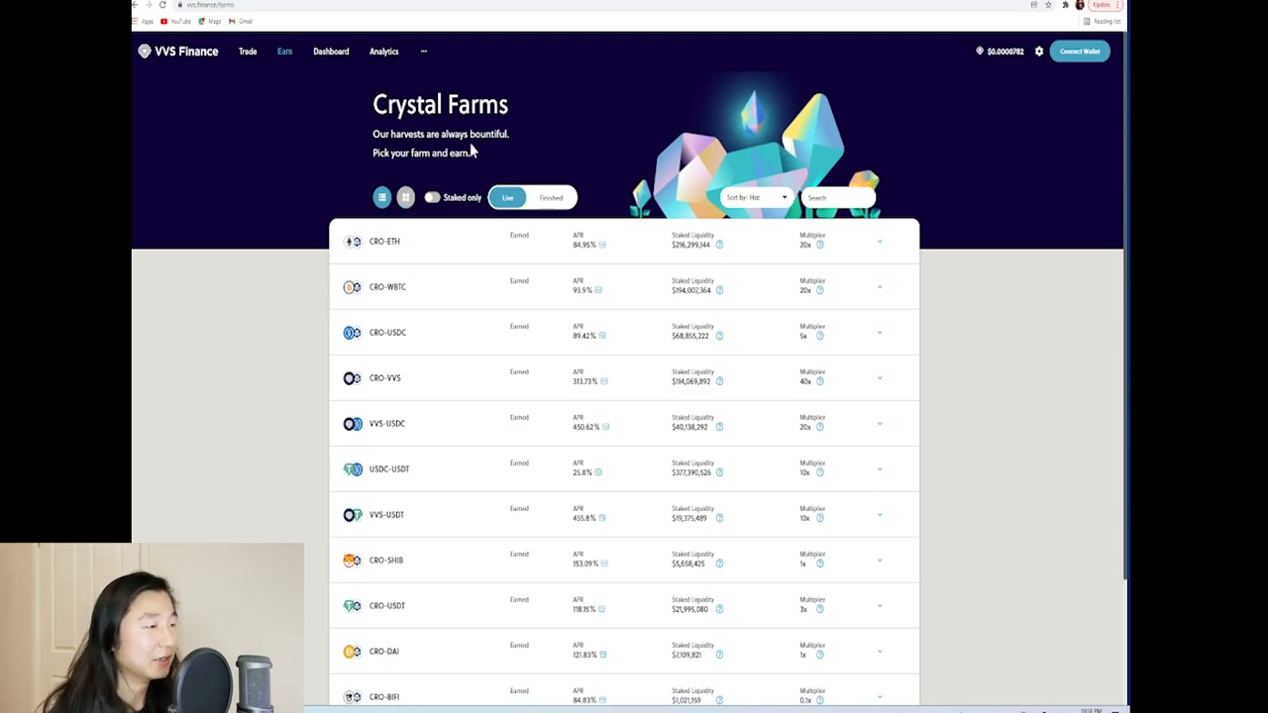
mouse_move(368, 364)
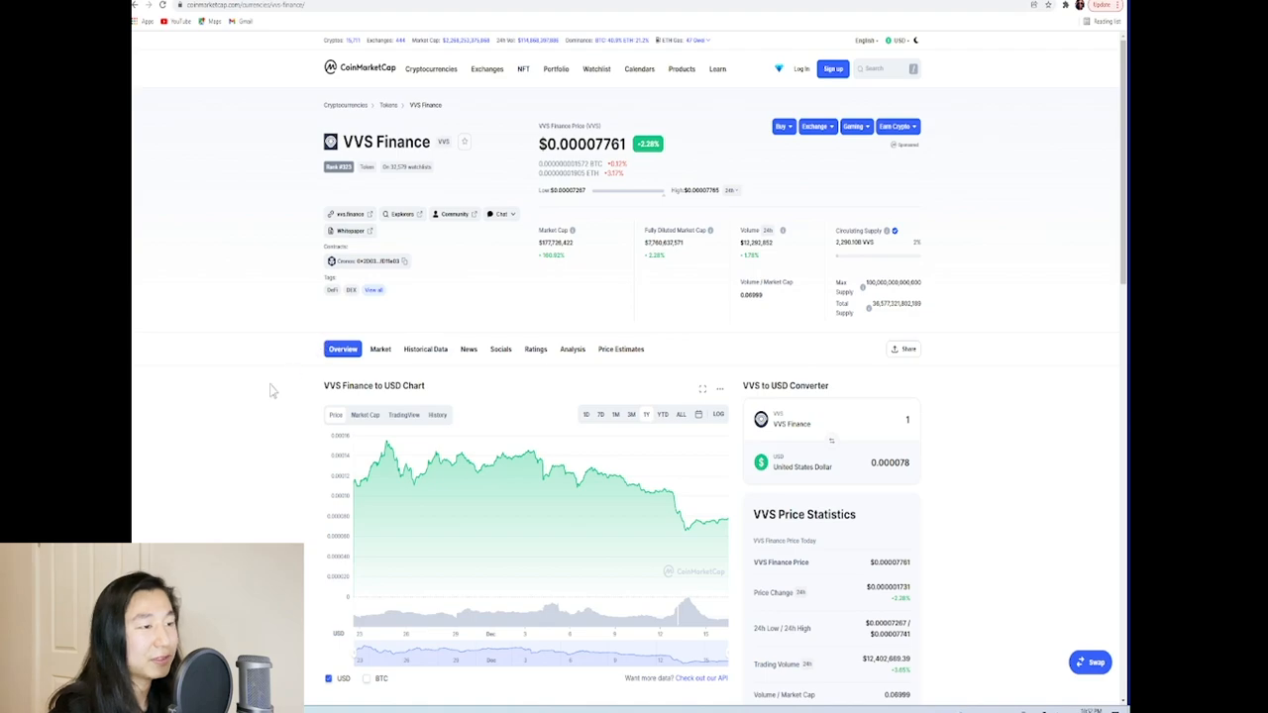
mouse_move(249, 404)
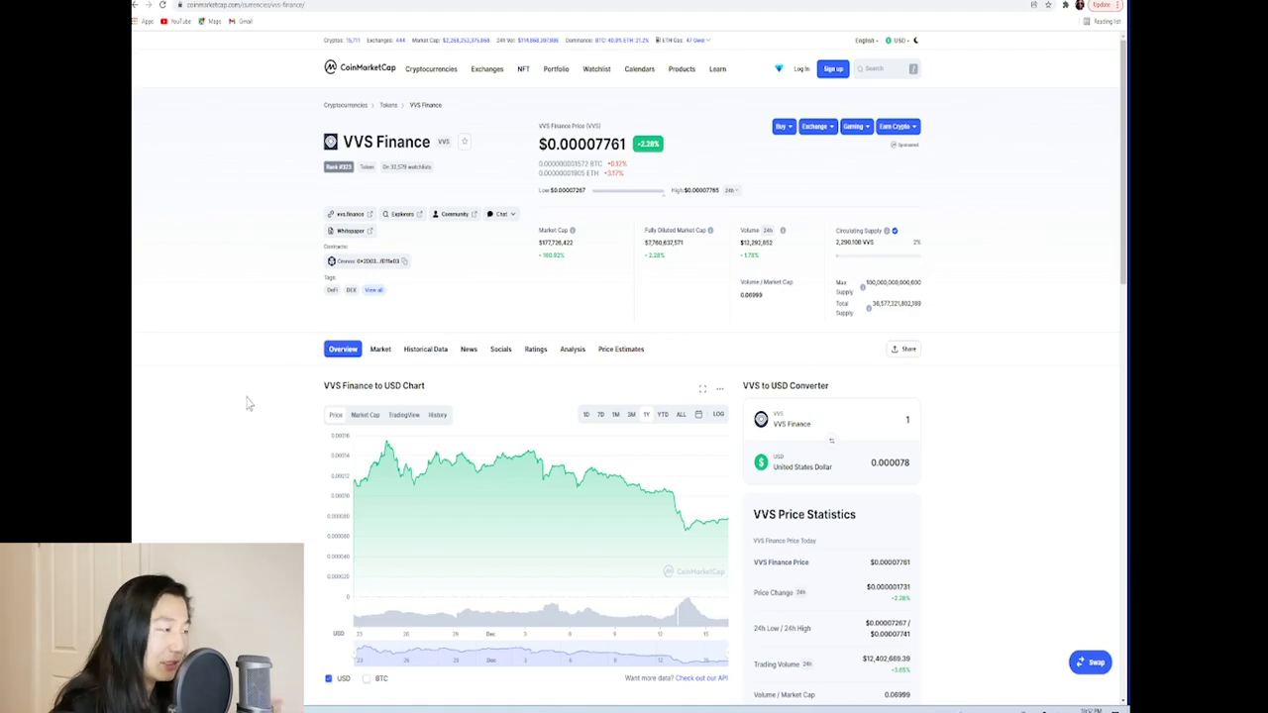
mouse_move(654, 466)
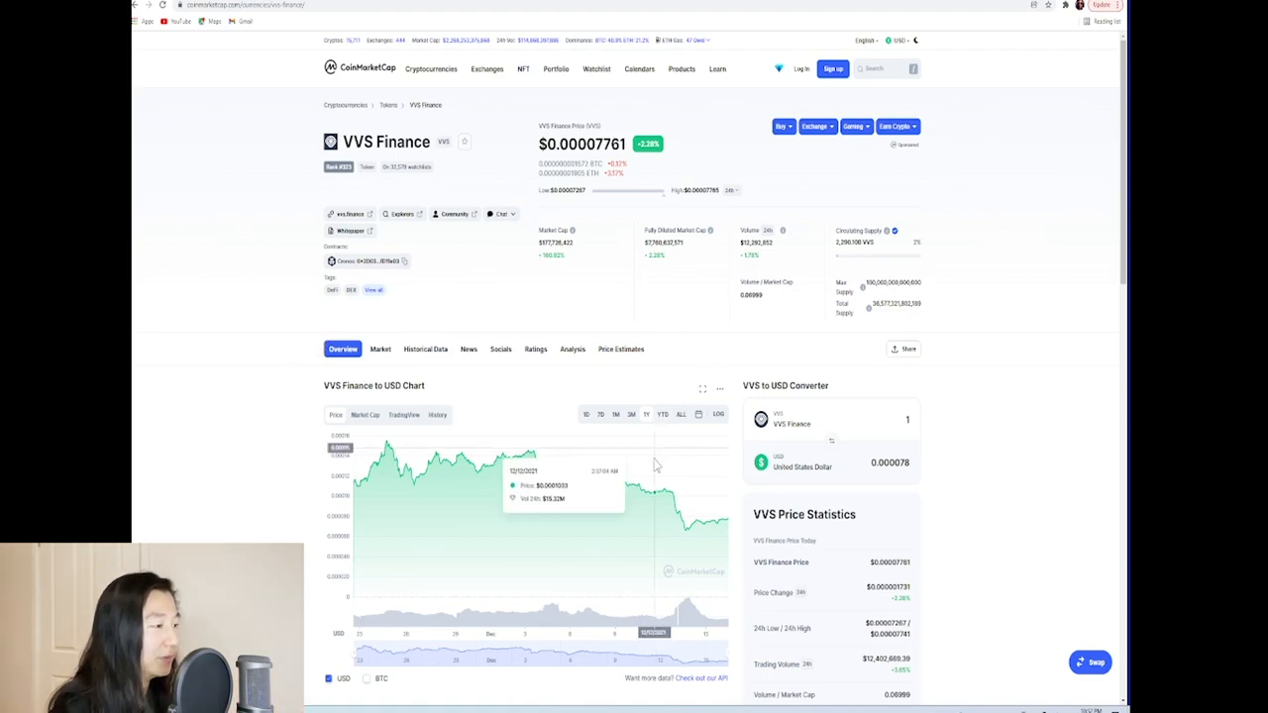
mouse_move(386, 466)
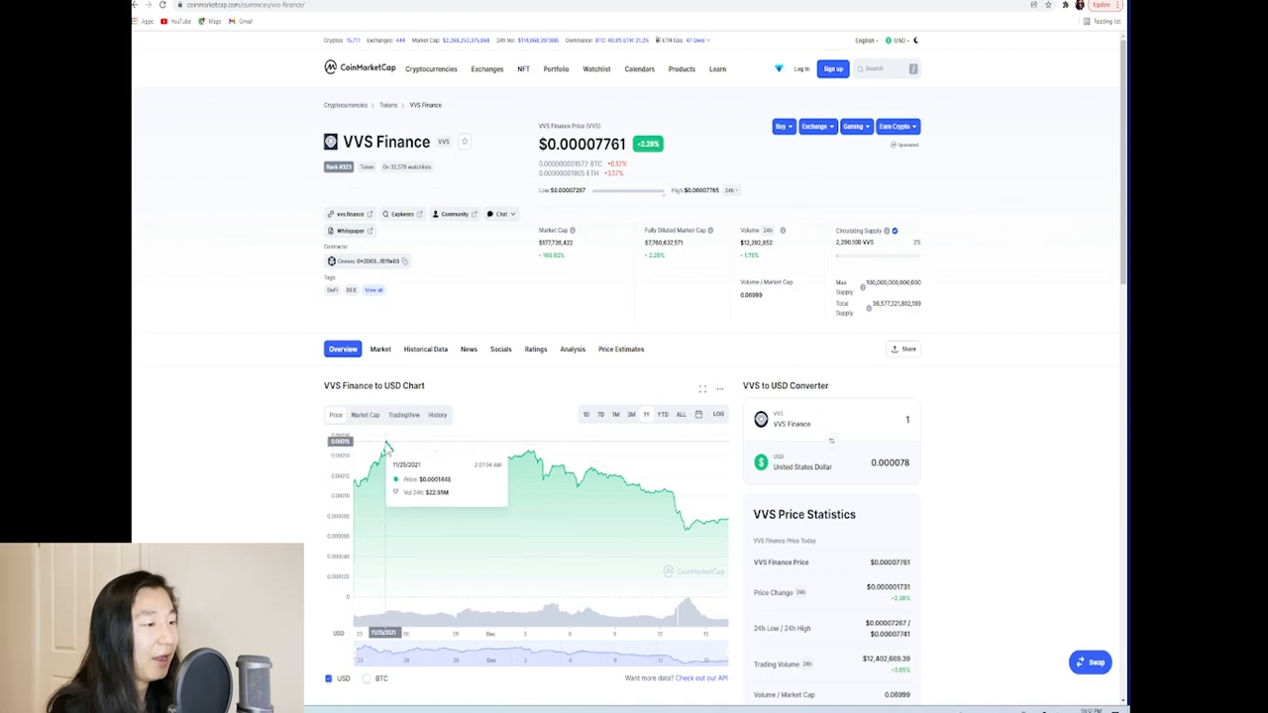
mouse_move(554, 476)
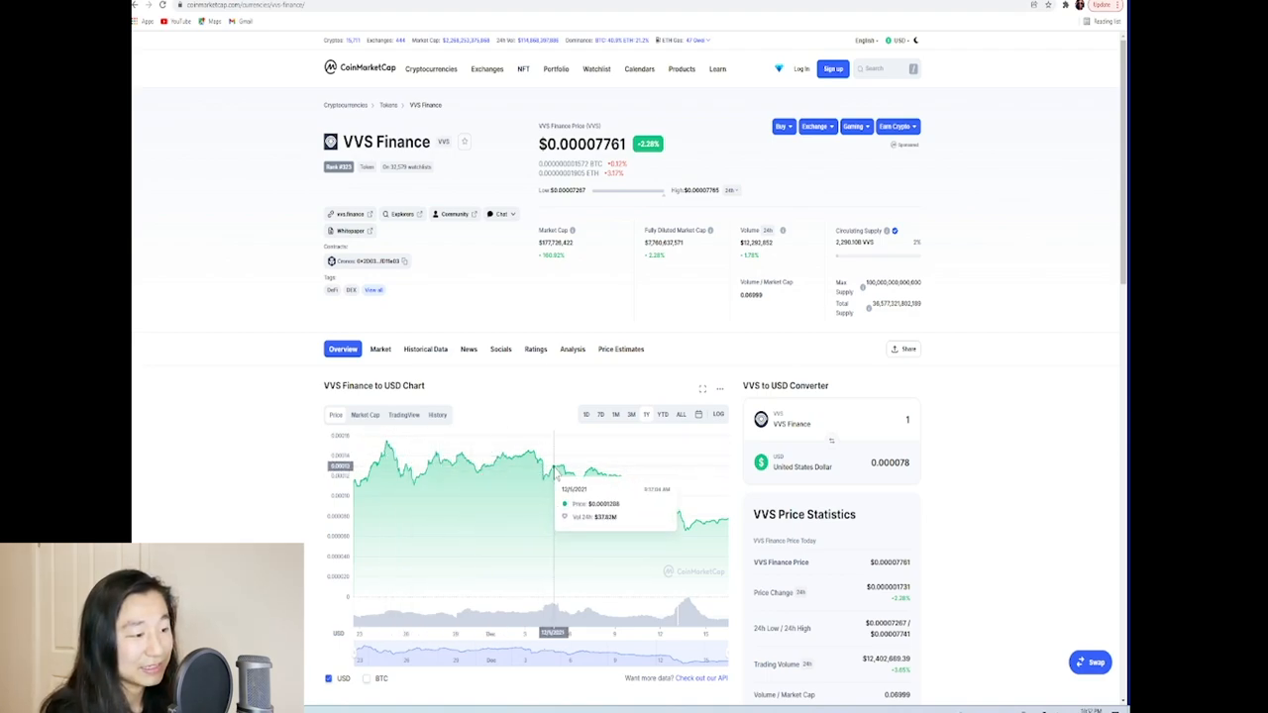
mouse_move(386, 465)
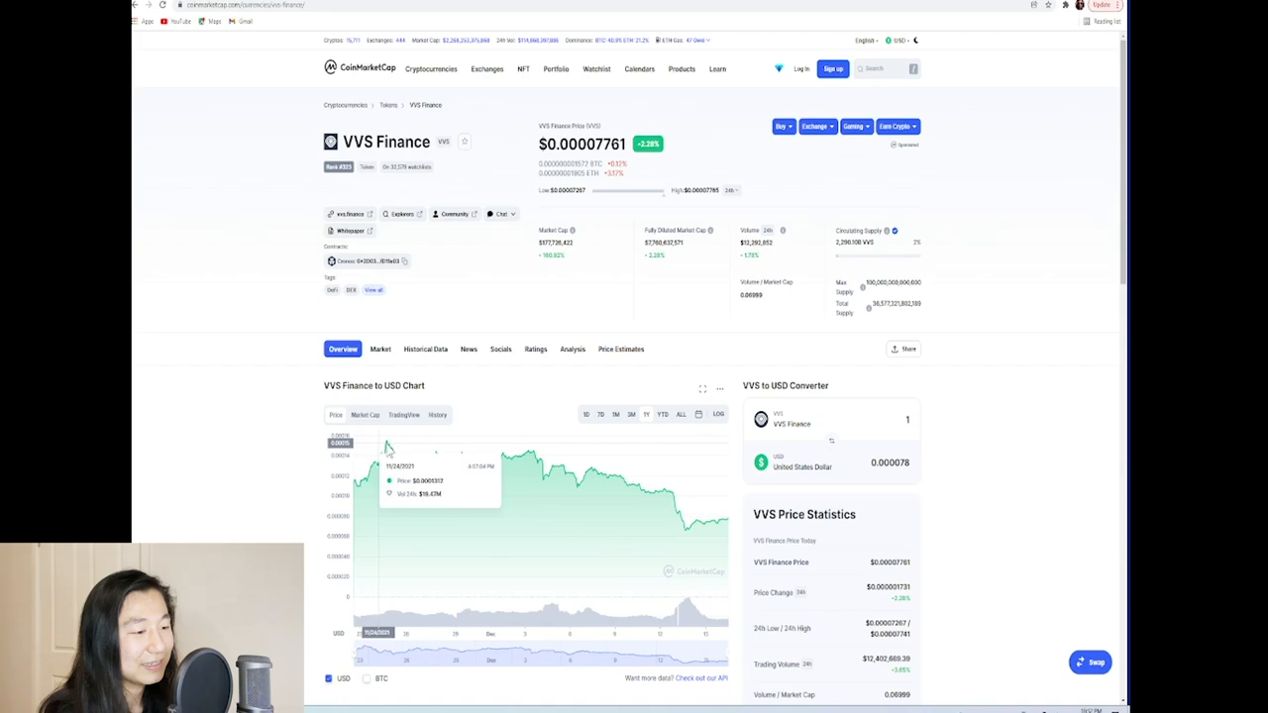
mouse_move(394, 465)
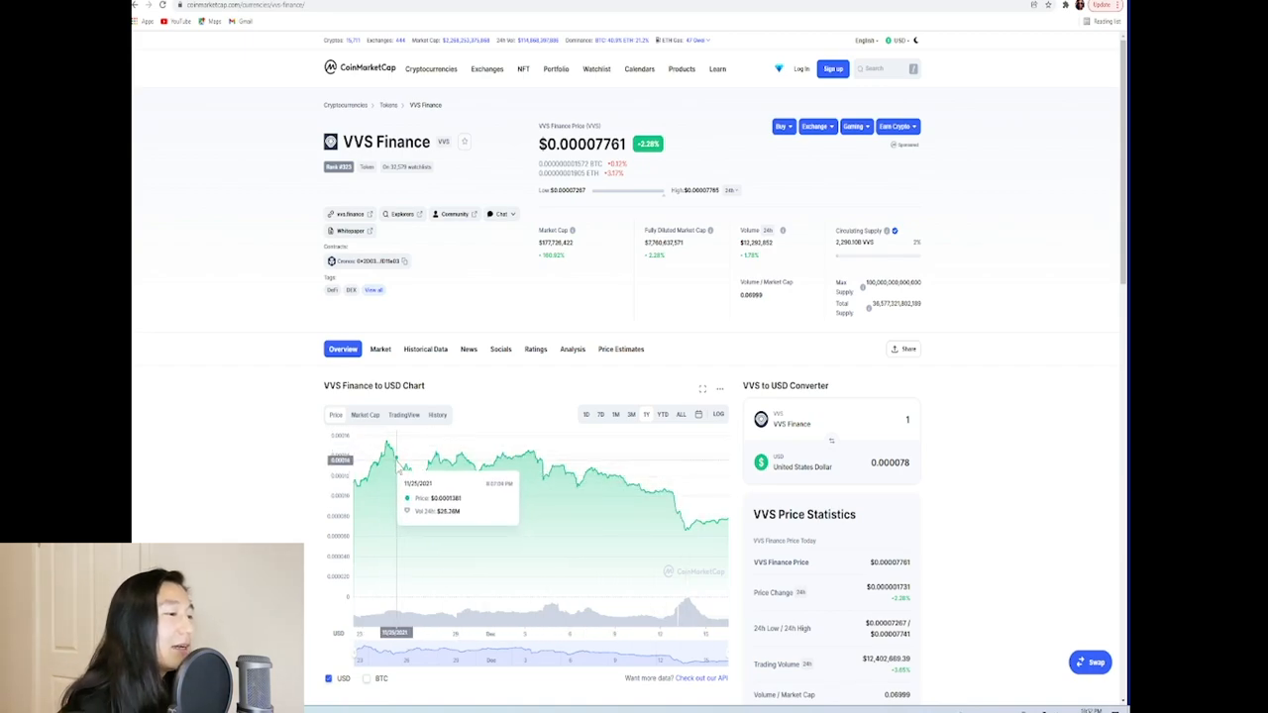
mouse_move(301, 515)
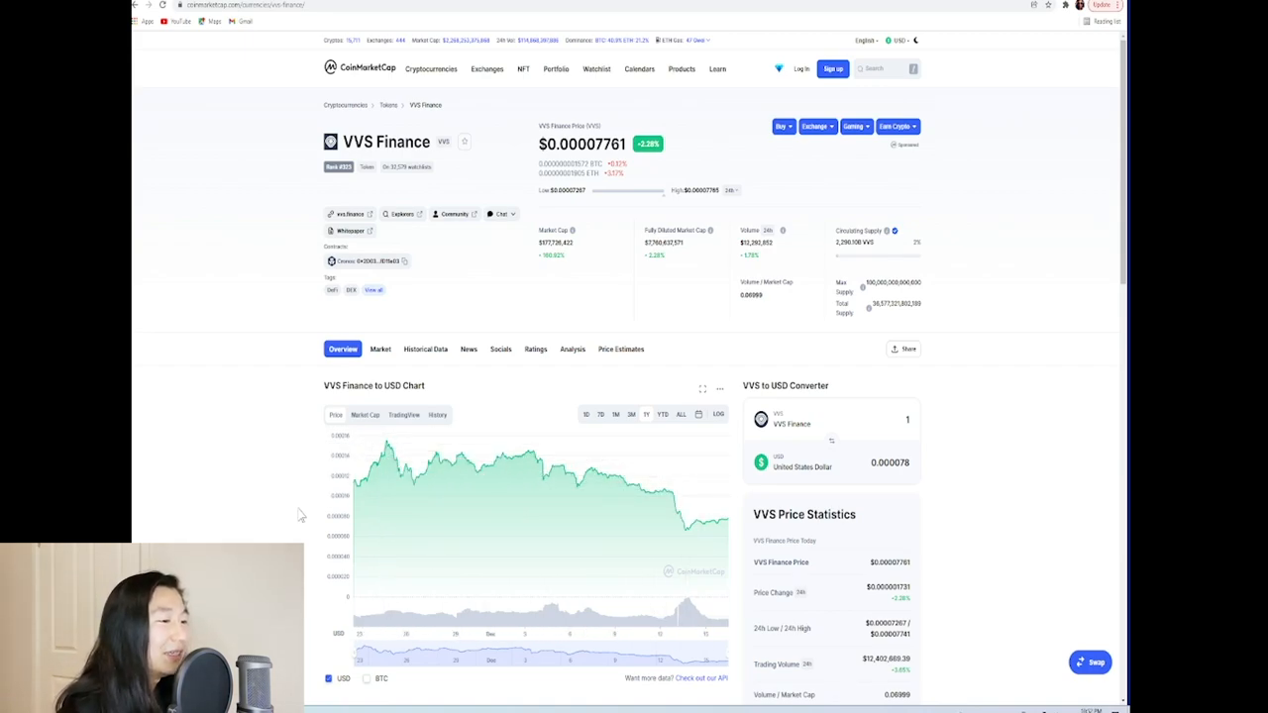
mouse_move(723, 531)
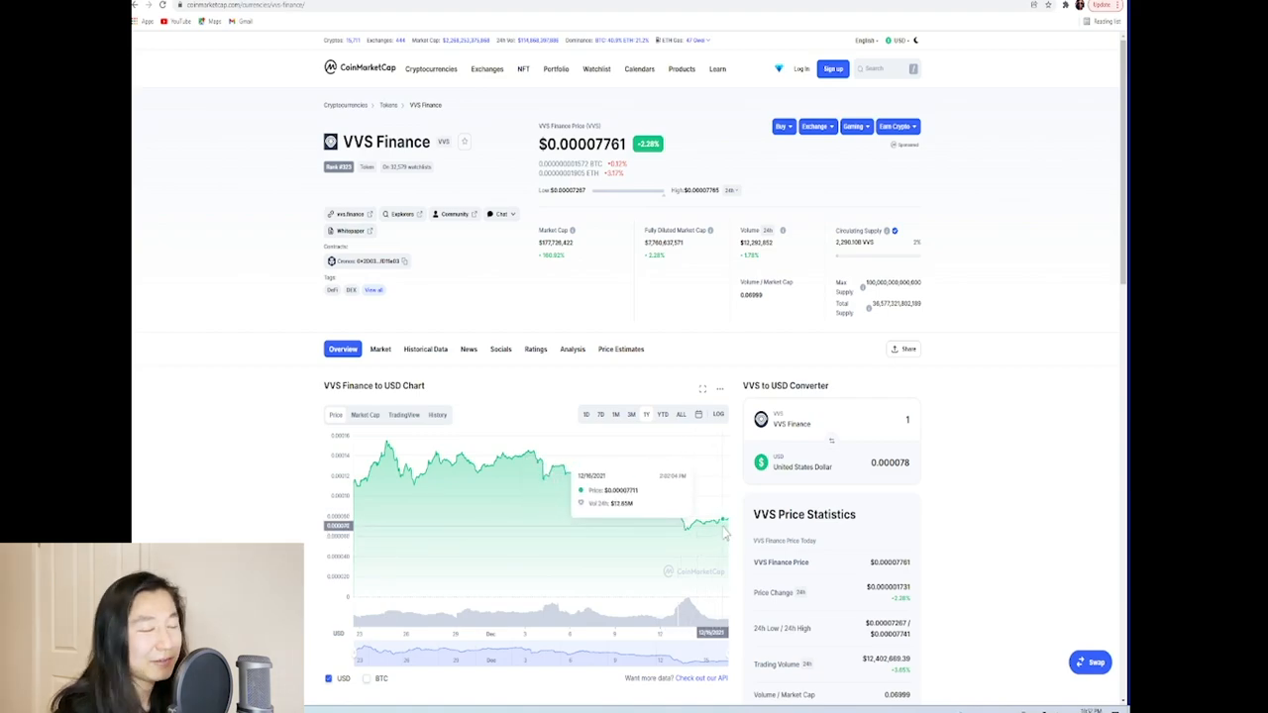
mouse_move(281, 432)
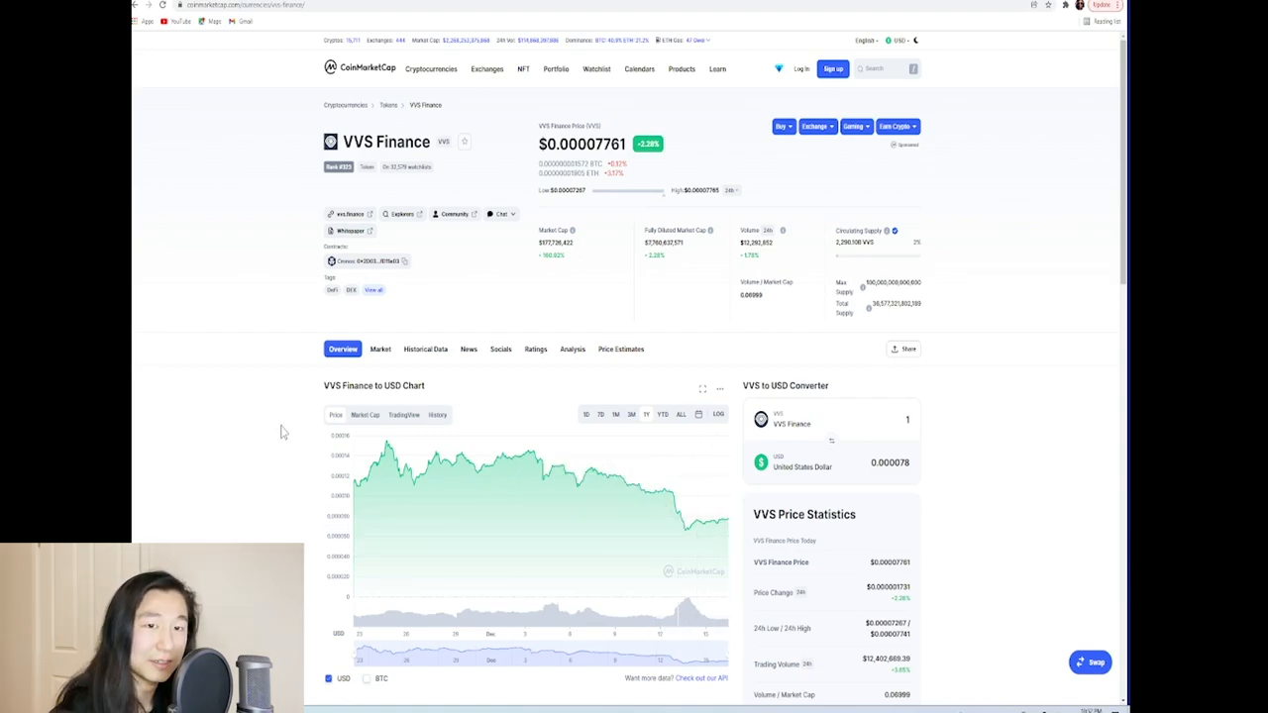
mouse_move(704, 523)
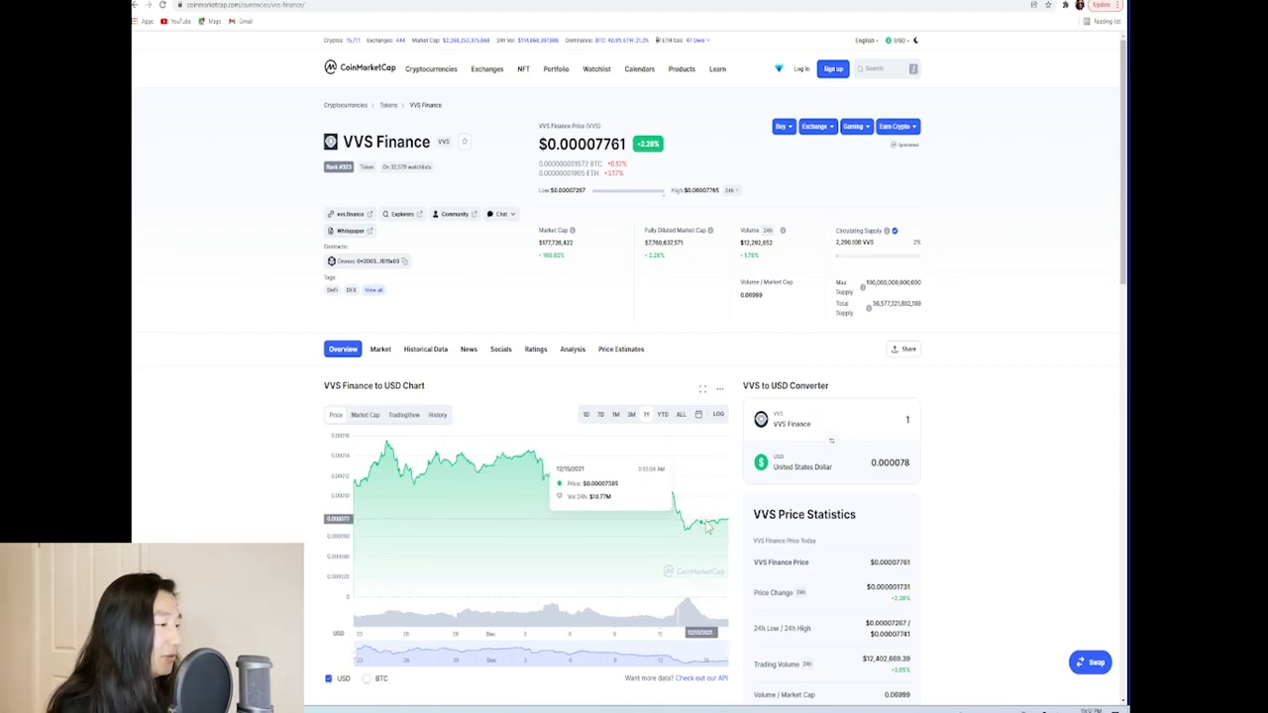
mouse_move(733, 523)
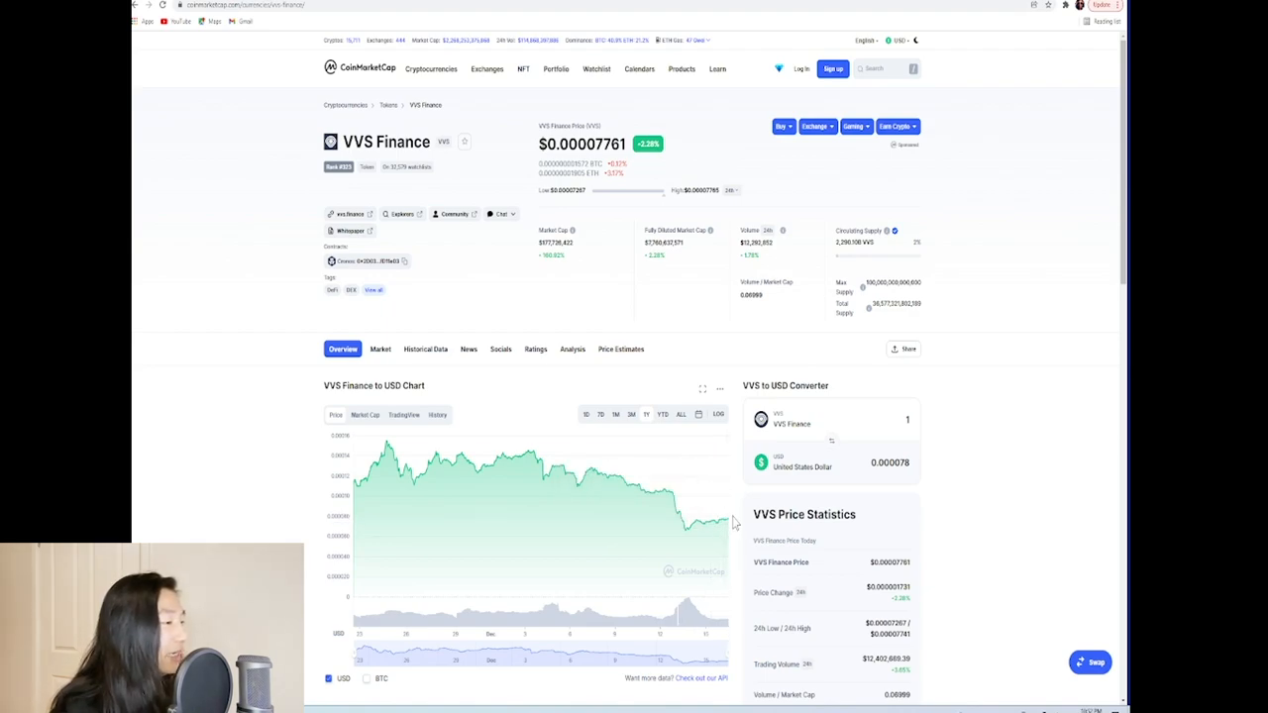
mouse_move(717, 531)
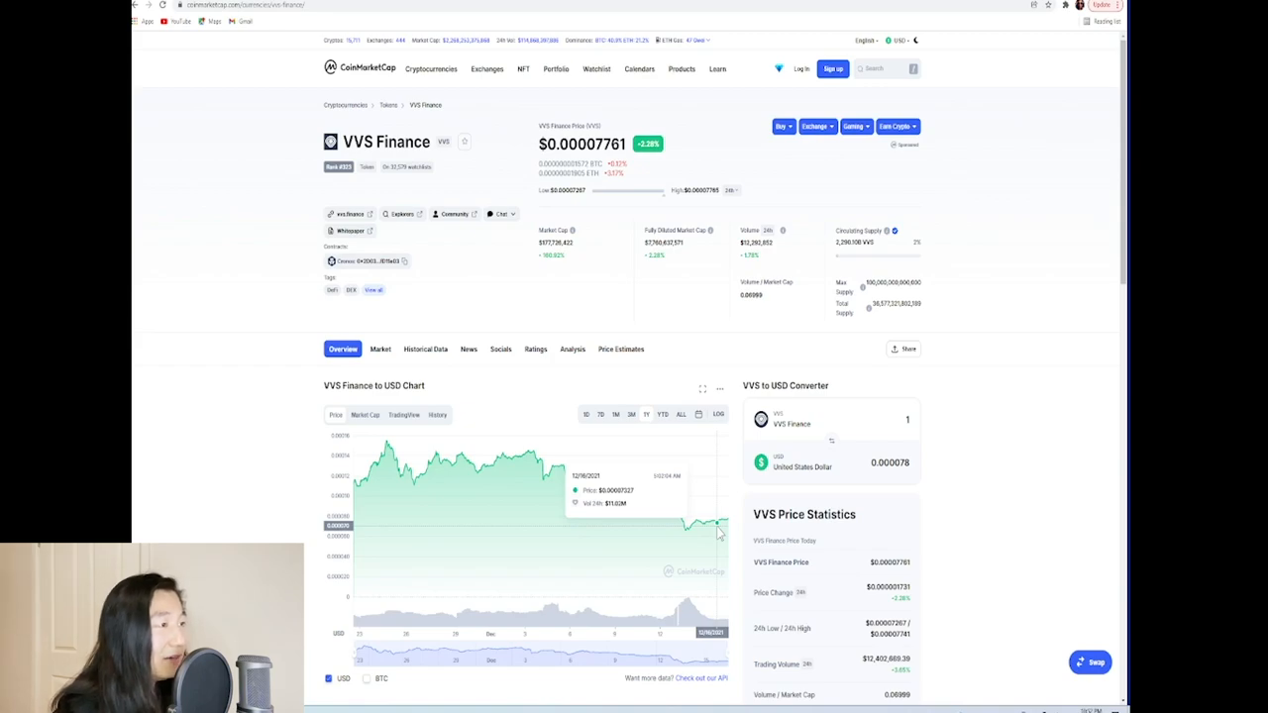
mouse_move(718, 531)
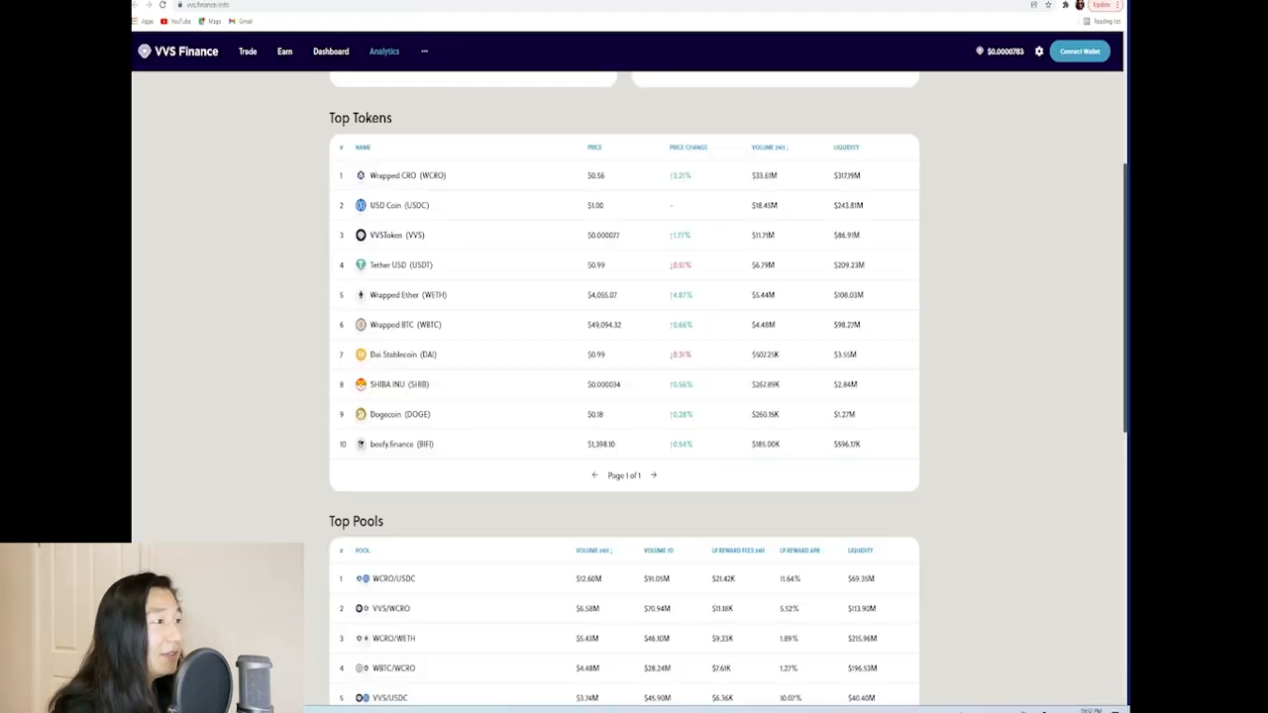
Step: Pass through Crystal Farms and Swap back to the Analytics overview's market cap charts
click(286, 51)
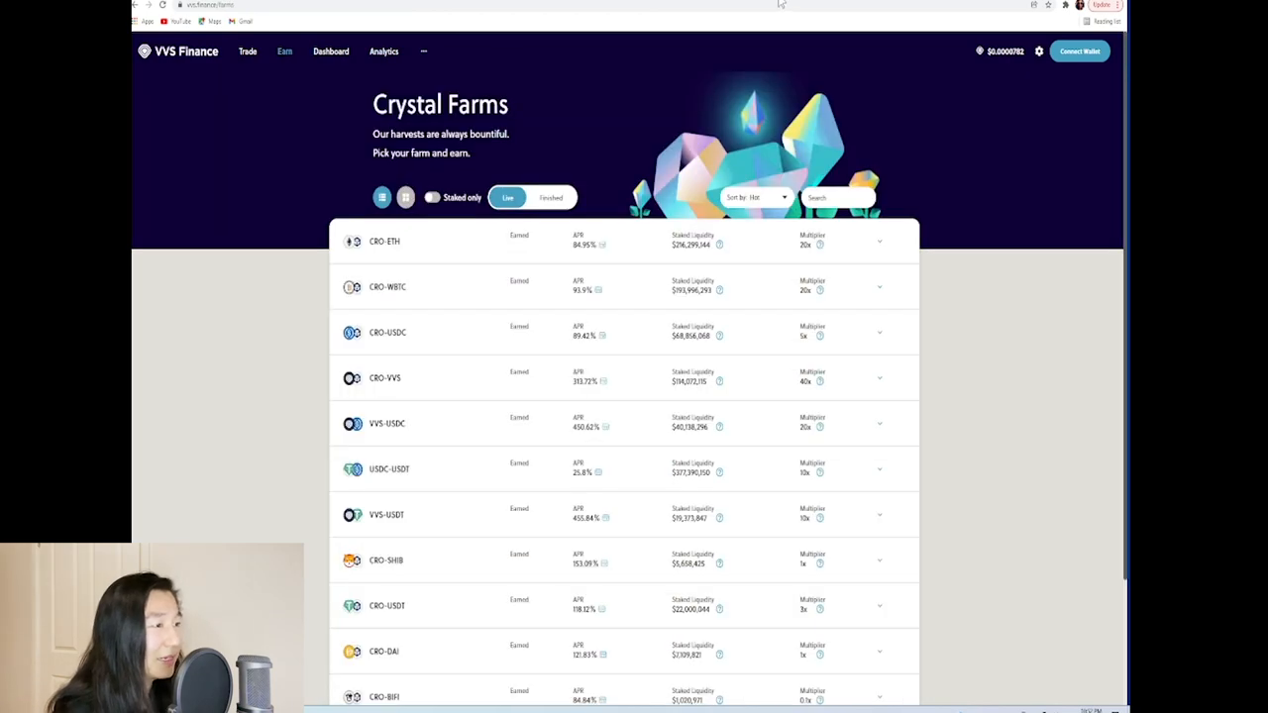
click(248, 51)
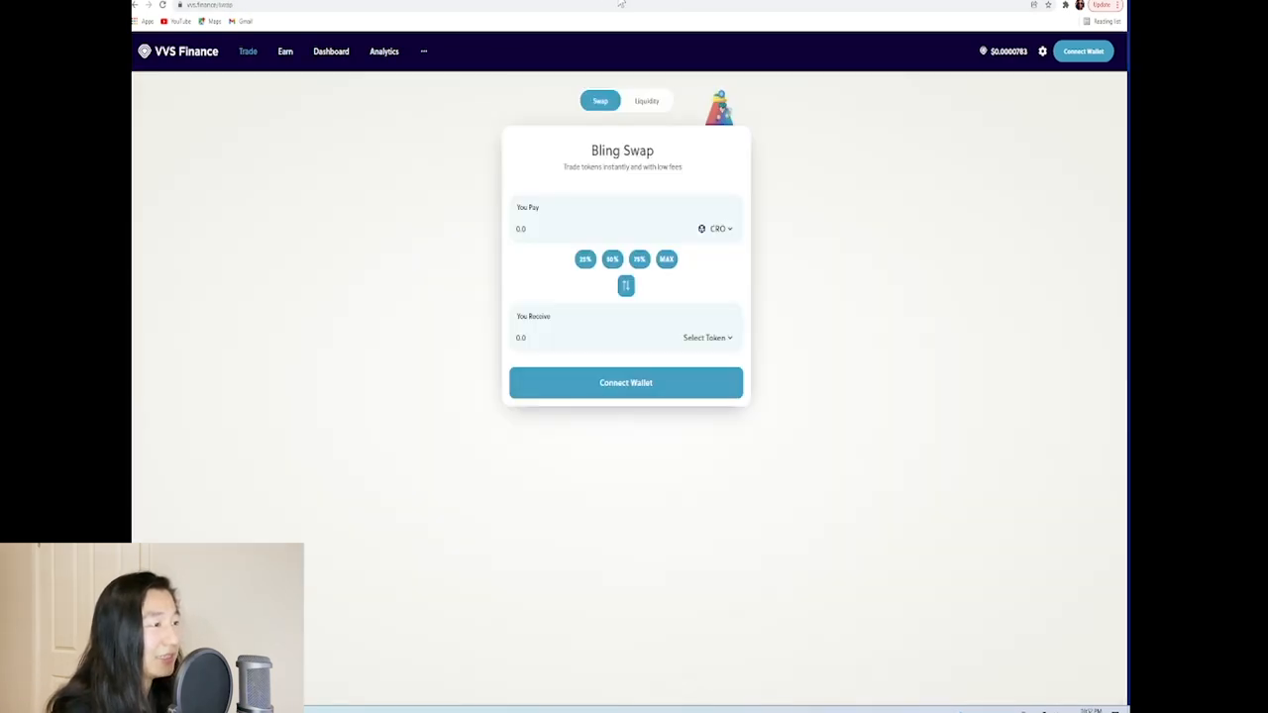
click(384, 51)
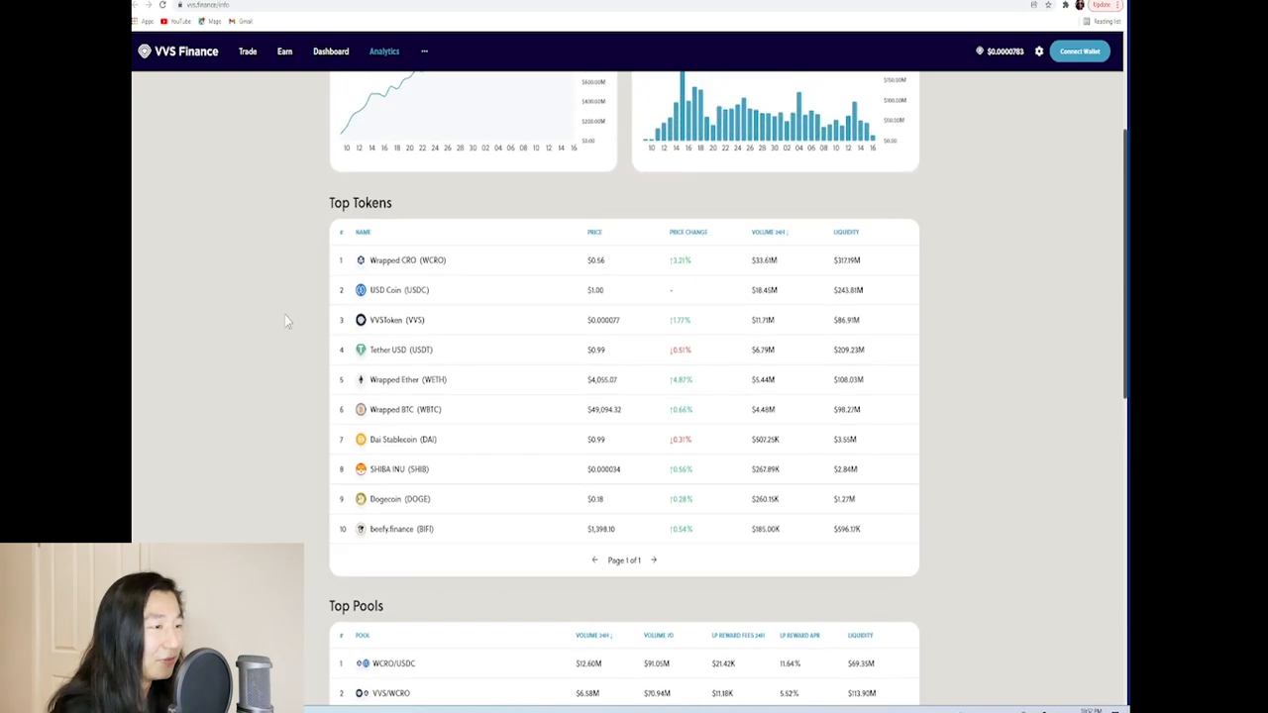
scroll(up, 3)
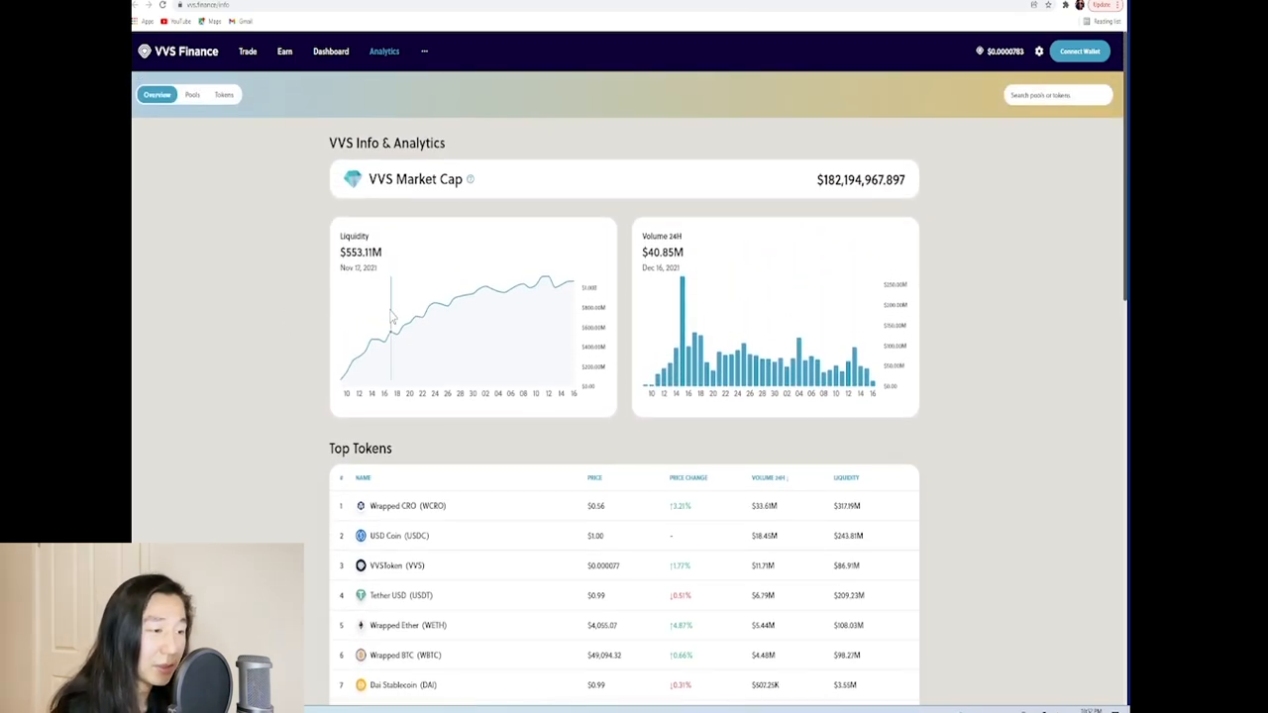